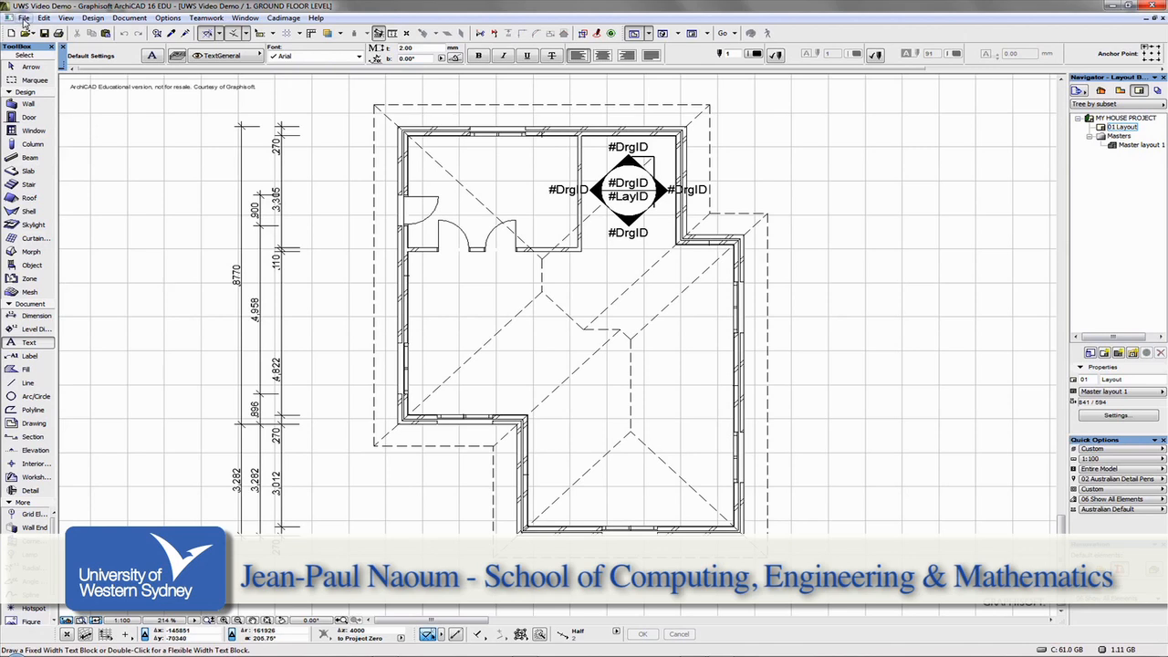
- Open the Project Info dialog from the File menu
left_click(22, 18)
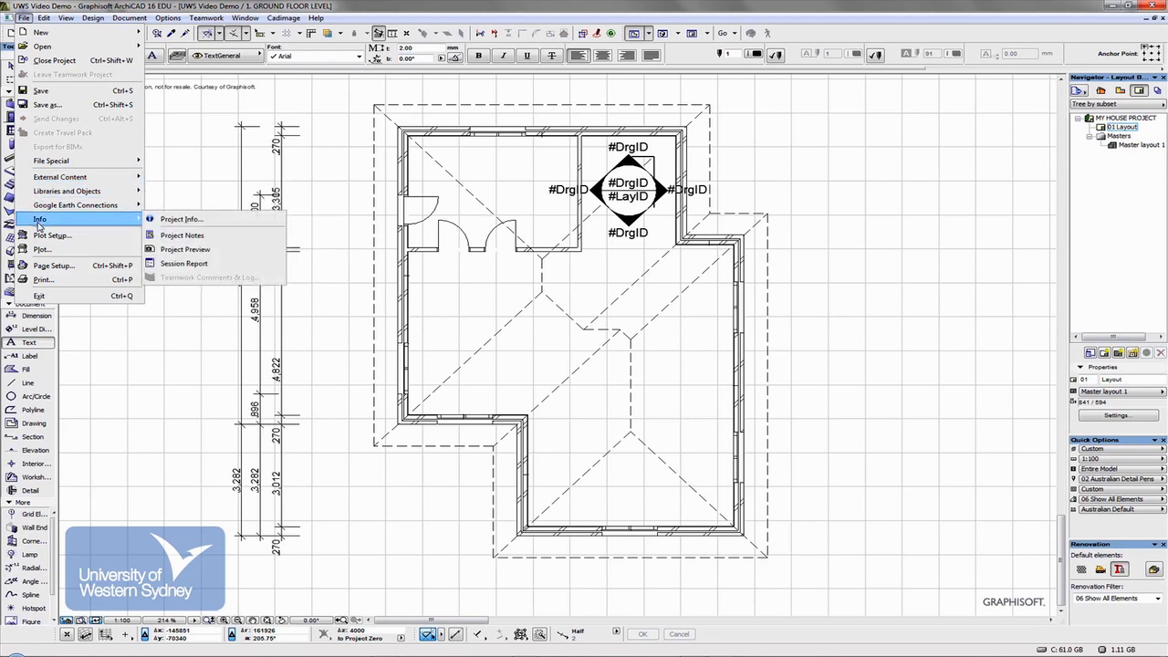
mouse_move(181, 219)
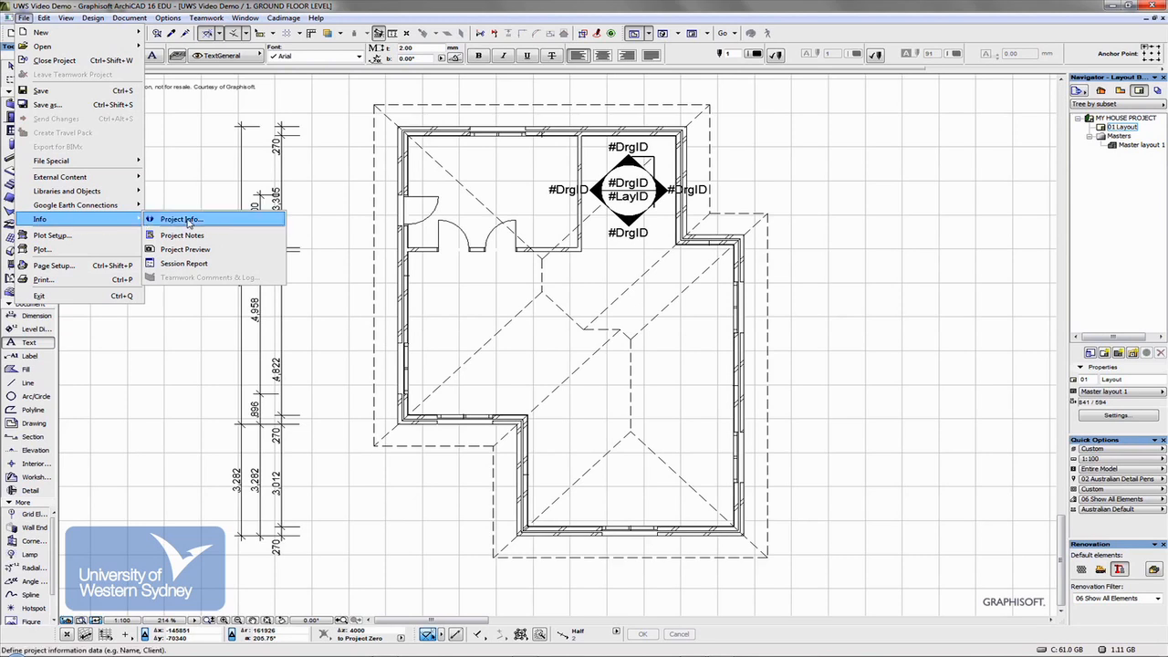
left_click(179, 219)
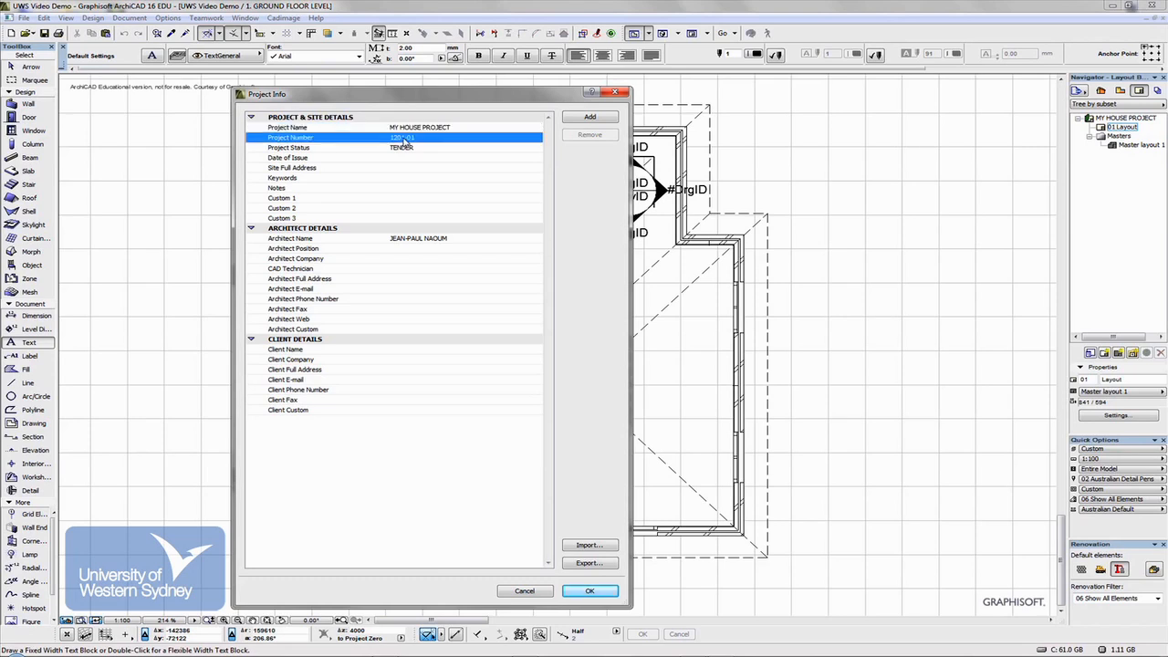
left_click(402, 147)
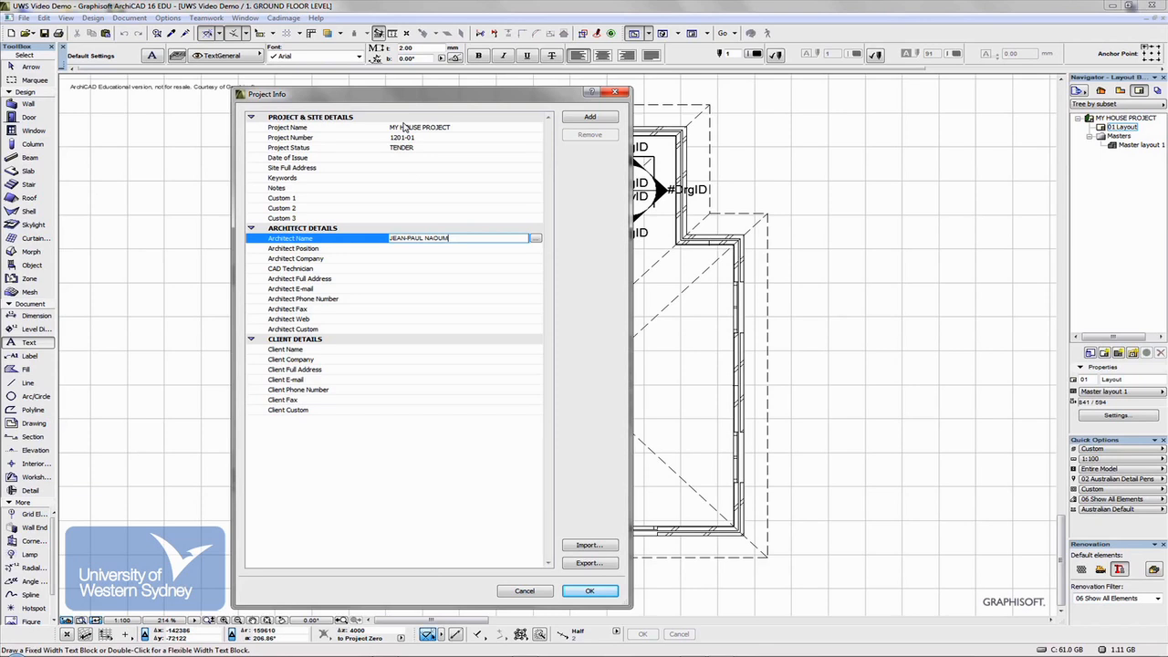
mouse_move(406, 418)
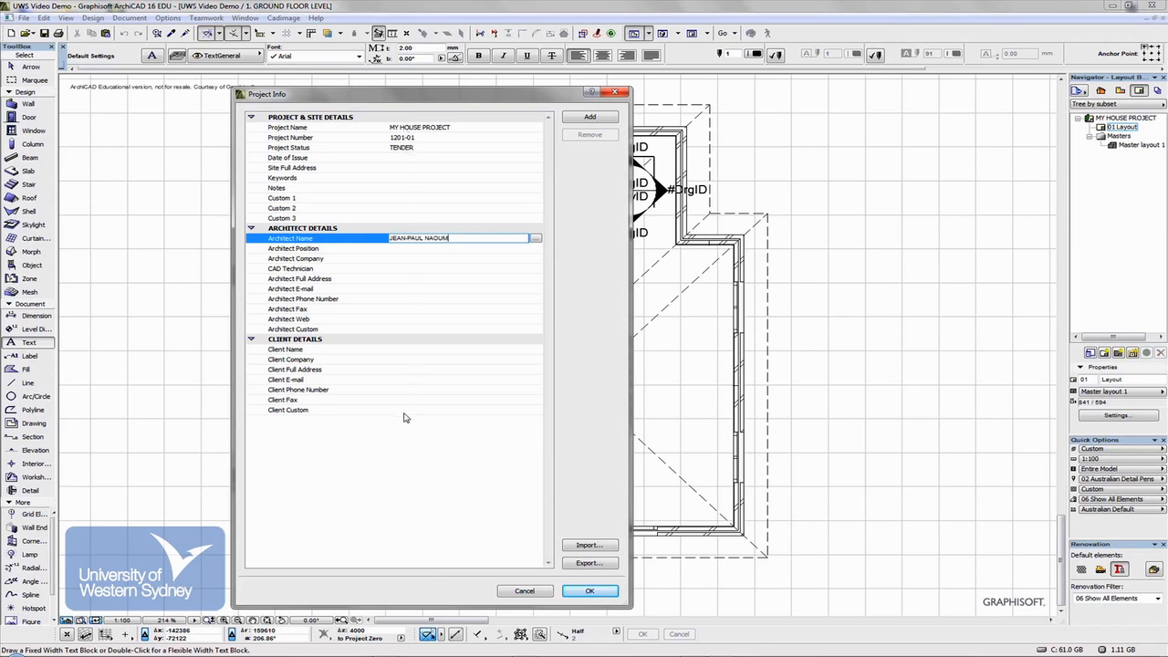
mouse_move(247, 245)
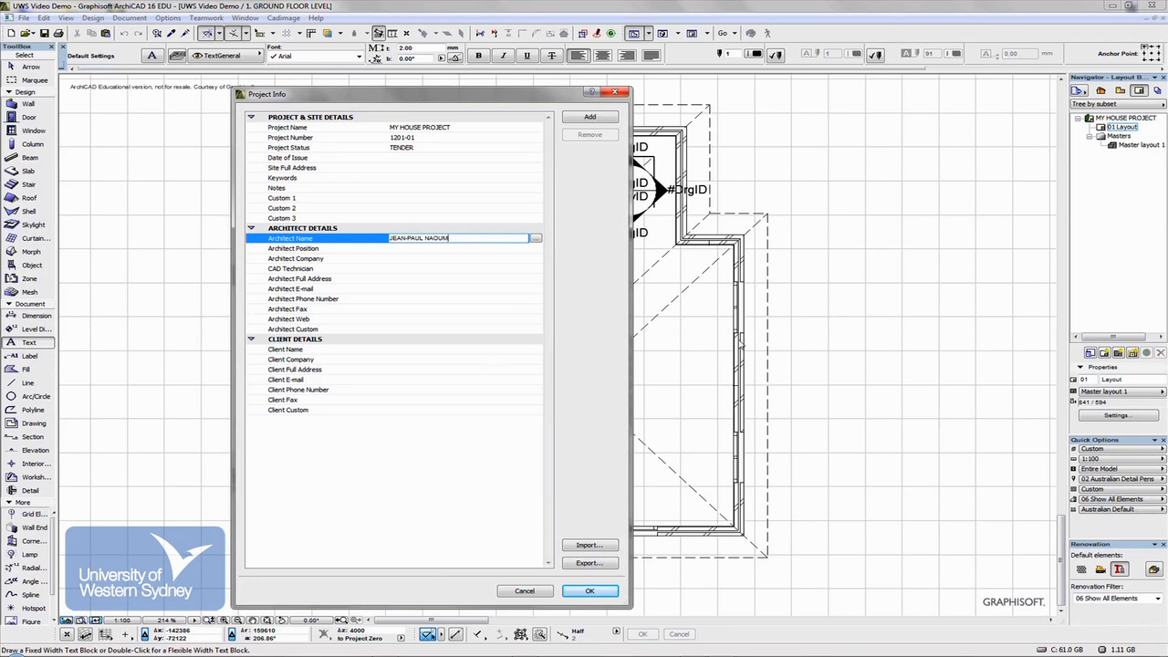
mouse_move(1107, 161)
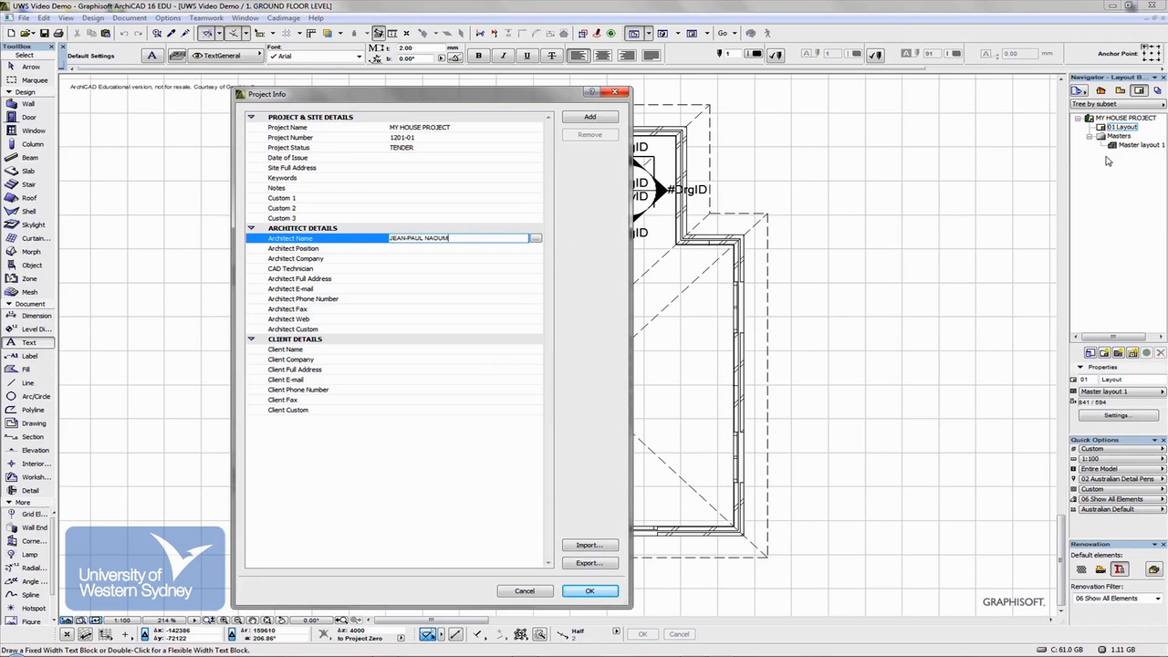
mouse_move(406, 217)
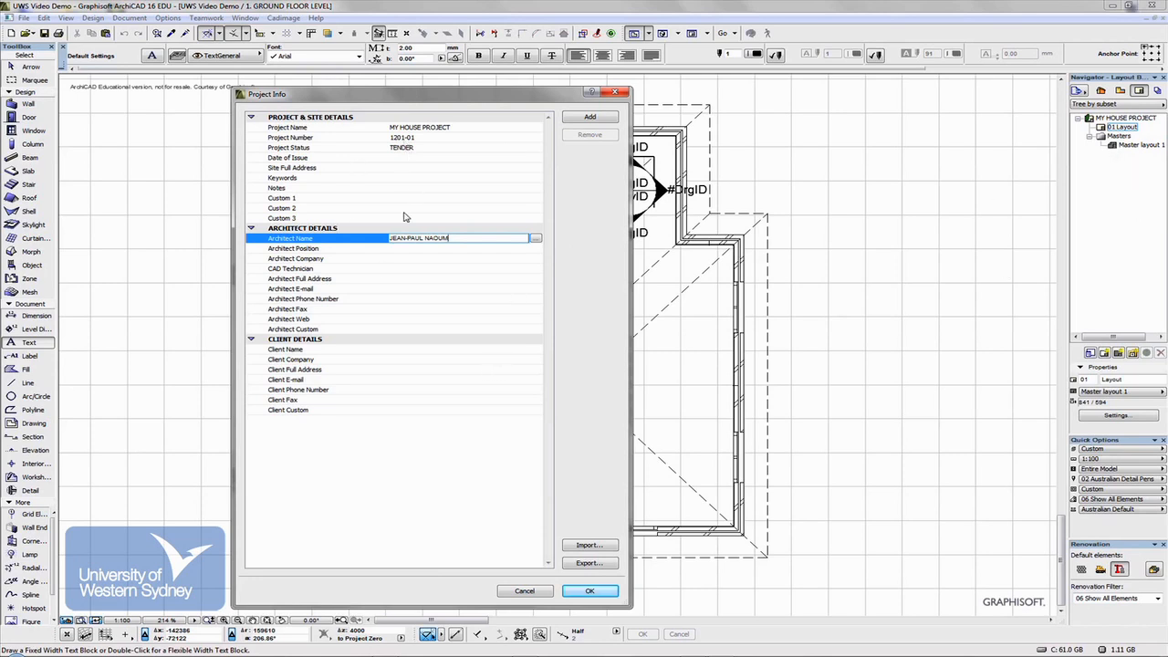
mouse_move(397, 294)
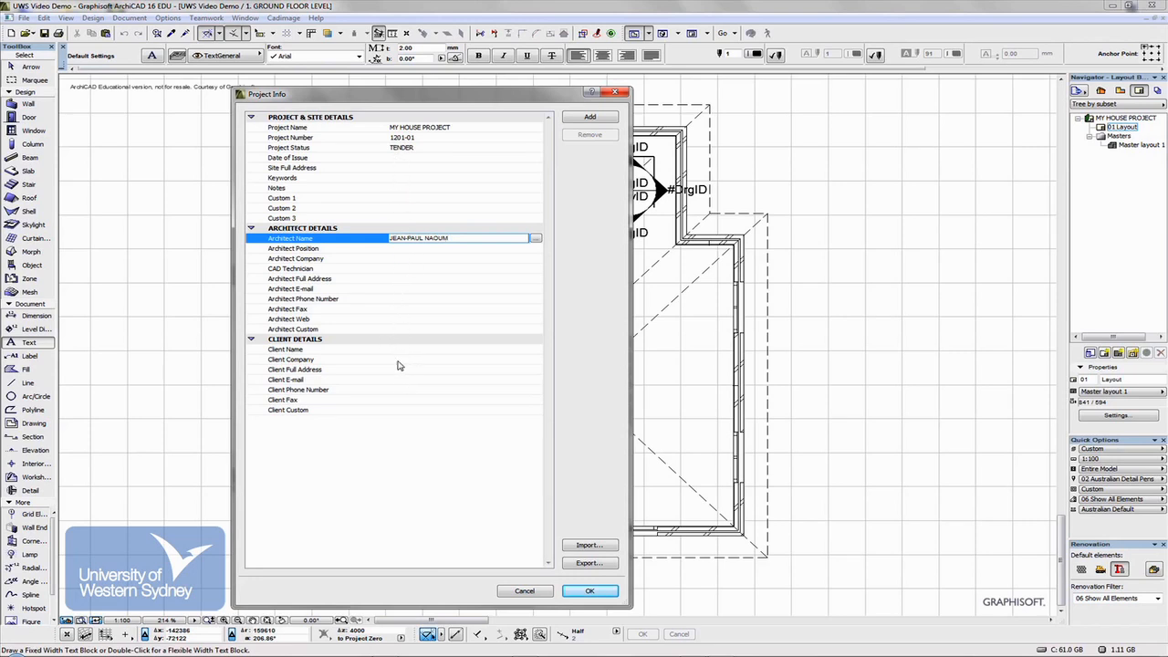
mouse_move(386, 347)
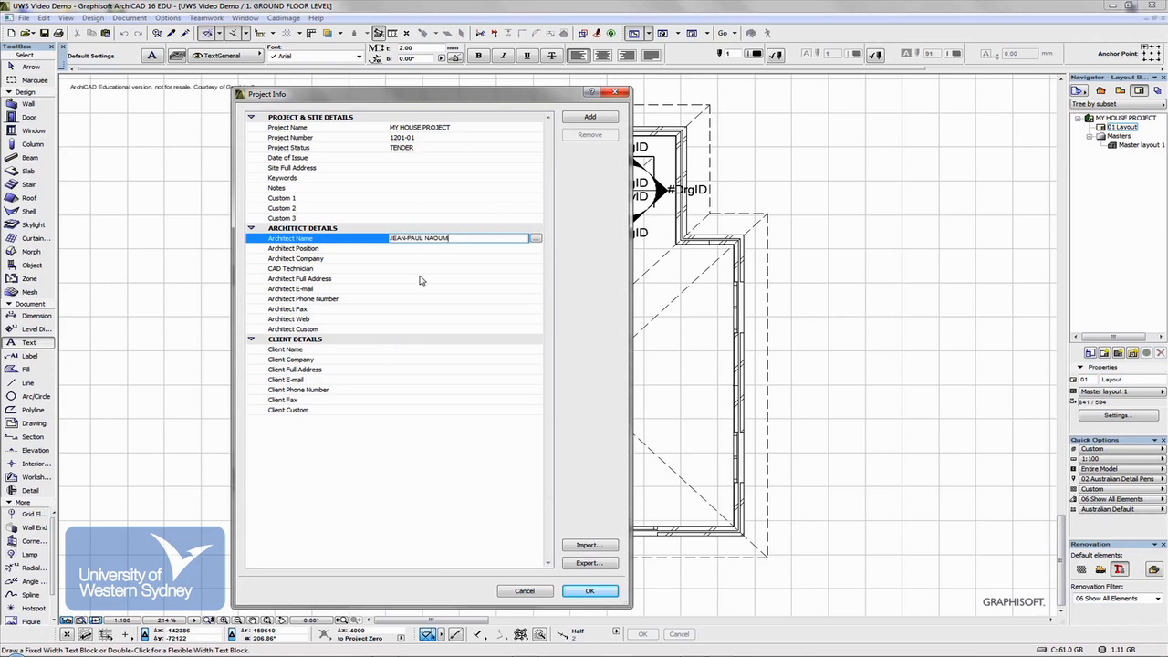
mouse_move(1011, 324)
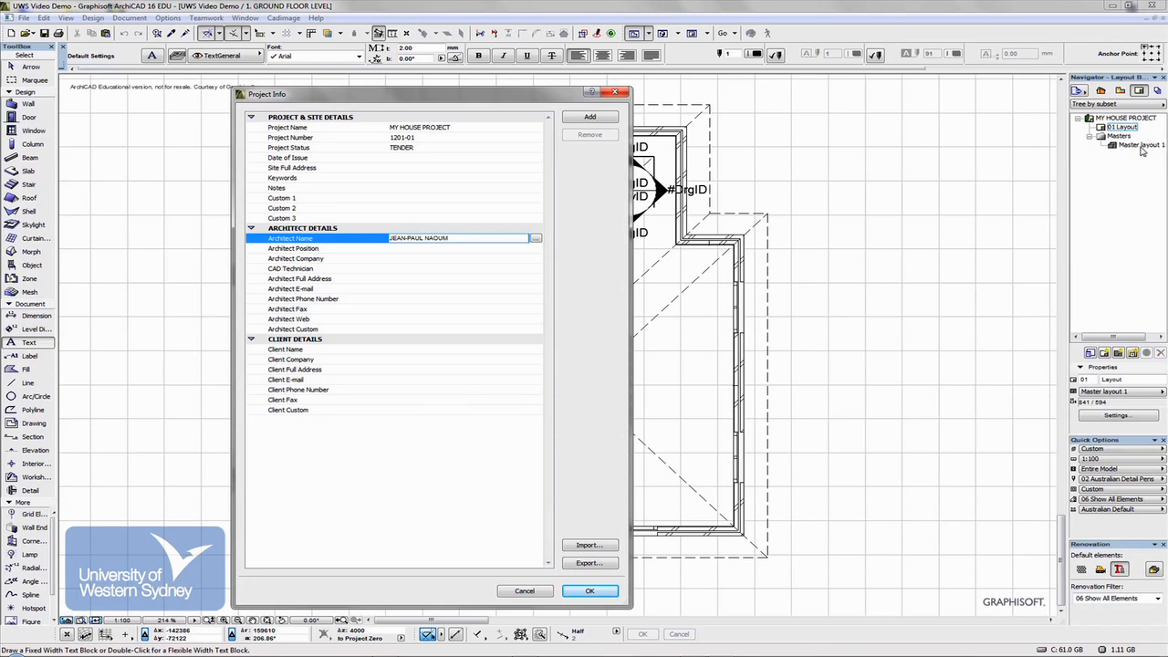
mouse_move(1139, 152)
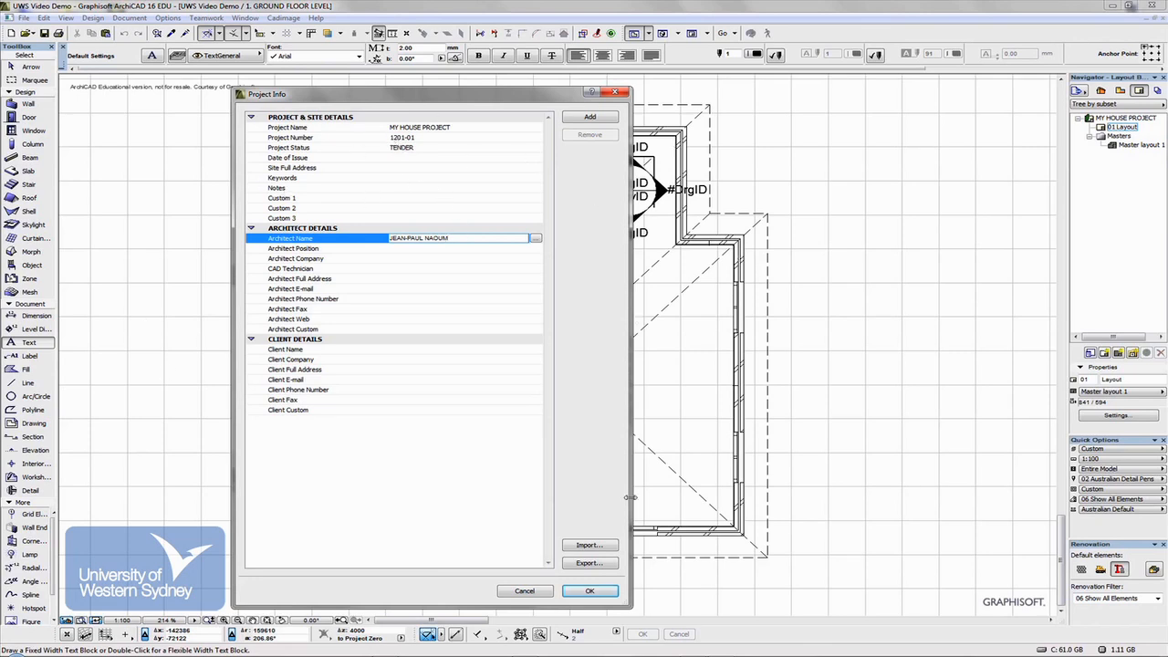
- Accept the completed project information, including architect name, and close Project Info
left_click(590, 590)
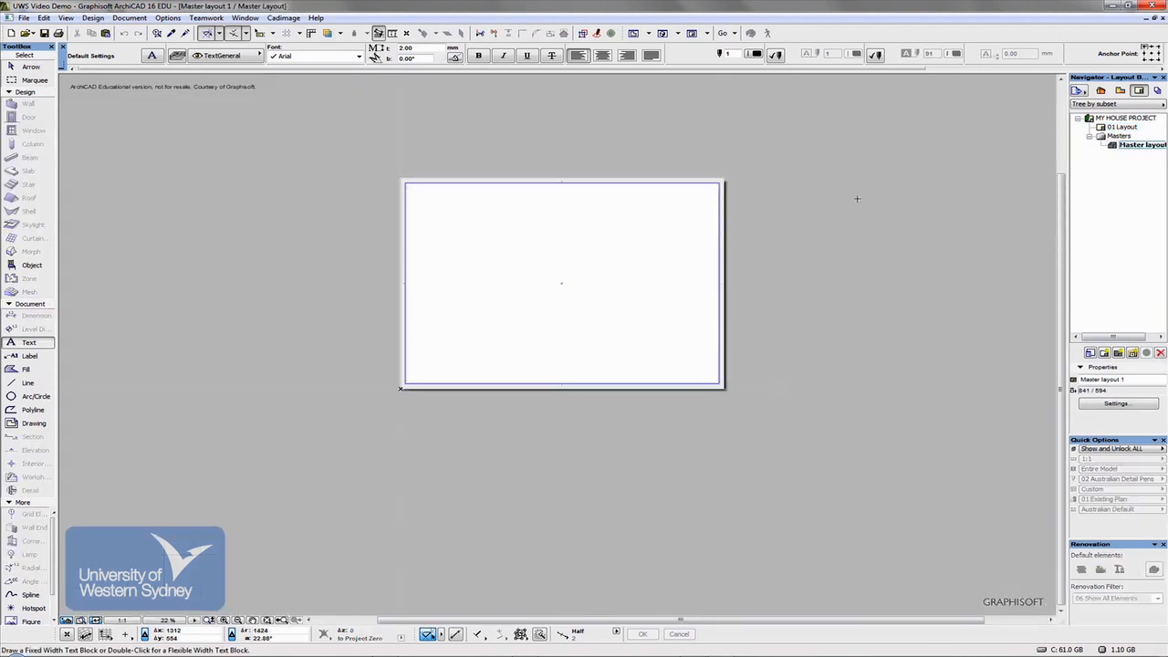
mouse_move(638, 214)
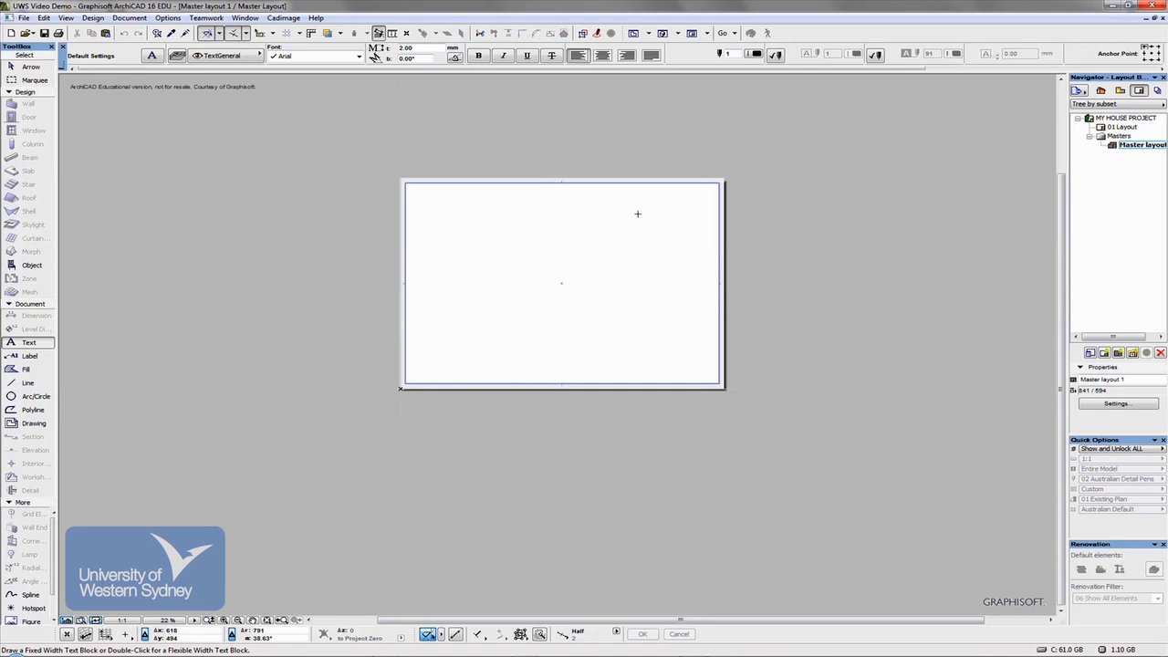
mouse_move(755, 318)
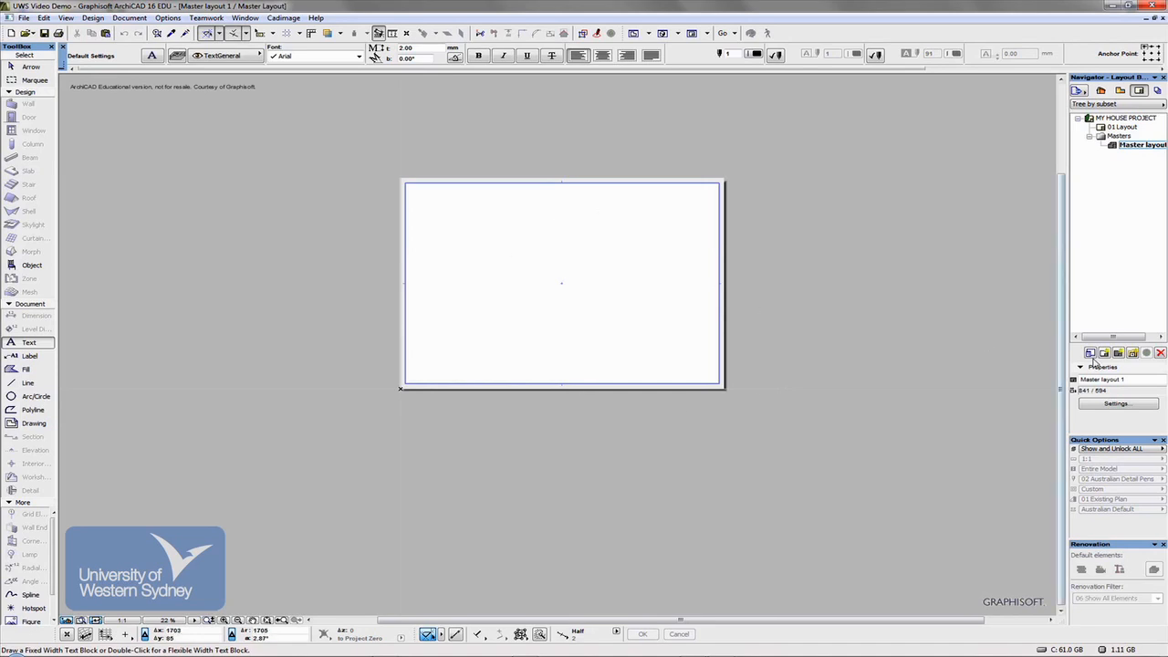
mouse_move(1118, 353)
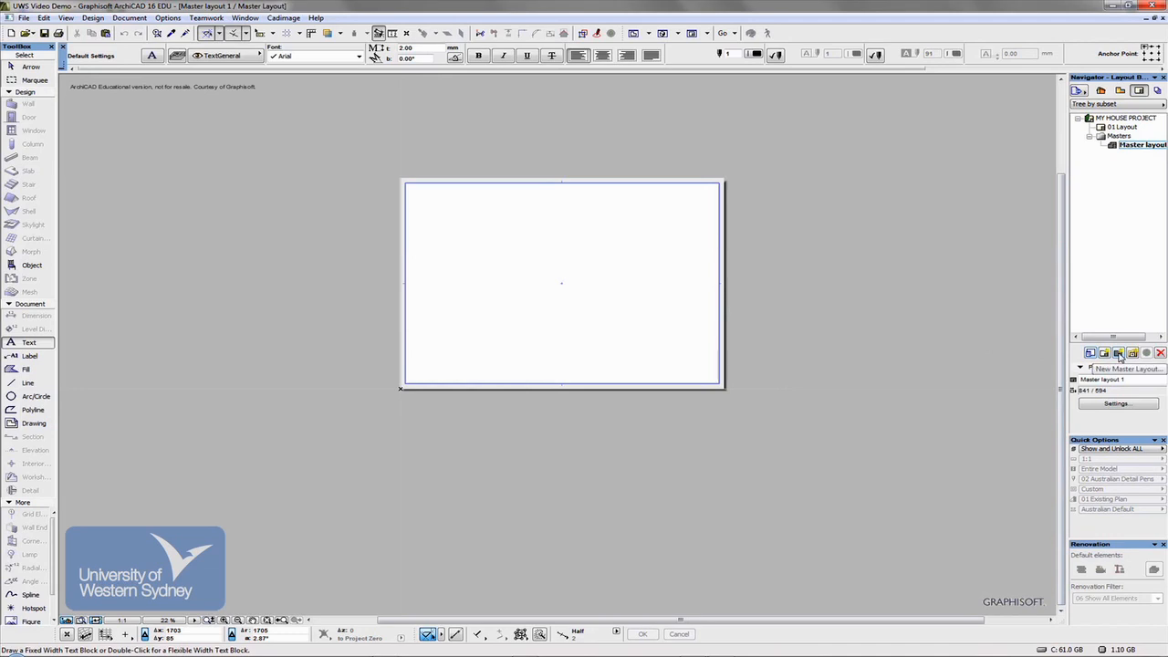
mouse_move(1113, 351)
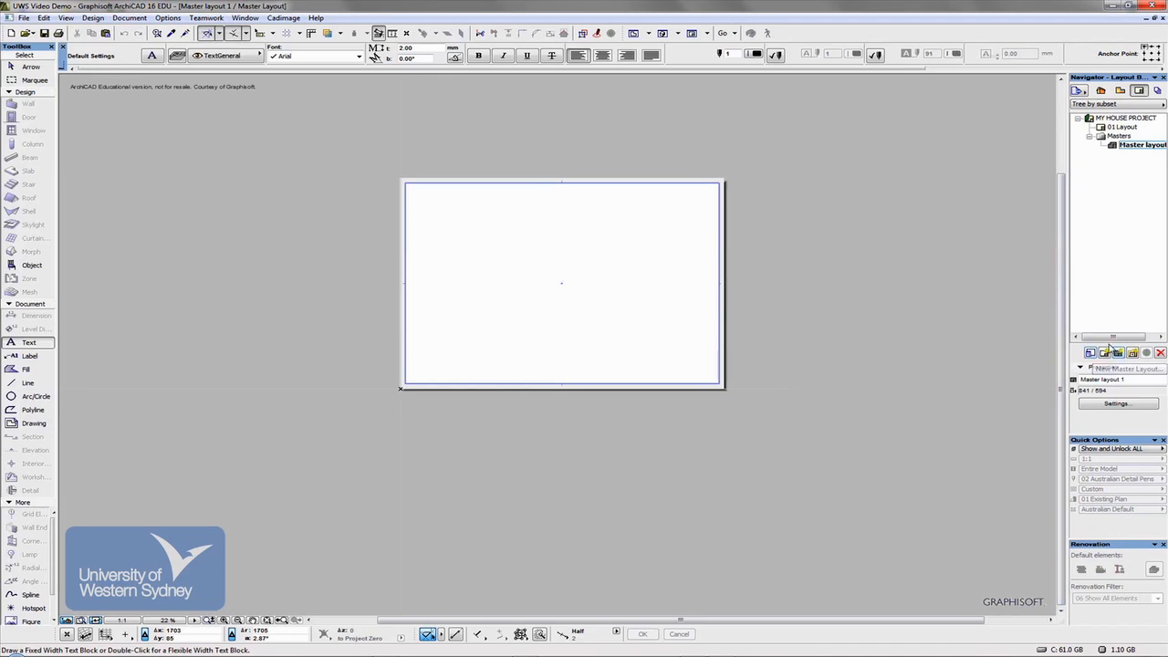
- Create master layout 'Master layout A3' on A3 (ISO) metric paper with 5 mm margins
left_click(1125, 368)
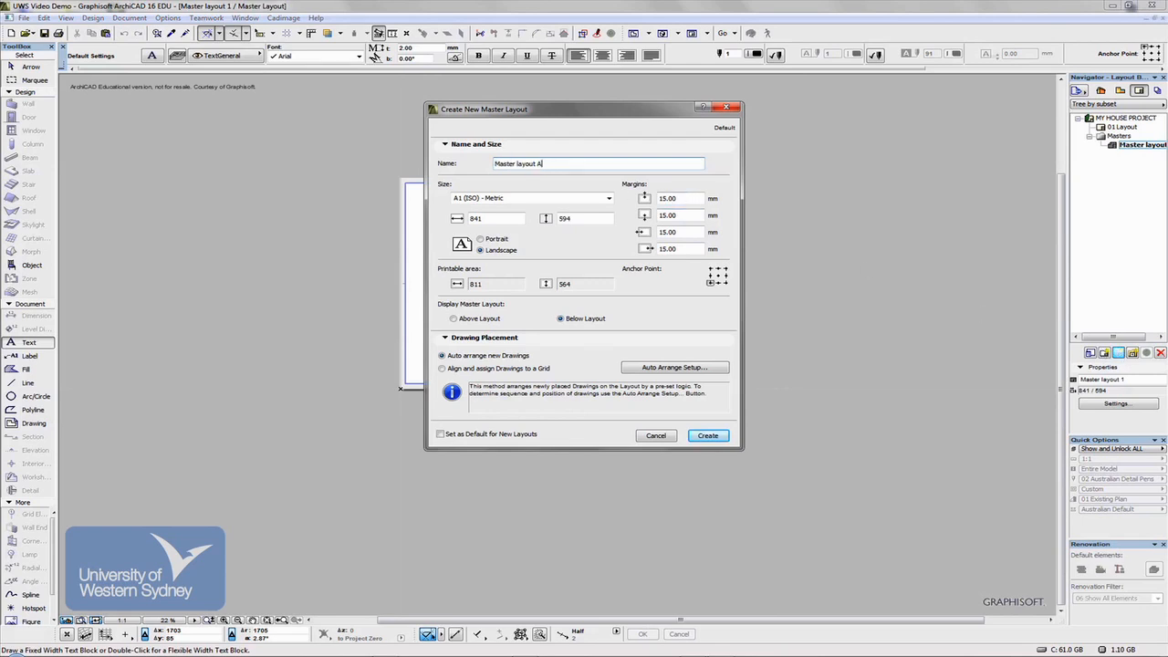
type("A3")
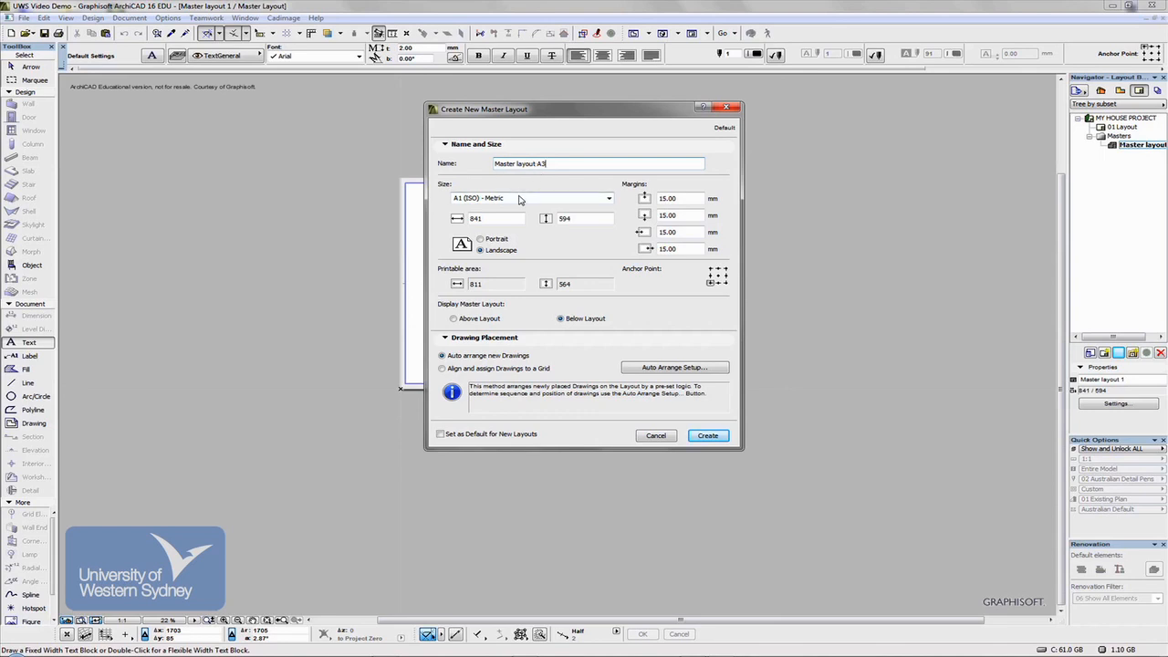
left_click(608, 198)
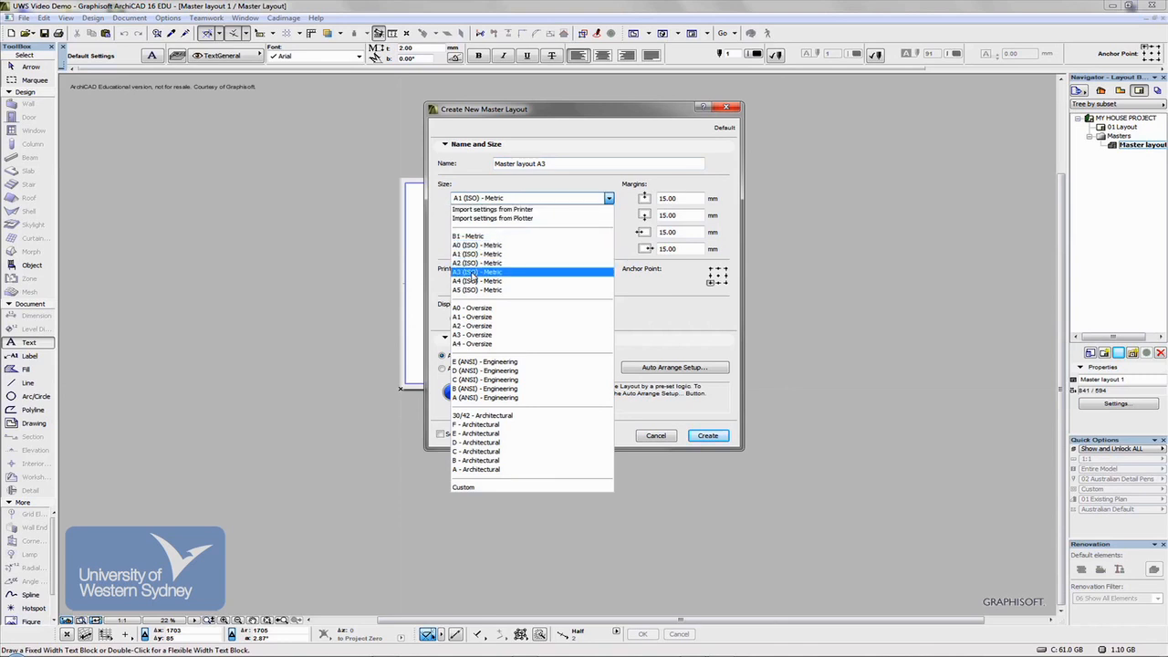
left_click(476, 272)
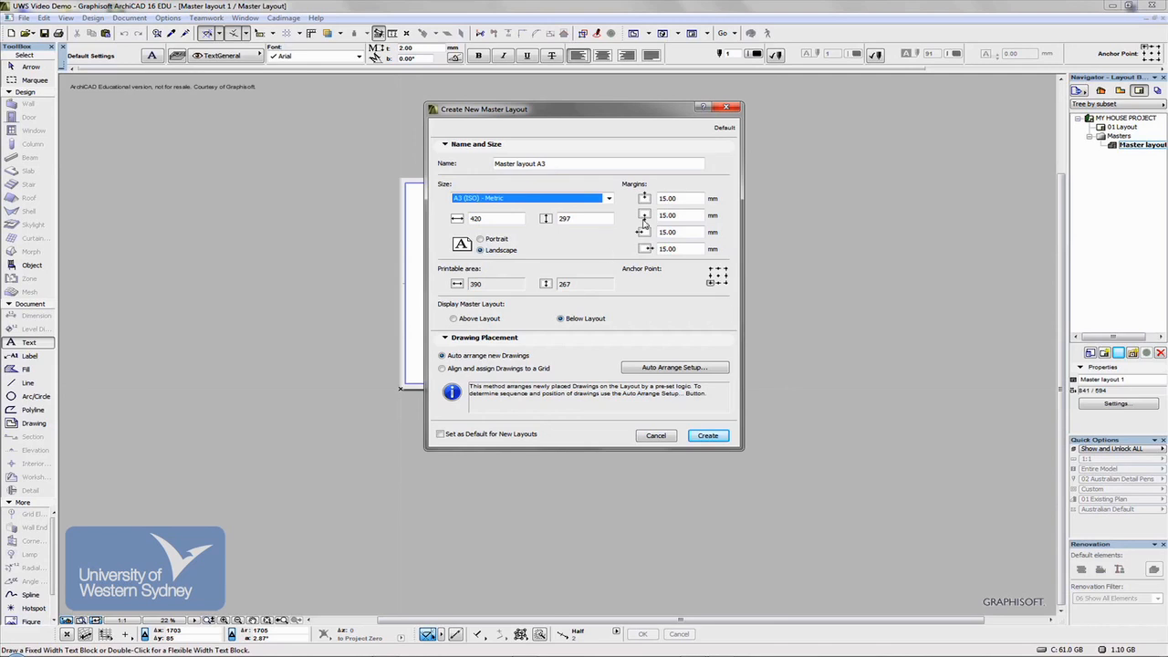
left_click(680, 198)
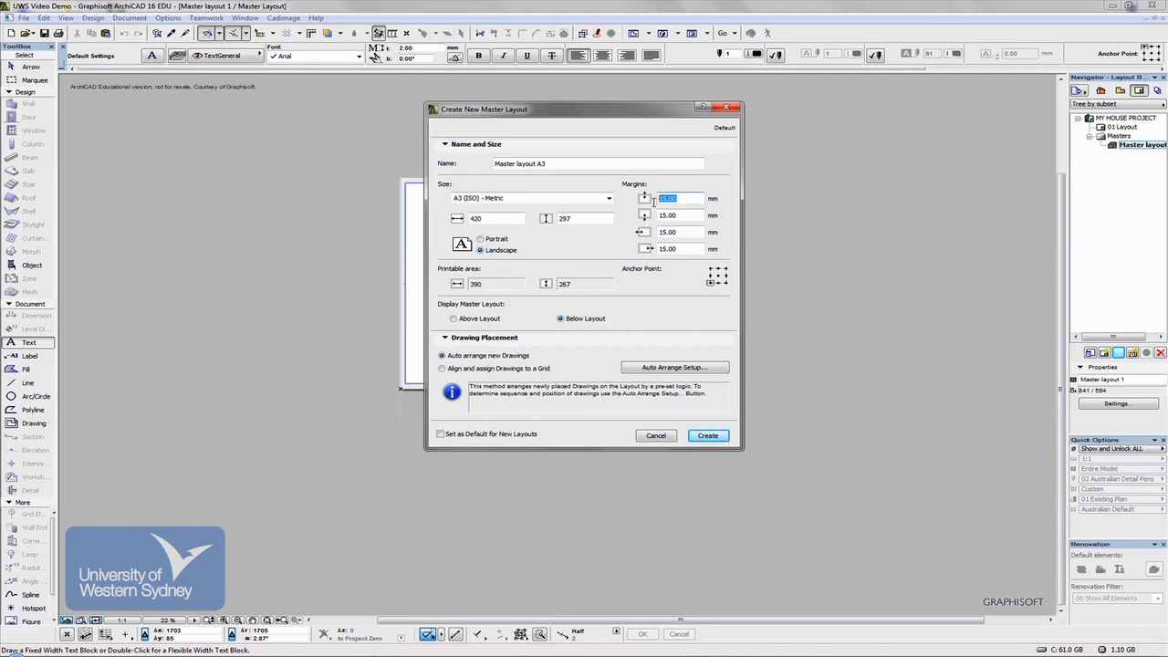
type("5")
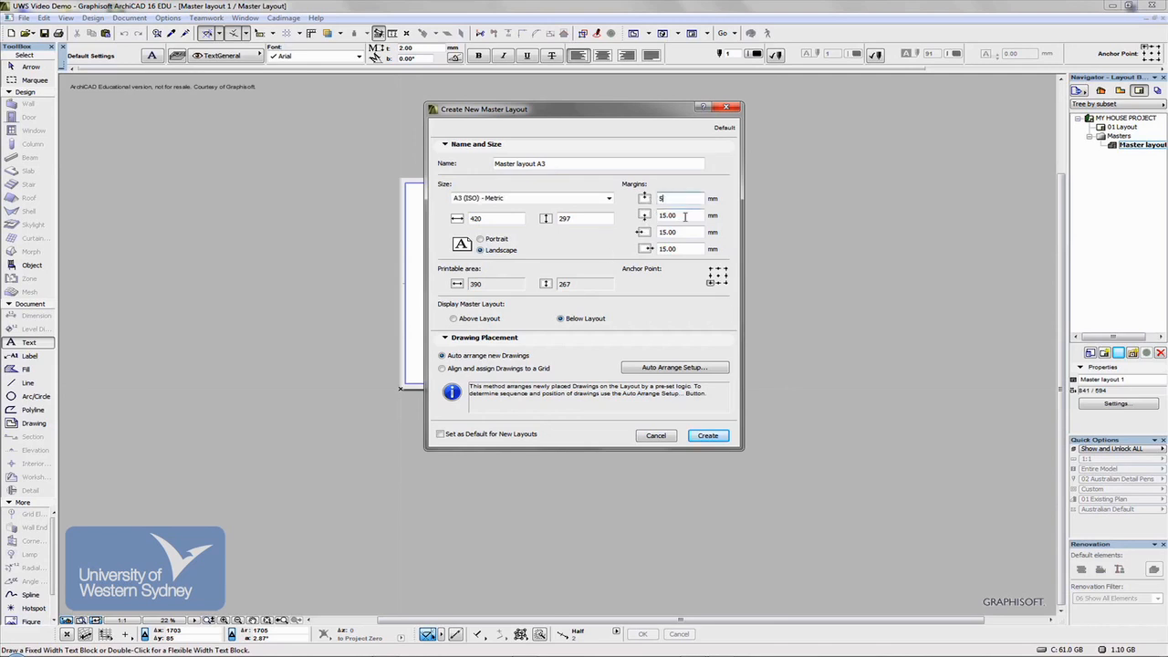
left_click(680, 214)
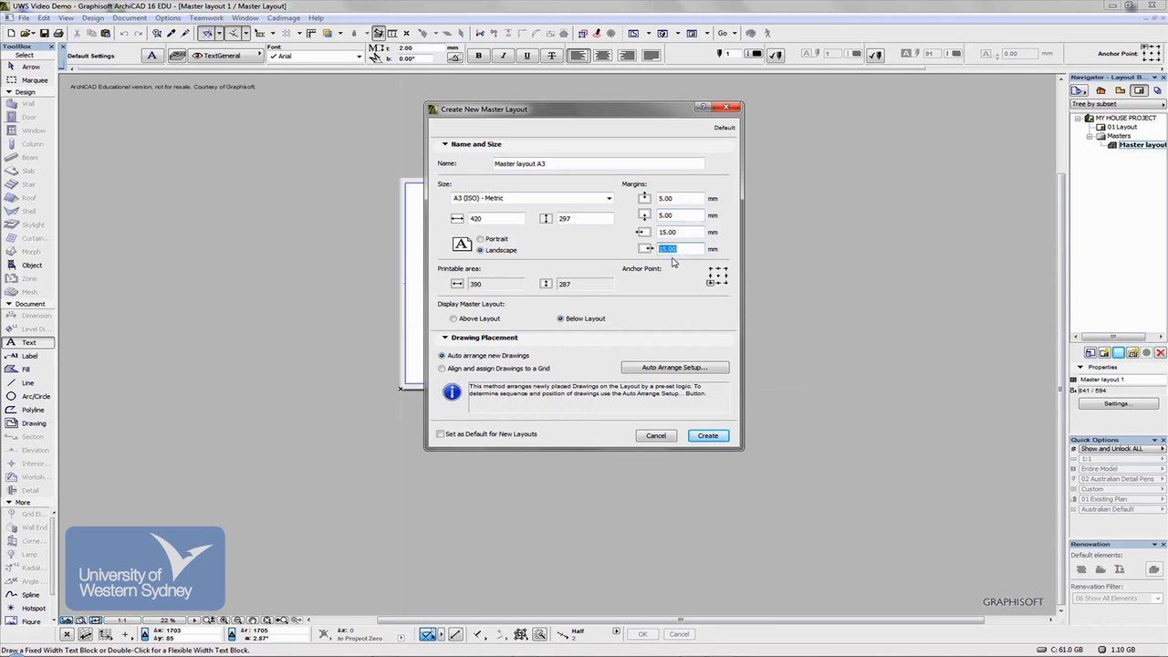
type("5")
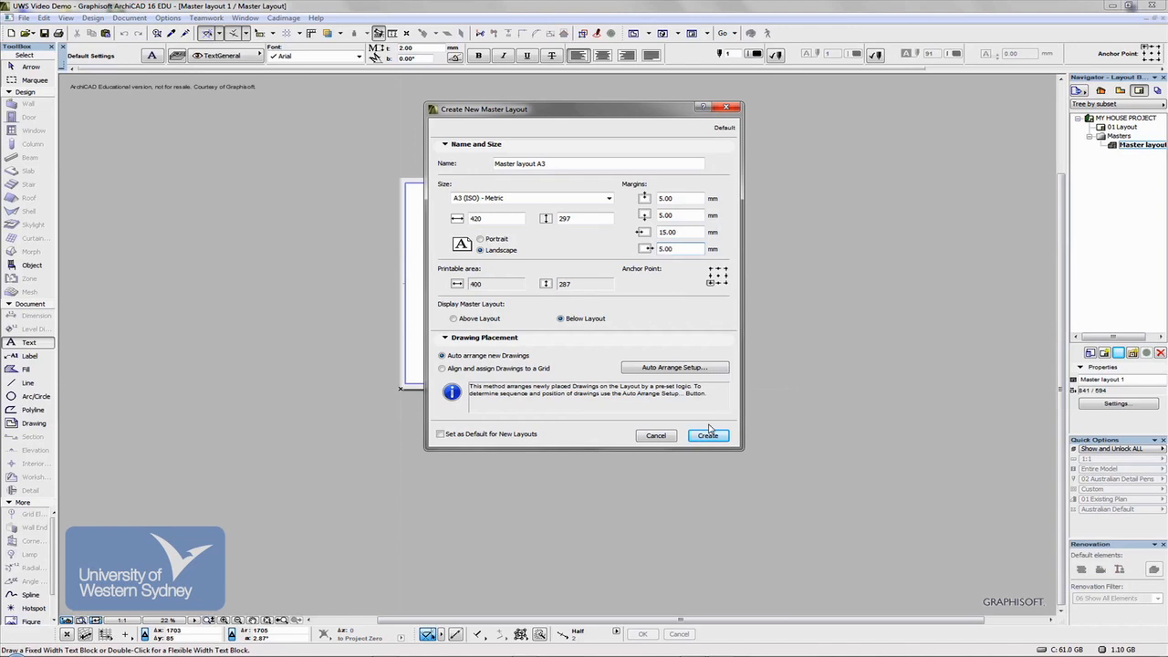
left_click(707, 435)
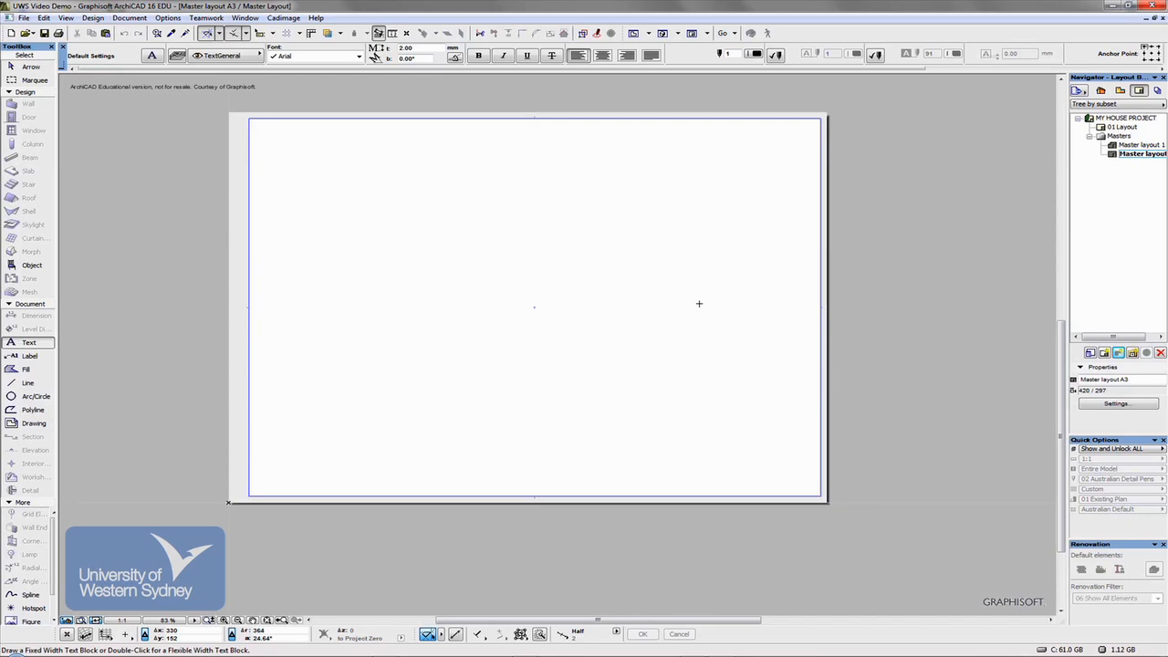
mouse_move(245, 475)
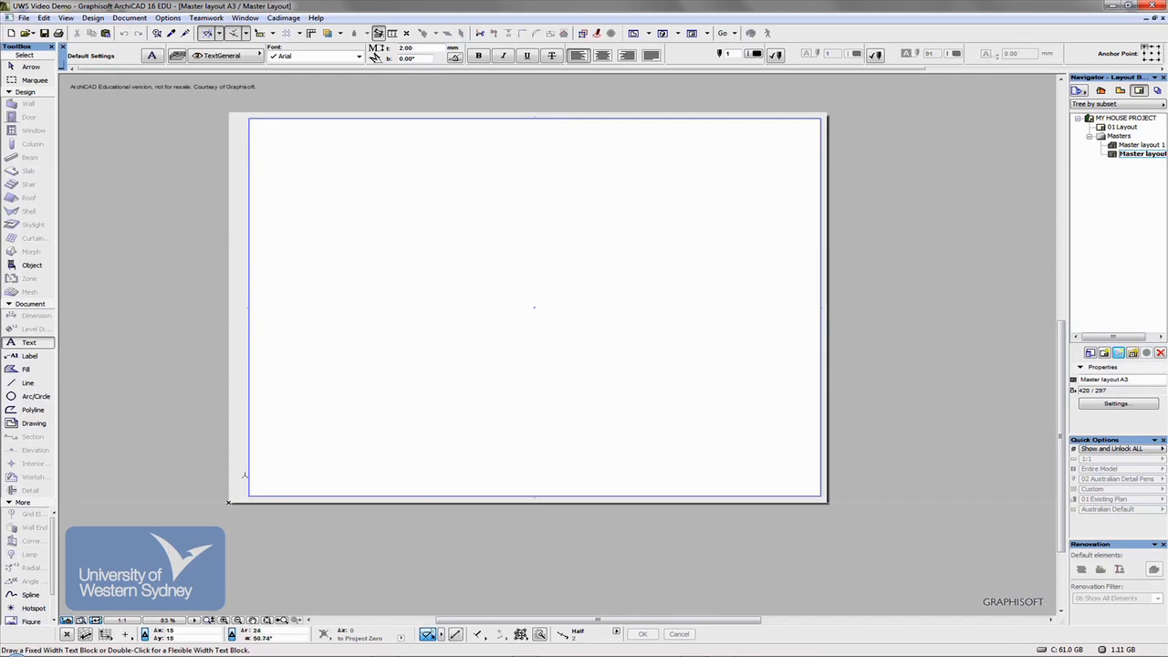
mouse_move(658, 499)
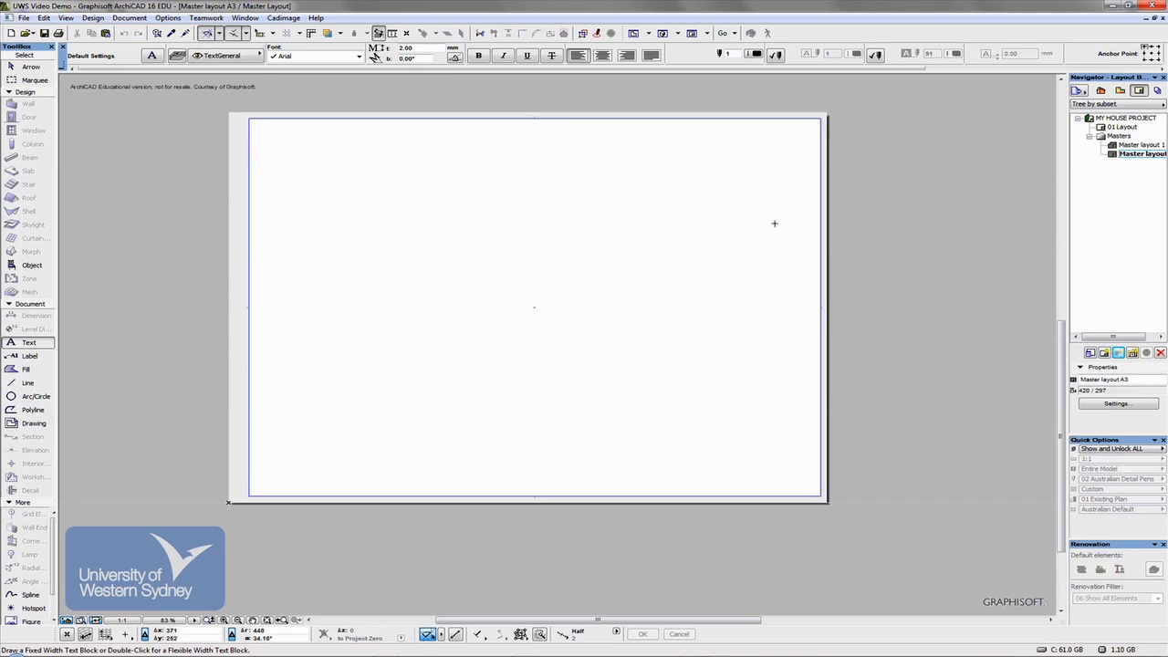
mouse_move(709, 451)
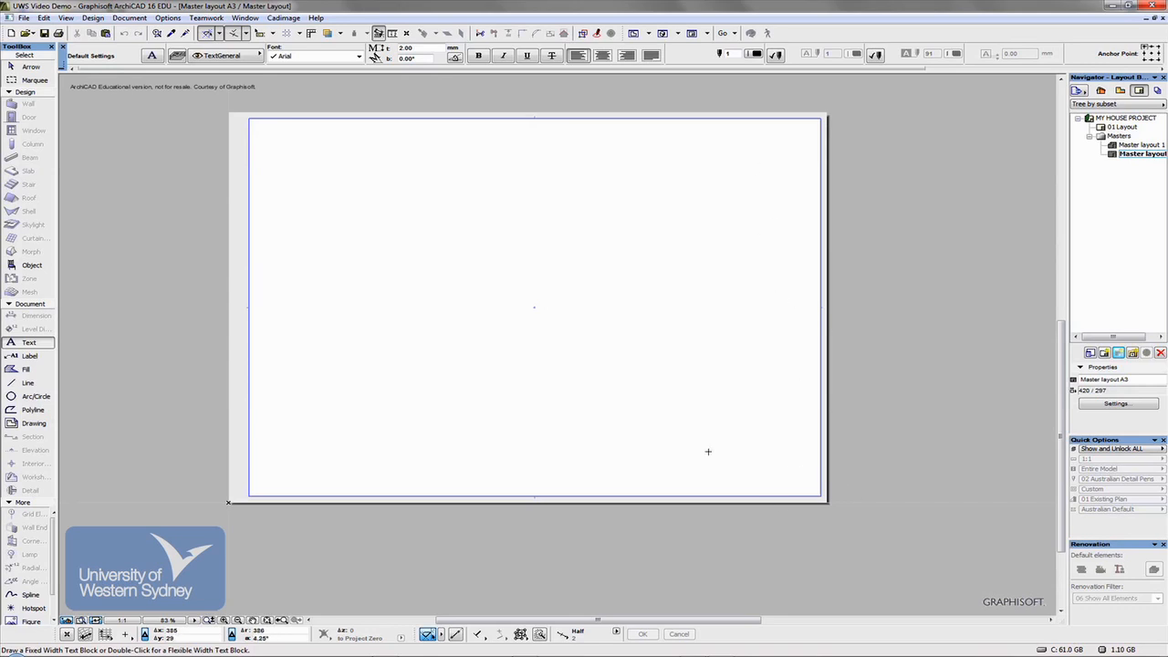
mouse_move(27, 383)
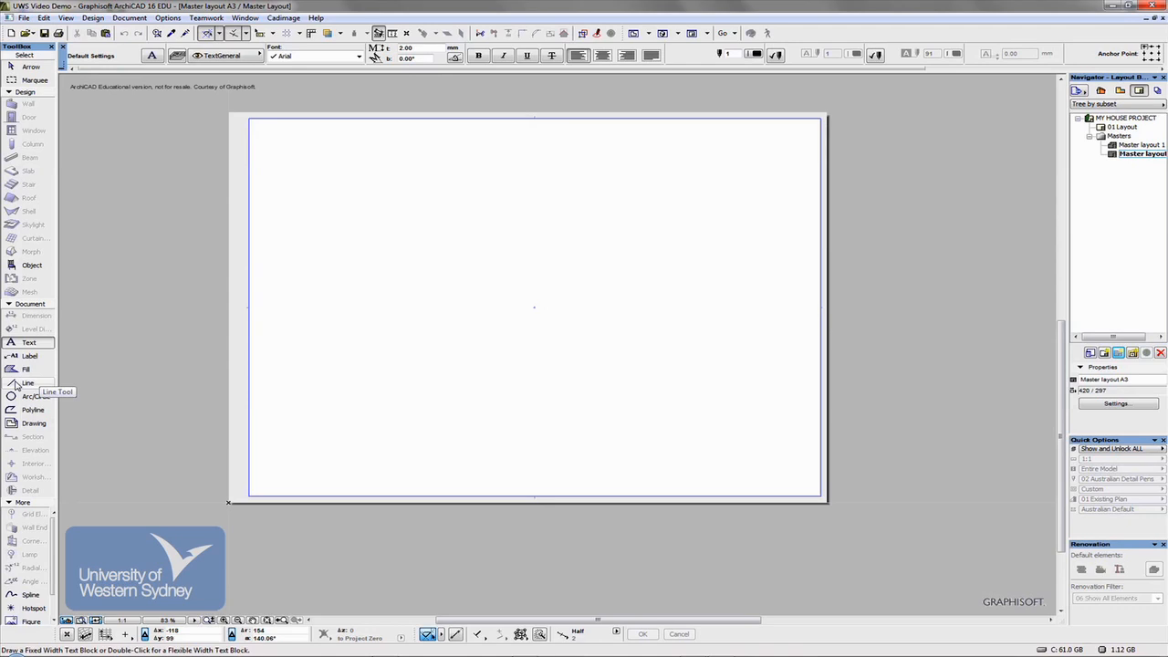
left_click(27, 382)
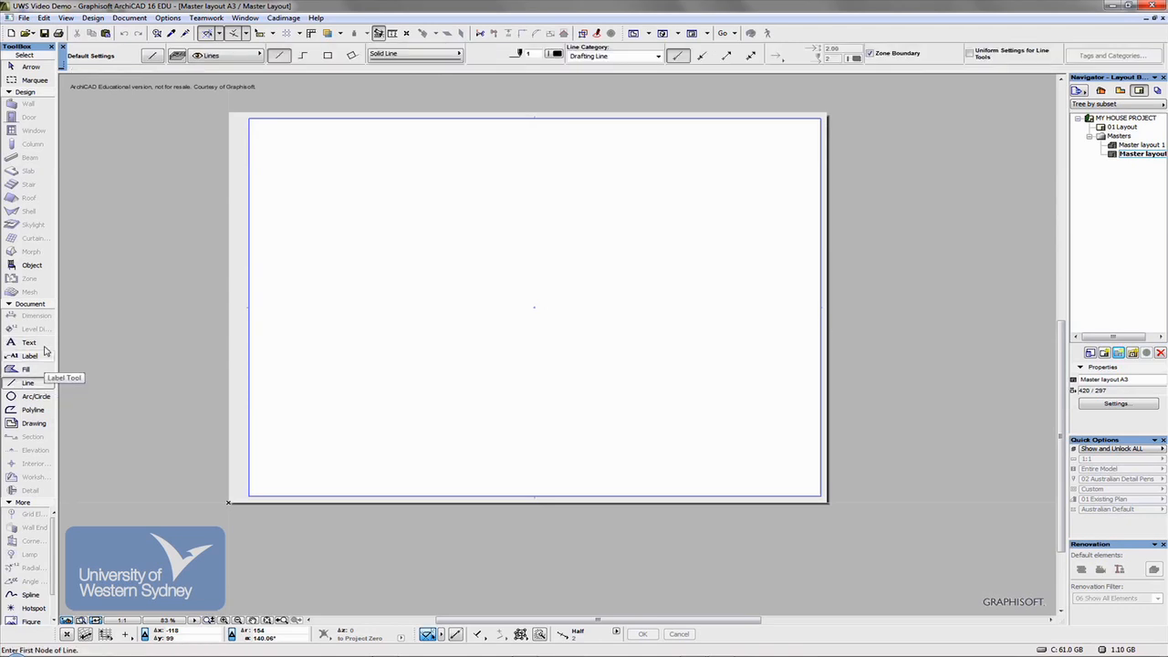
mouse_move(18, 319)
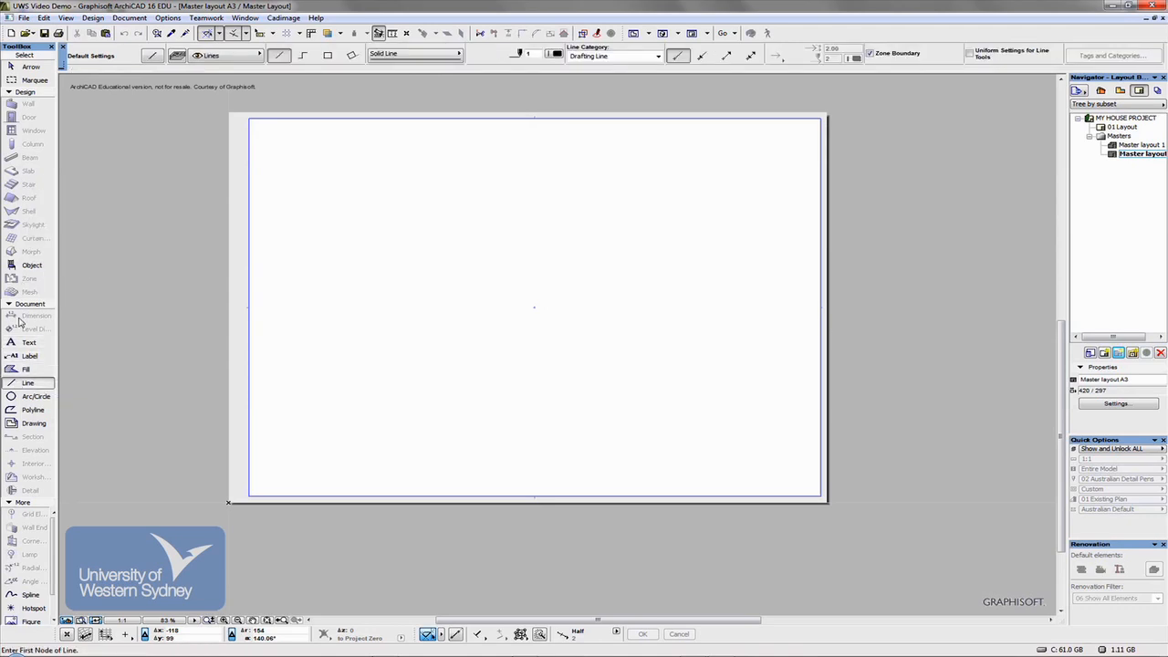
mouse_move(28, 342)
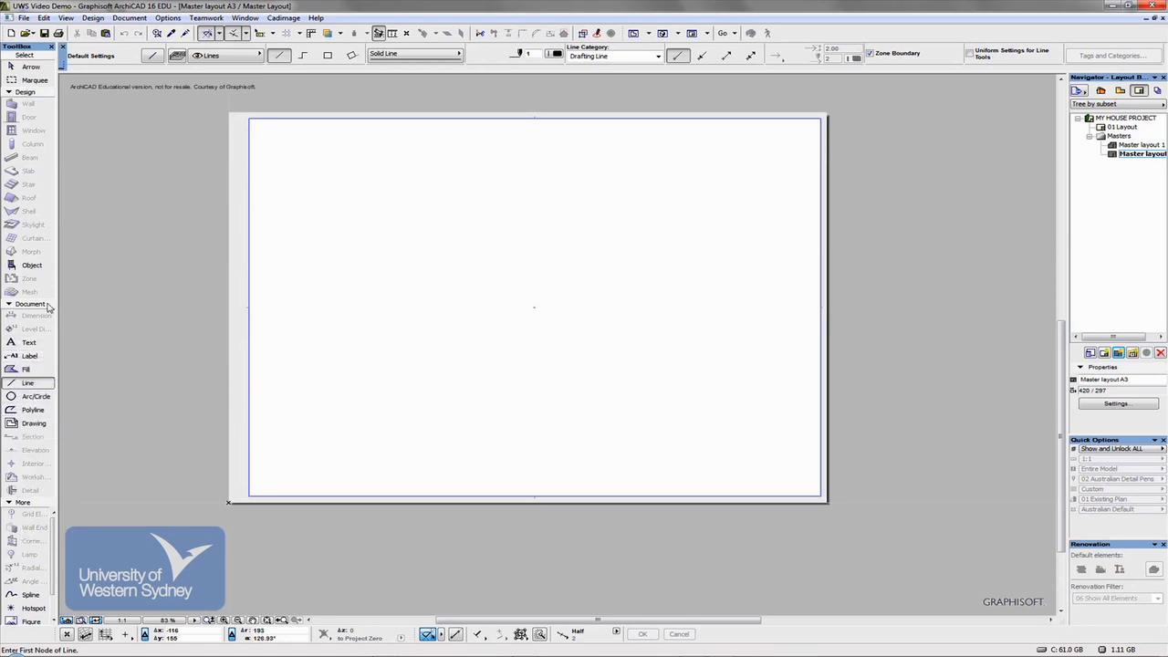
mouse_move(36, 395)
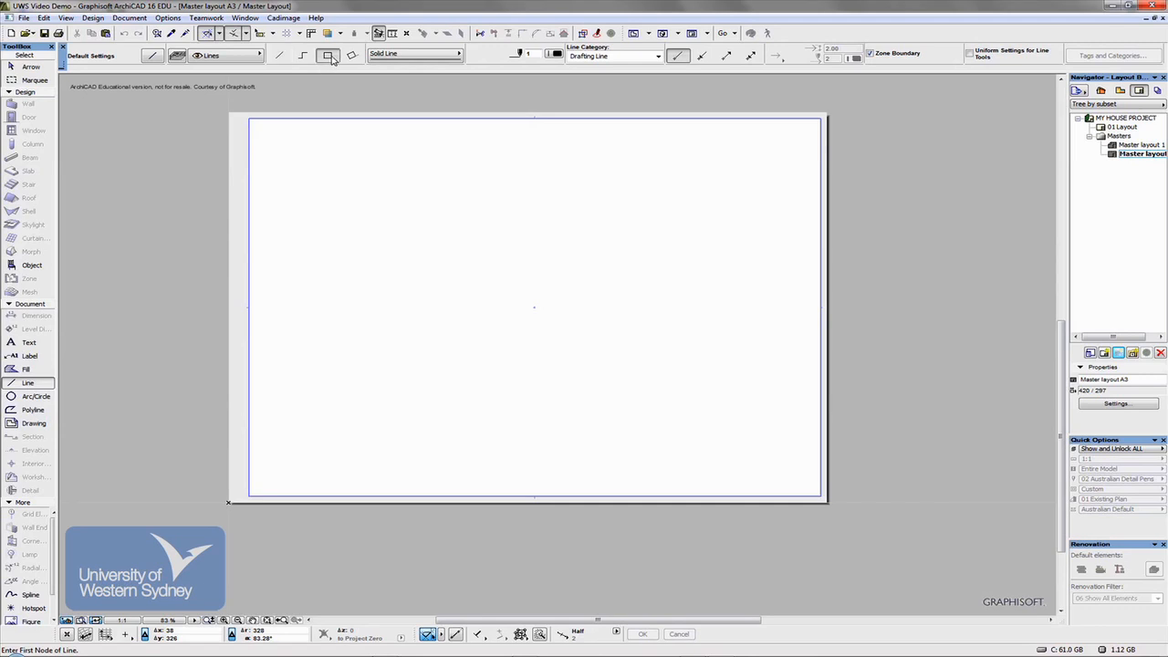
- Switch the Line tool to the rectangle geometry method for the title block
left_click(327, 54)
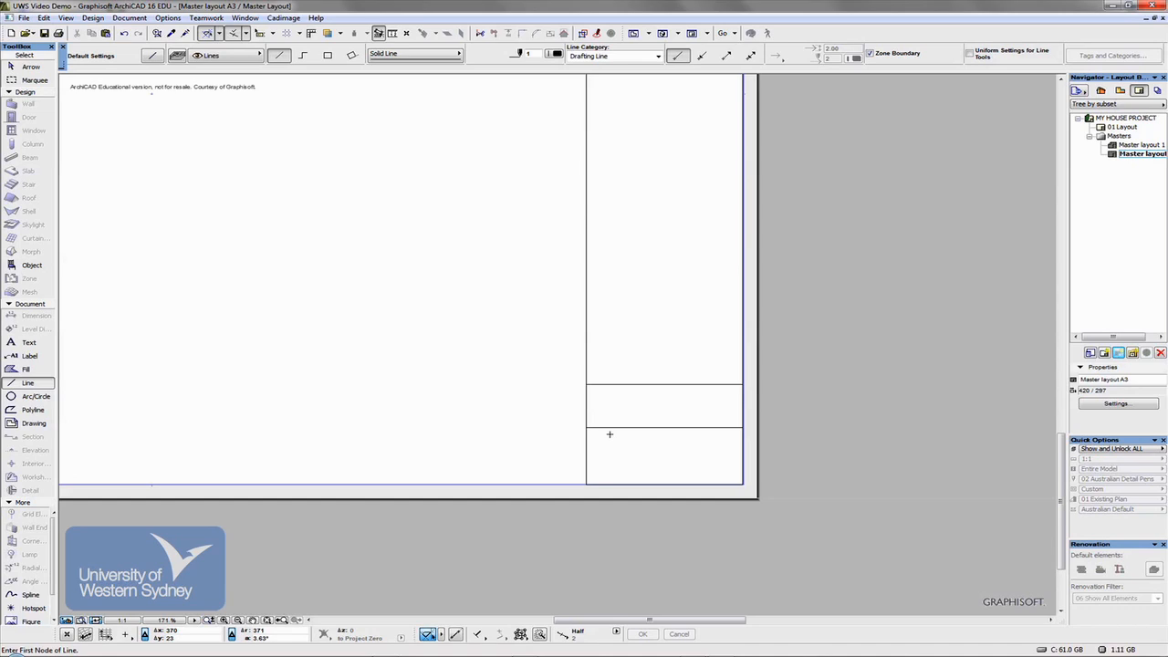
mouse_move(646, 313)
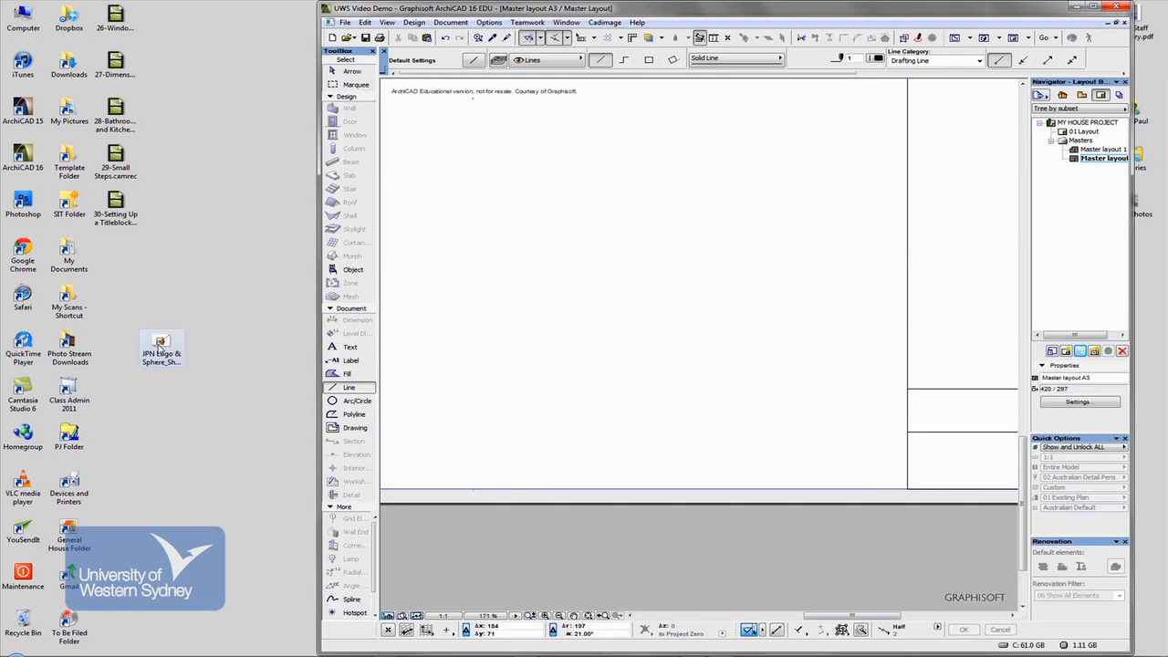
- Drag the JPN logo JPG from the desktop onto the layout and place it
left_click(162, 342)
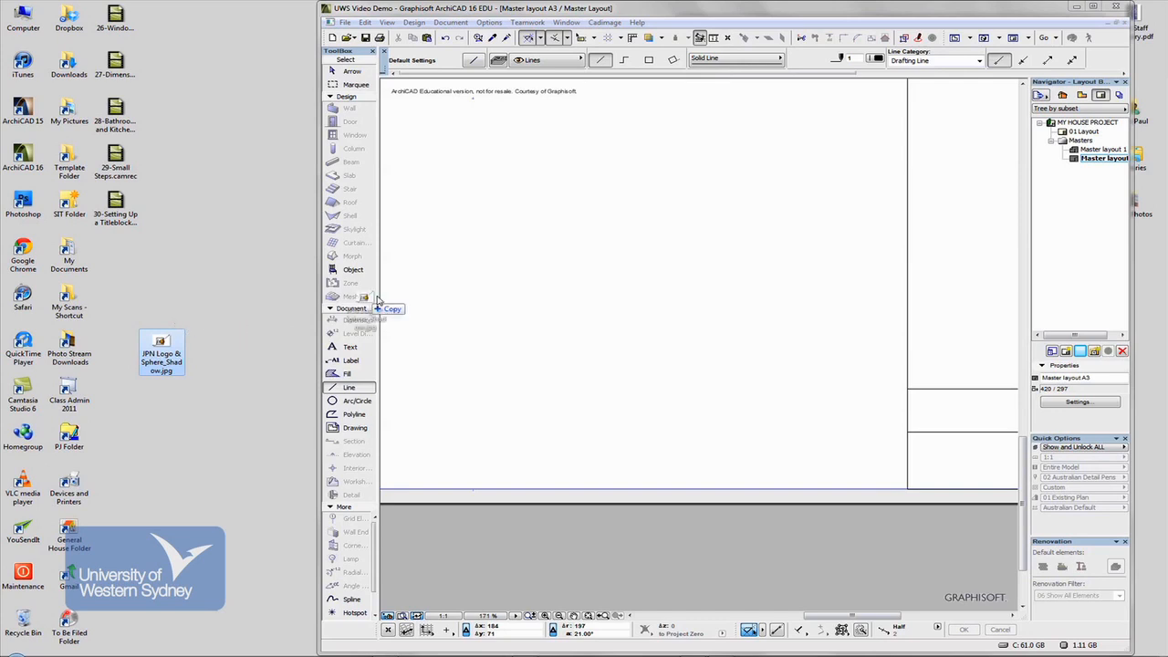
left_click_drag(363, 309, 696, 299)
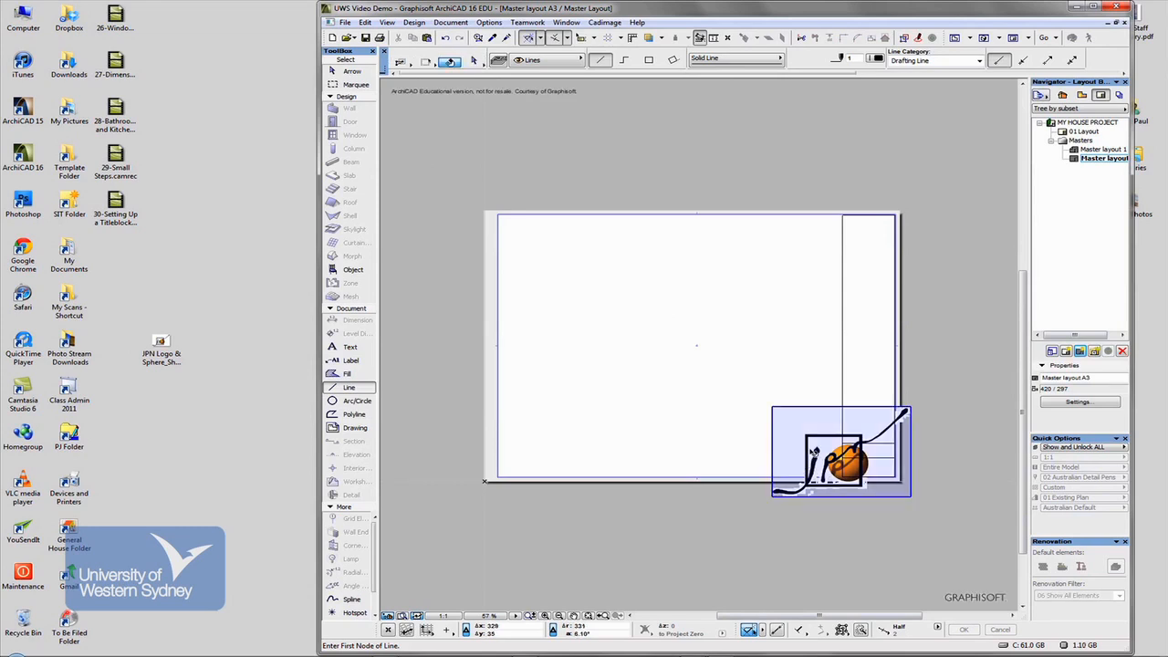
left_click(840, 451)
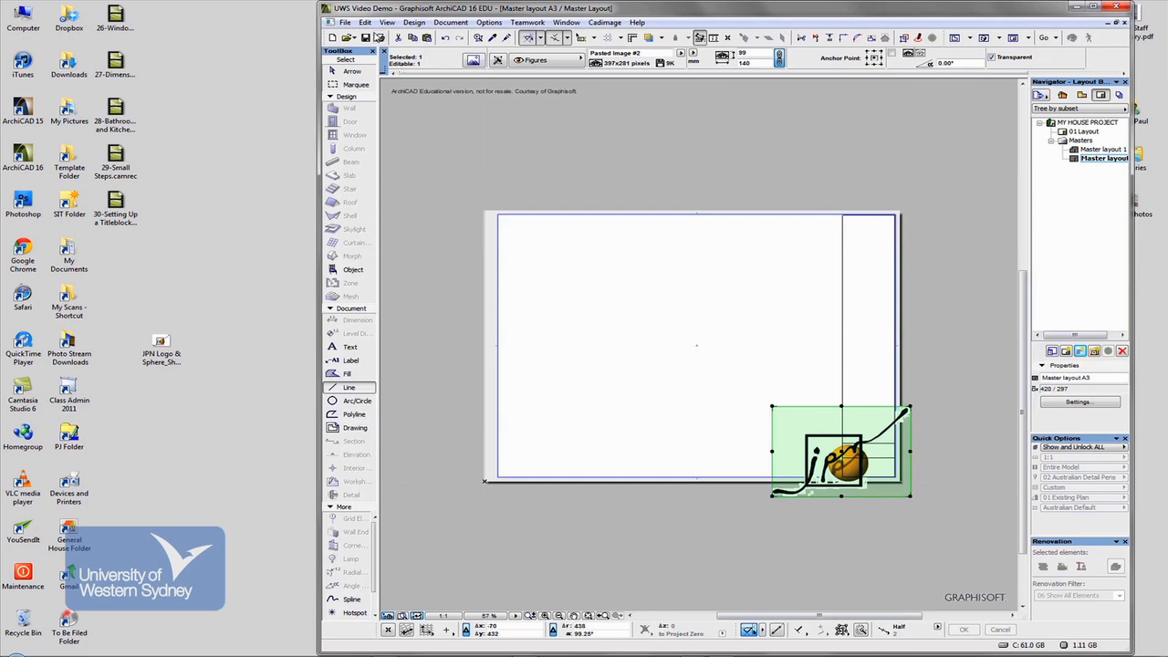
- Resize the JPN logo graphically using Edit > Reshape > Resize with Define graphically
left_click(365, 22)
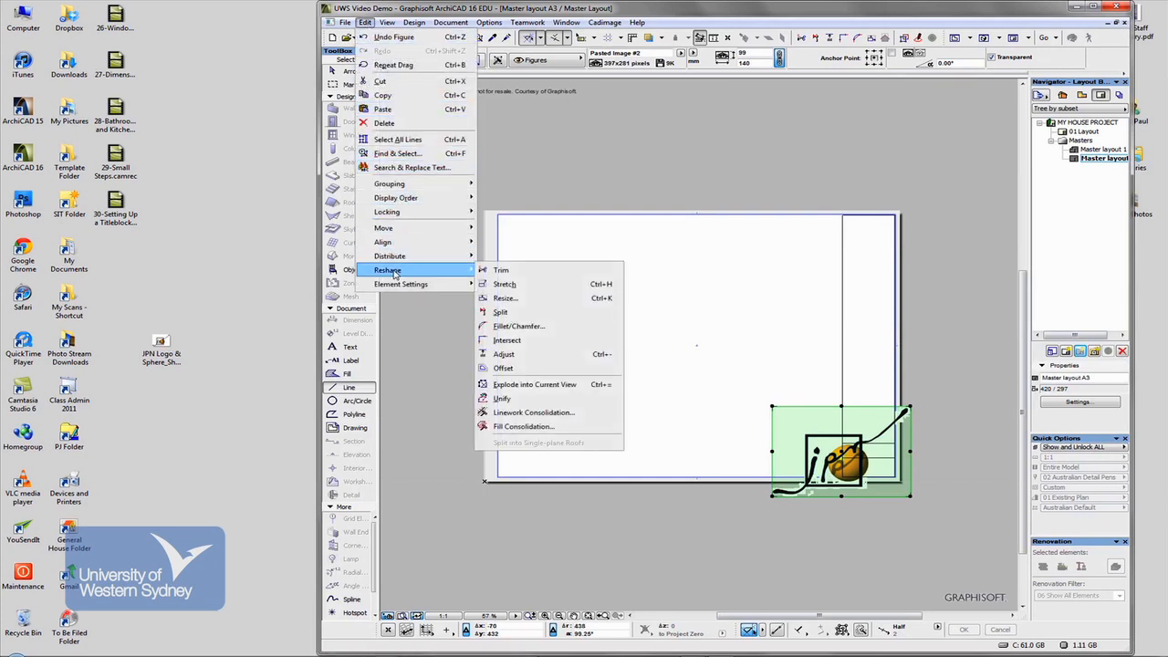
mouse_move(505, 298)
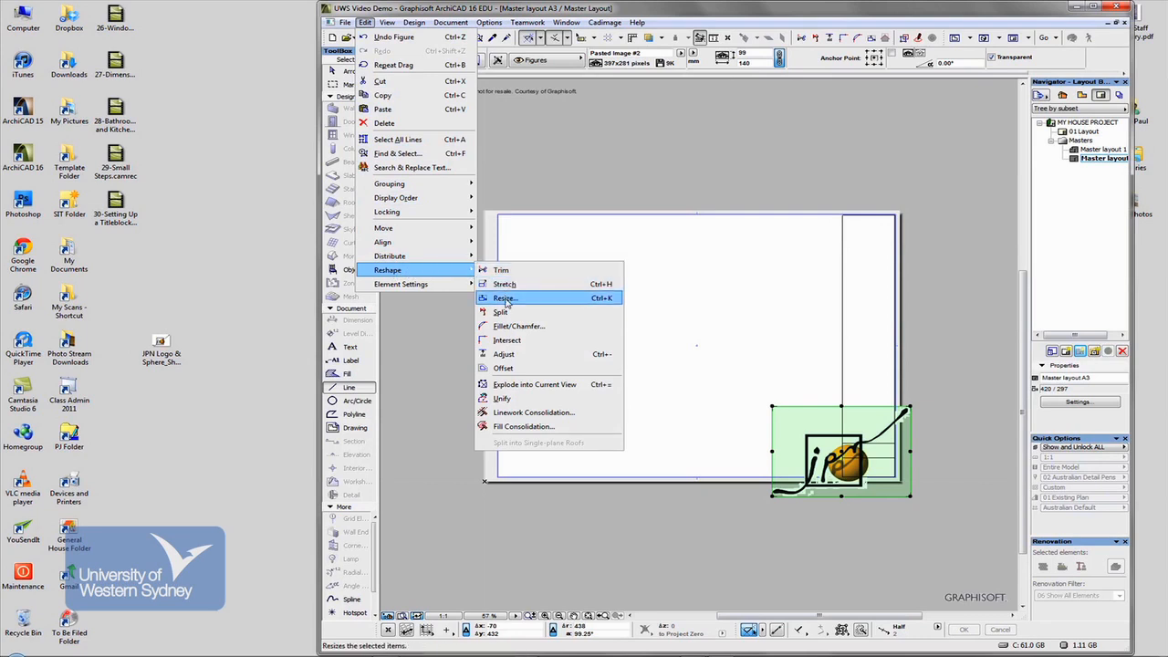
left_click(505, 299)
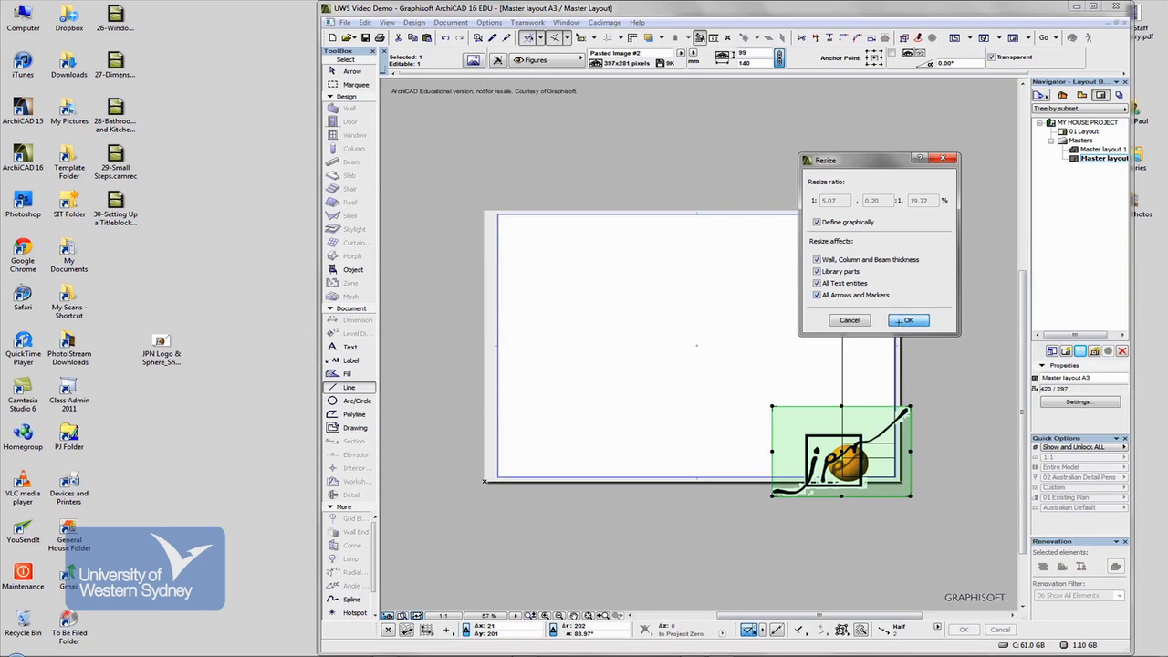
left_click(910, 320)
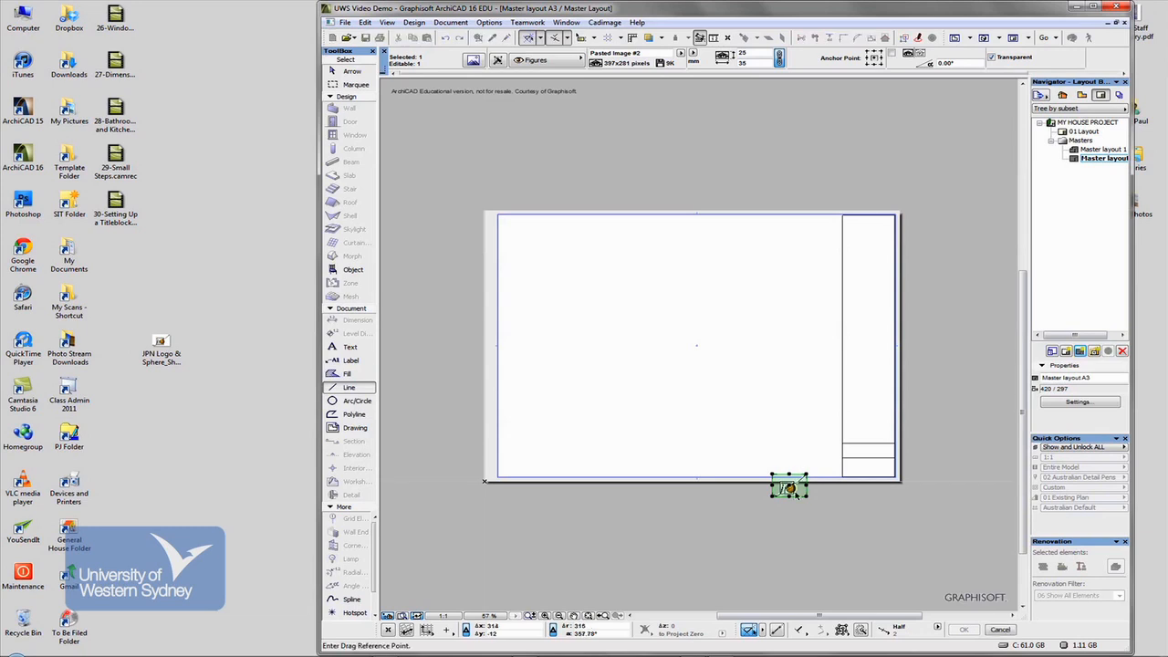
- Drag the shrunken JPN logo into the title block's top panel and zoom in
left_click_drag(790, 489, 863, 442)
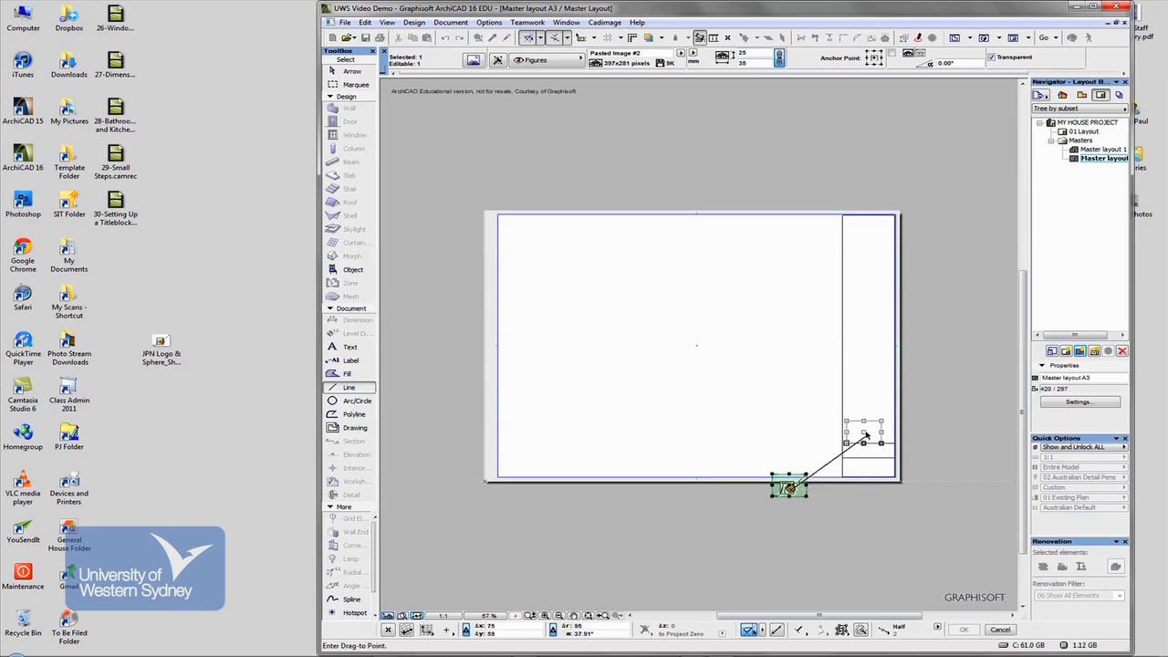
left_click_drag(863, 442, 867, 417)
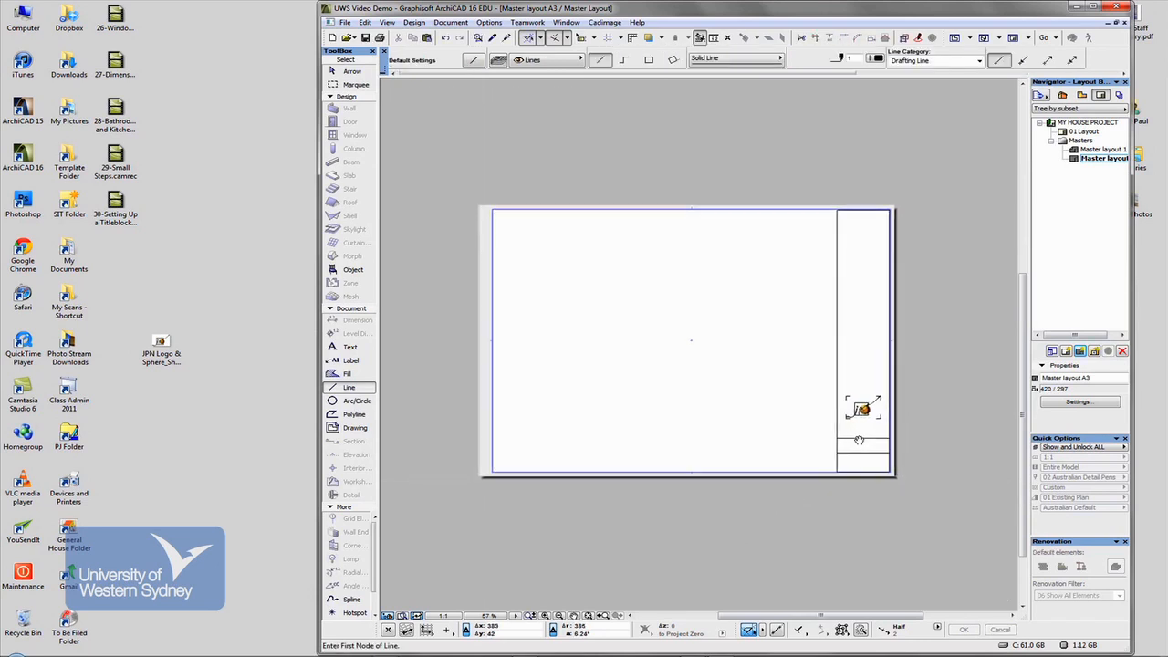
left_click(1115, 14)
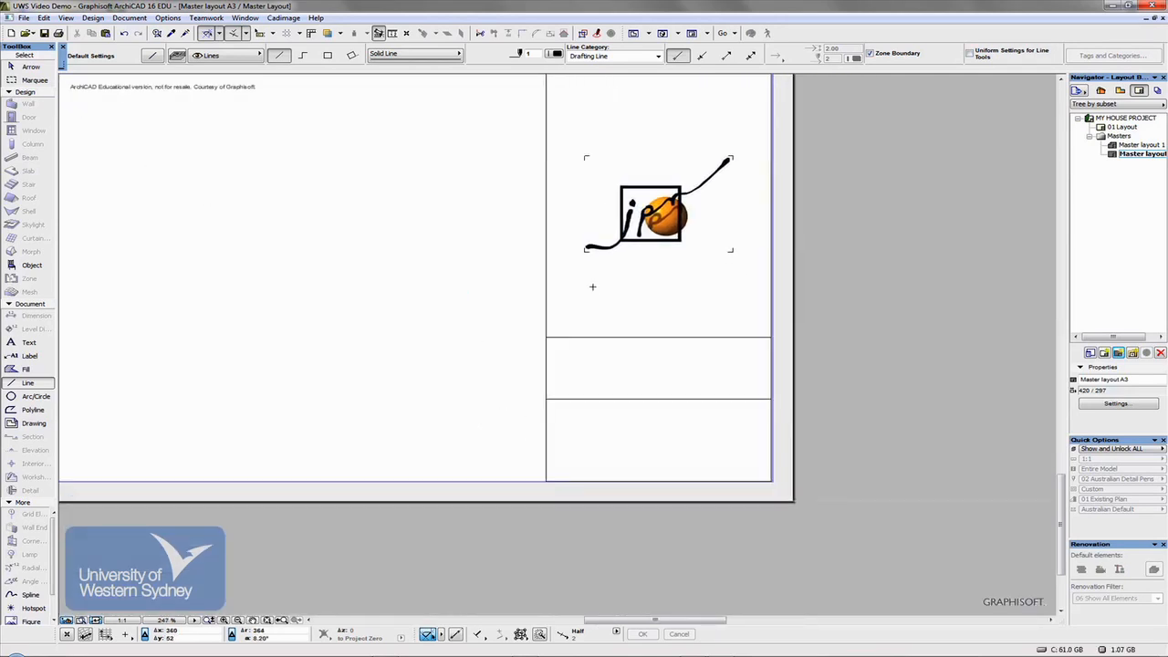
mouse_move(634, 313)
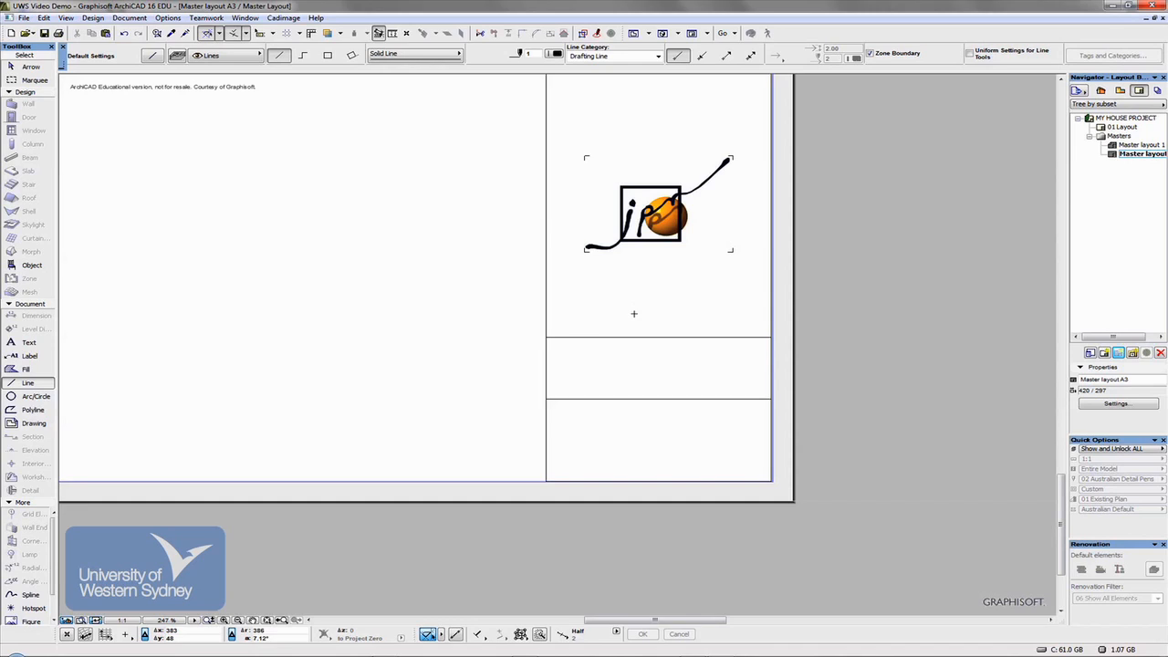
mouse_move(28, 342)
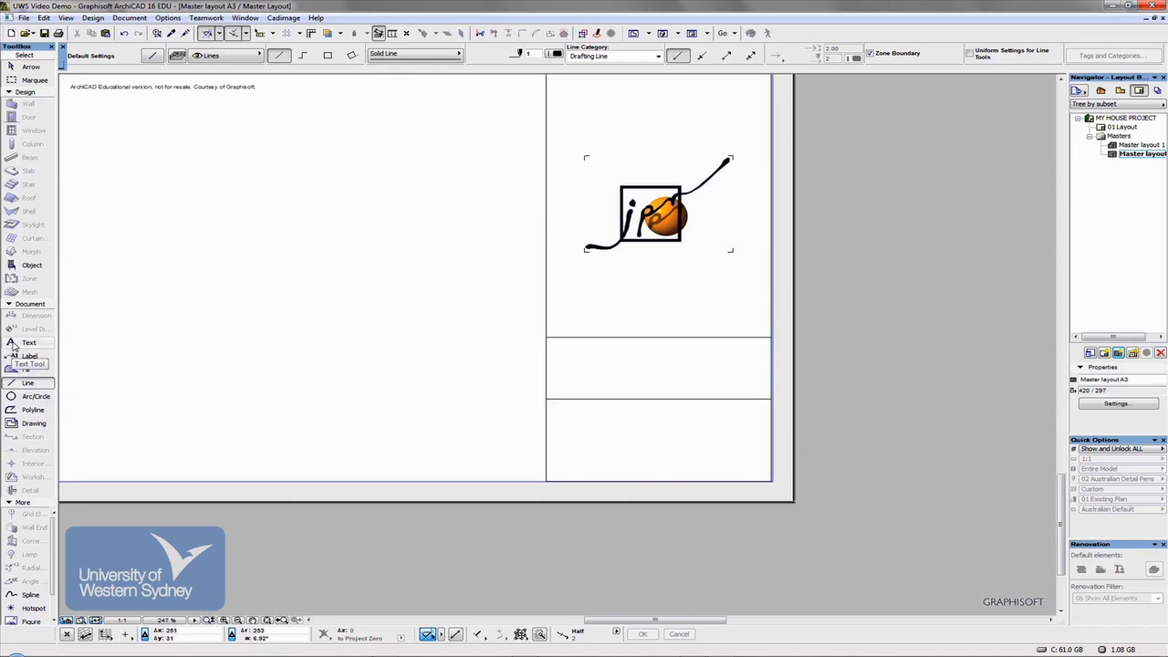
- Select the Text tool and accept its default text settings
left_click(29, 342)
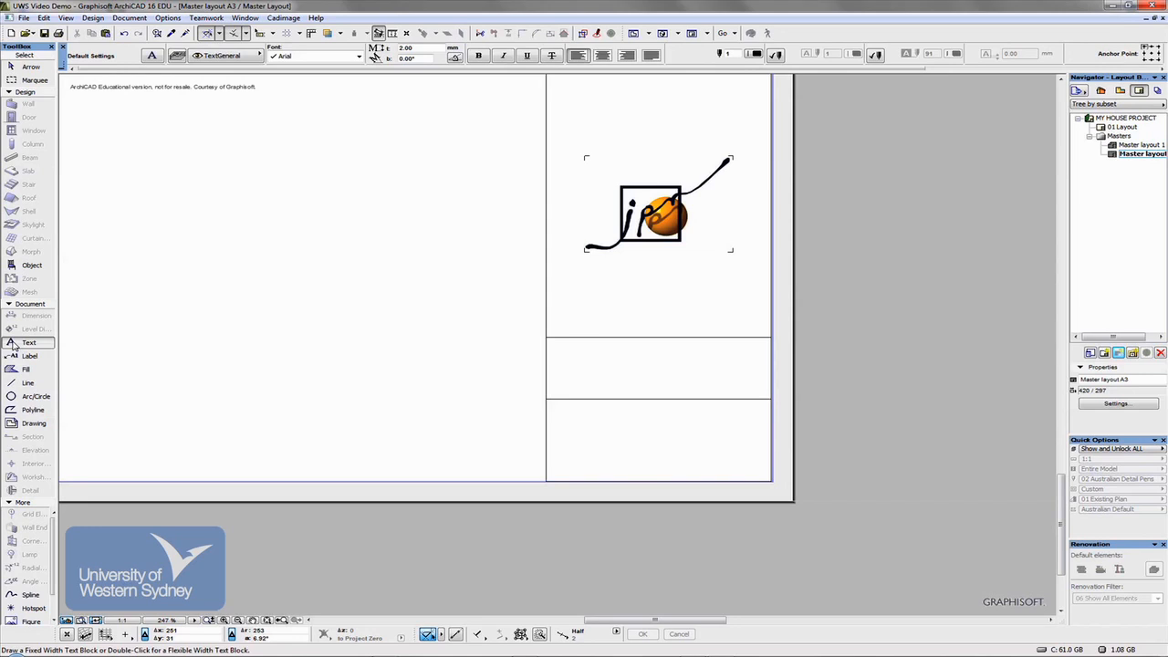
left_click(30, 343)
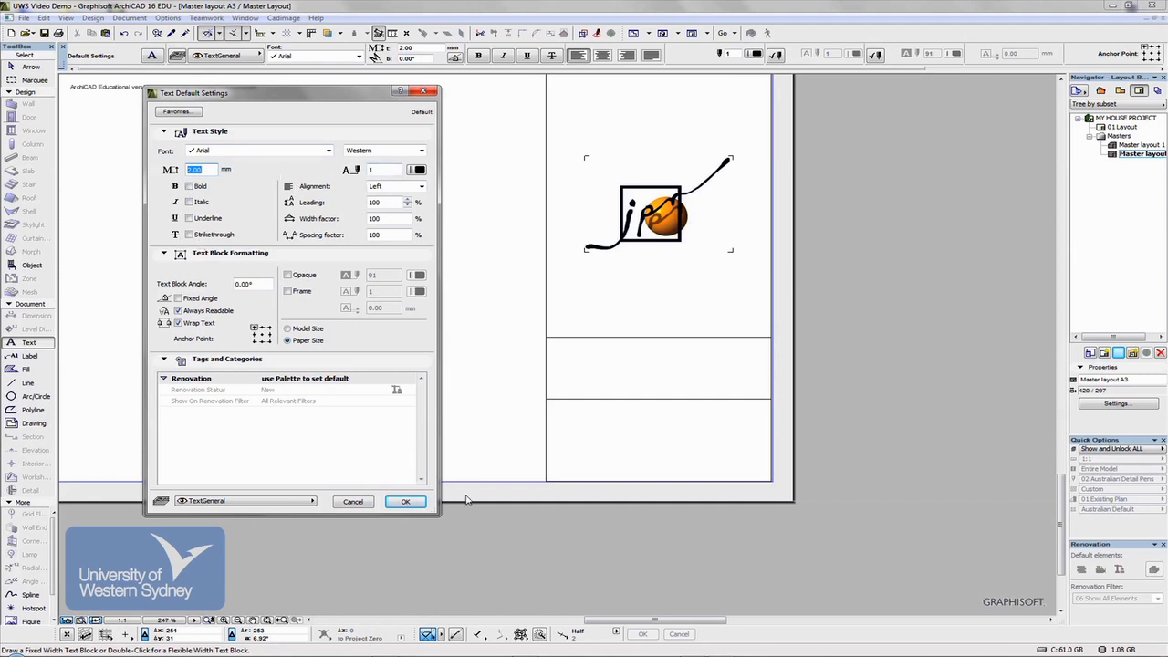
left_click(406, 501)
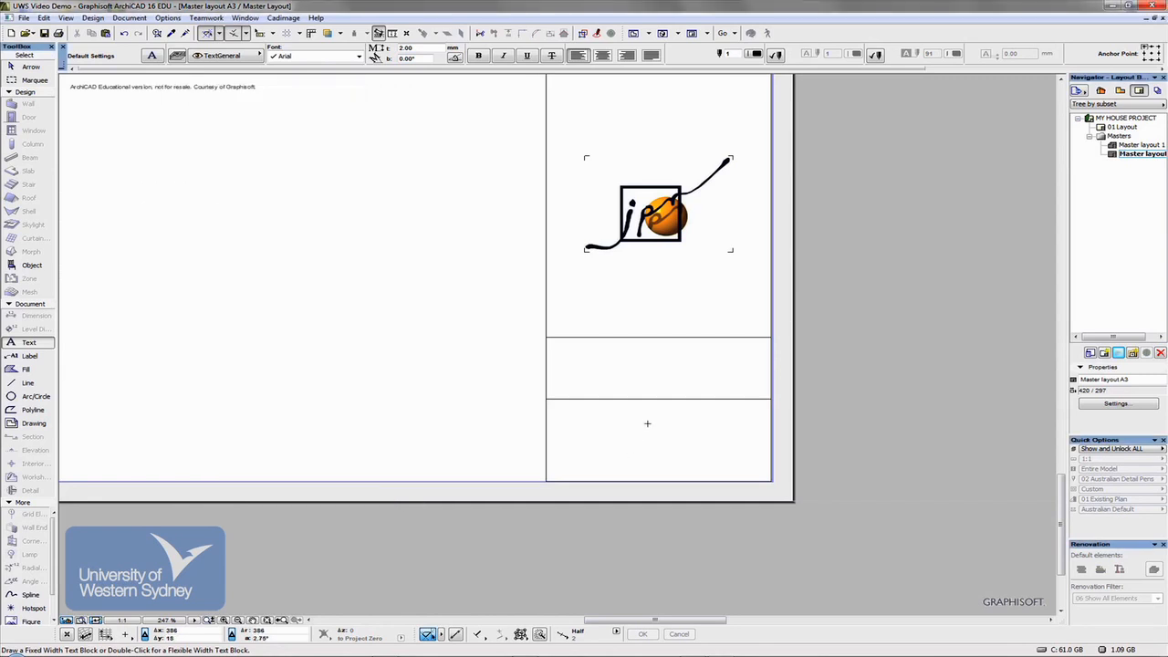
mouse_move(669, 434)
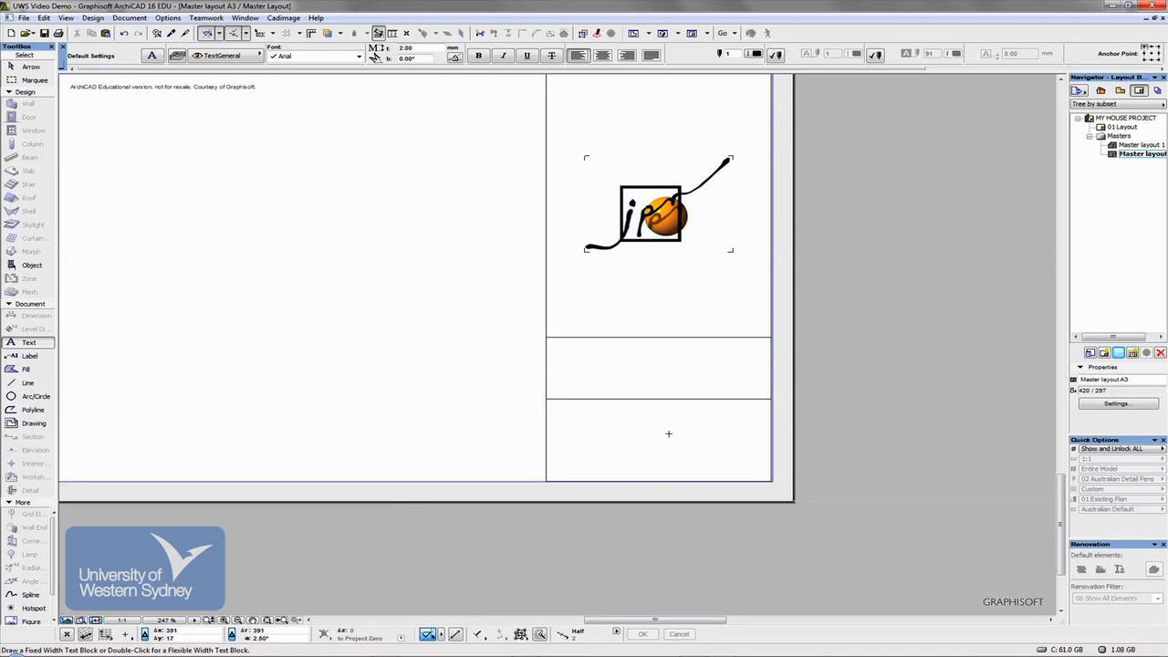
- Draw a text block in the bottom title block panel, formatted 5 mm bold Arial
left_click_drag(673, 425, 716, 457)
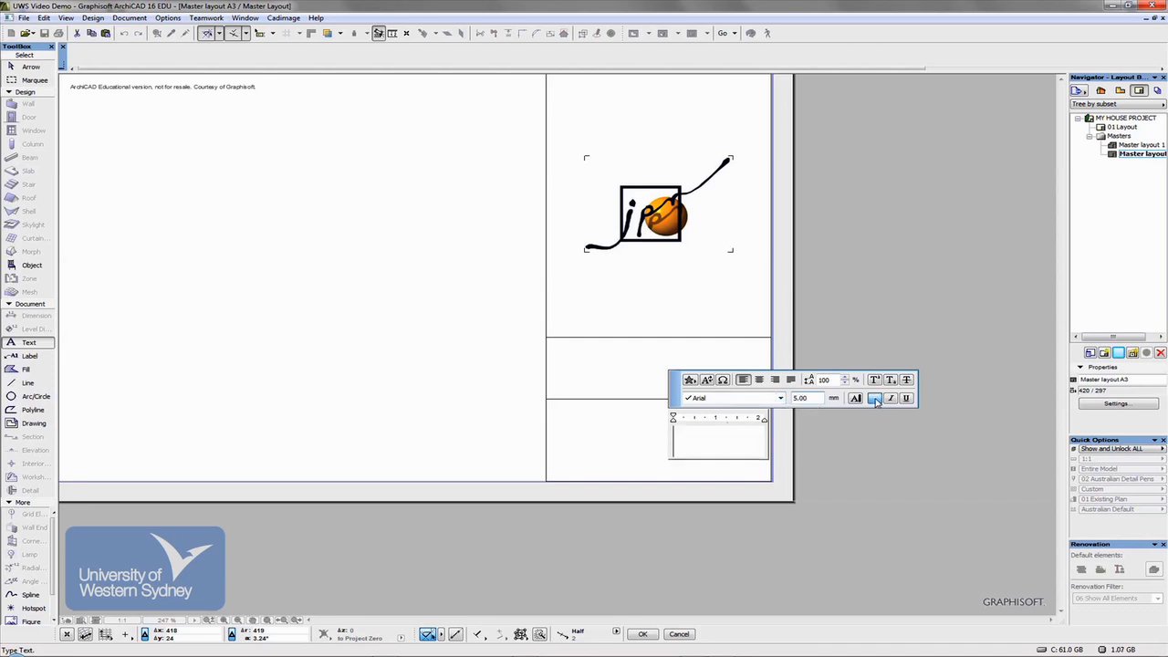
left_click(874, 398)
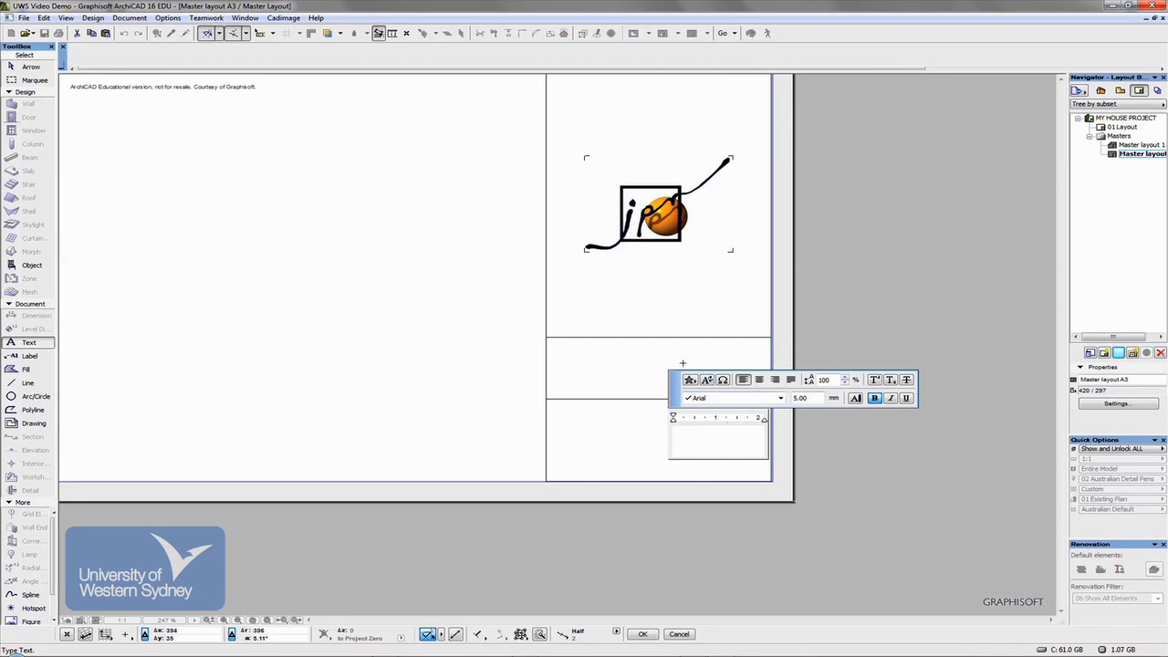
mouse_move(708, 380)
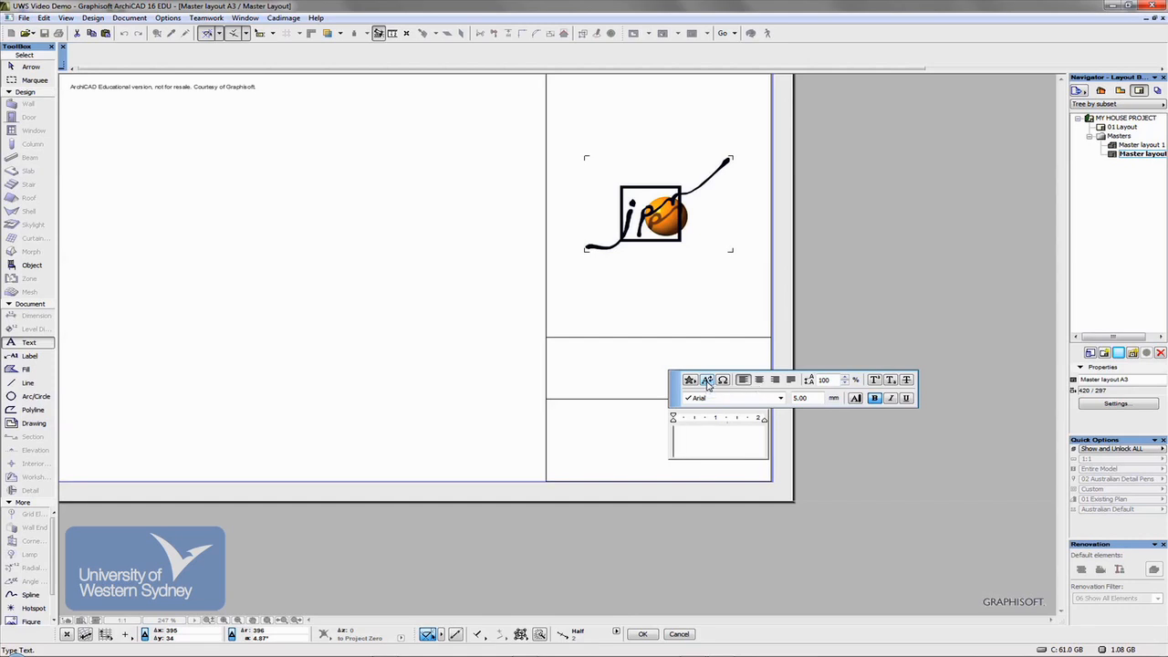
- Insert the Project Name autotext from the Project & Site Details category
left_click(722, 380)
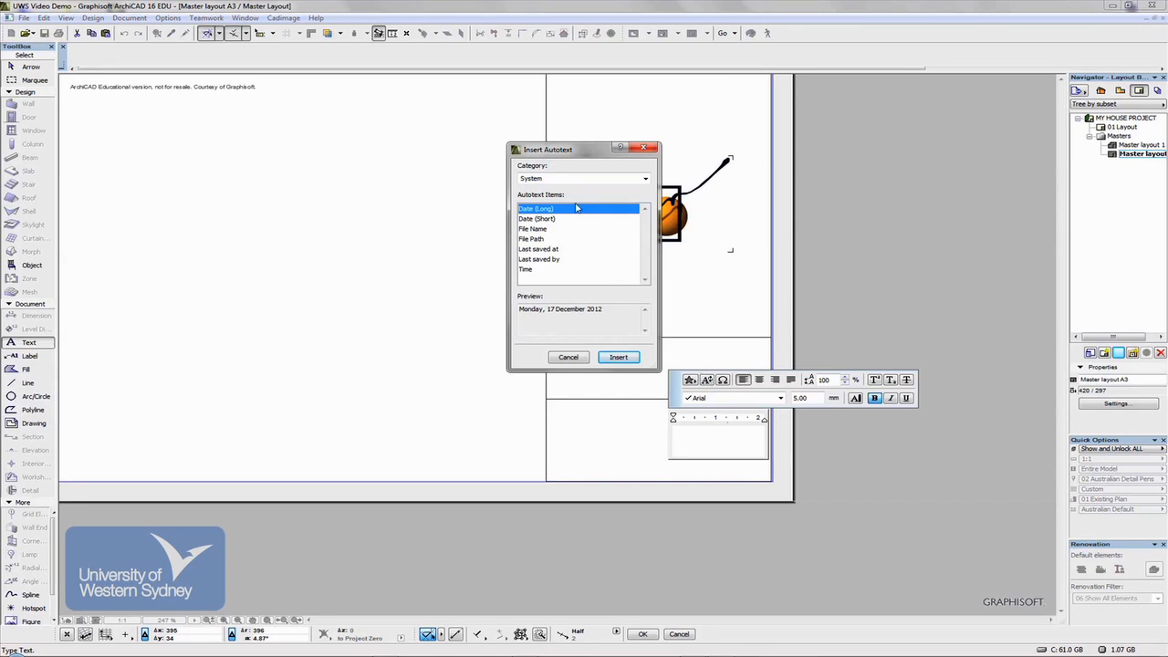
mouse_move(626, 192)
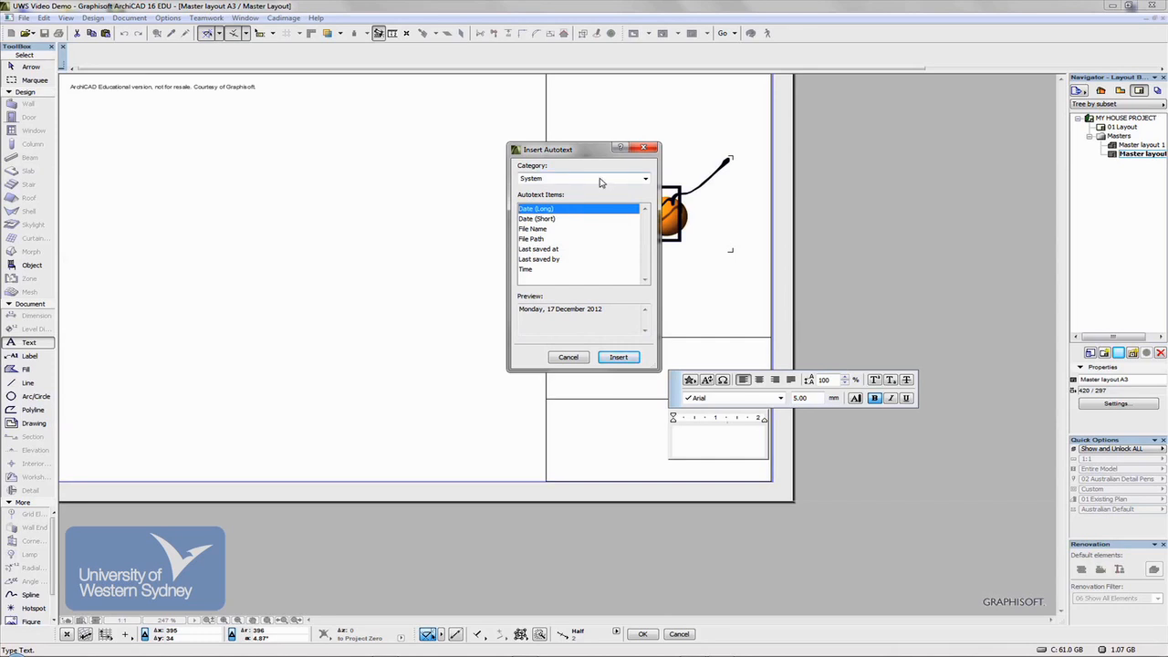
mouse_move(537, 219)
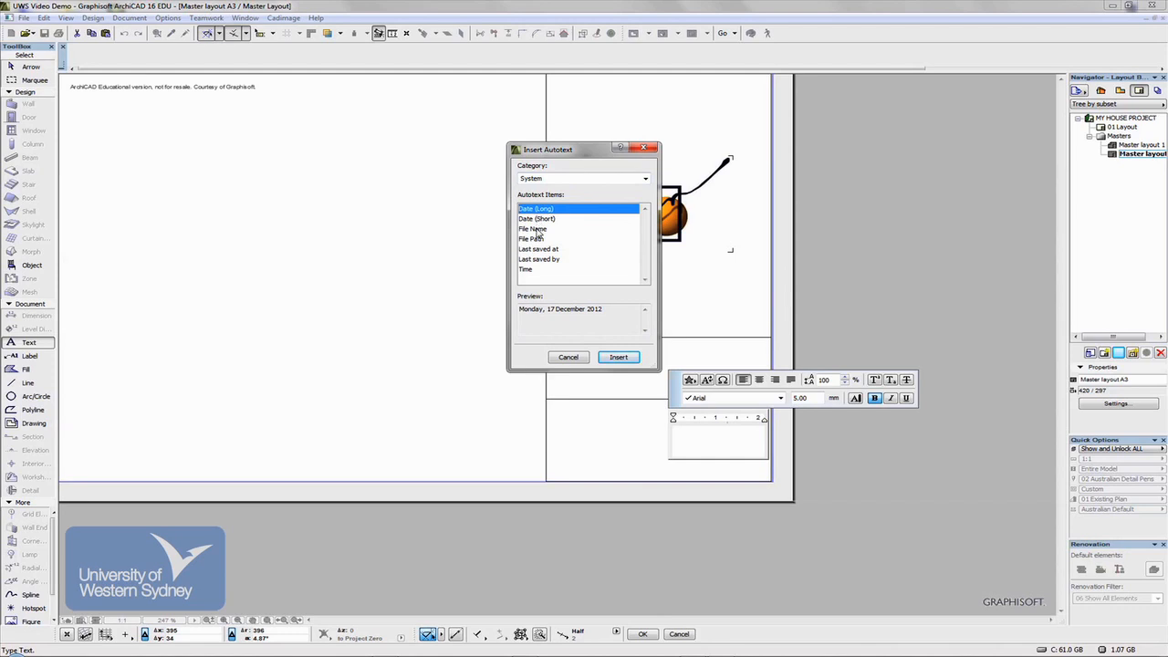
mouse_move(526, 273)
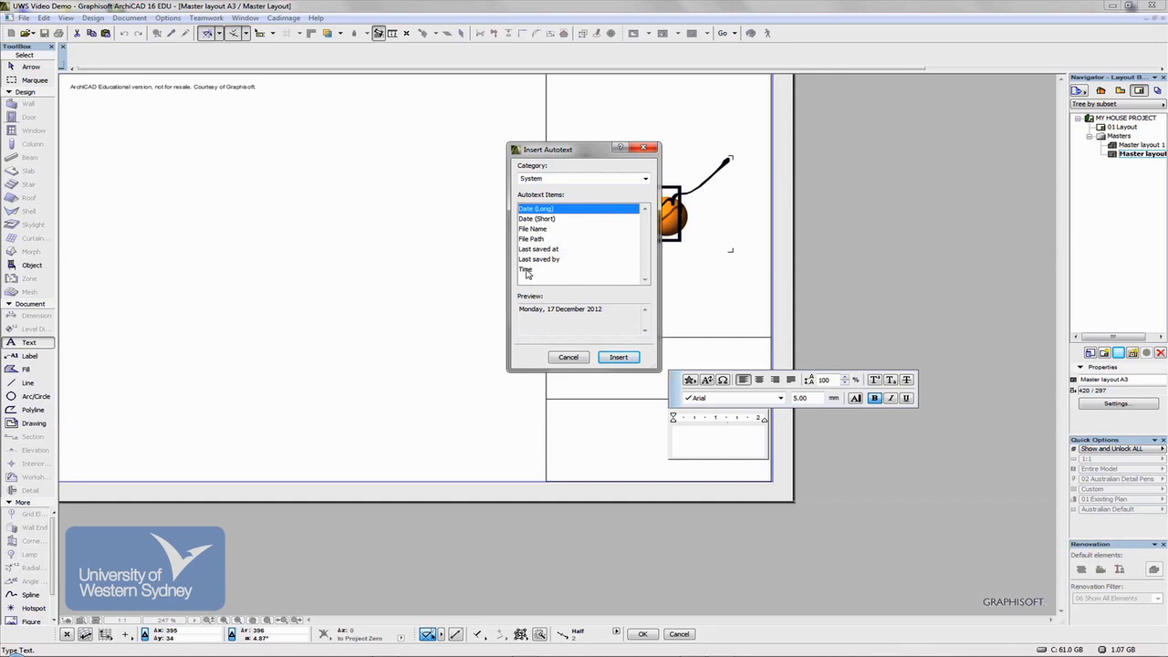
mouse_move(665, 170)
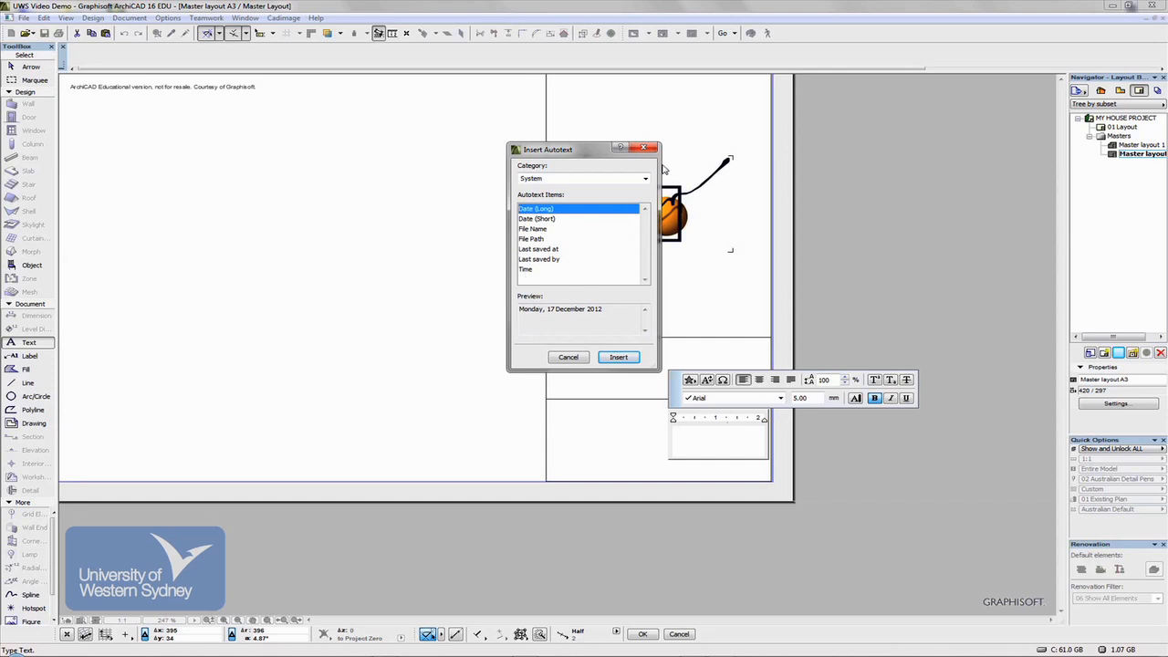
left_click(645, 178)
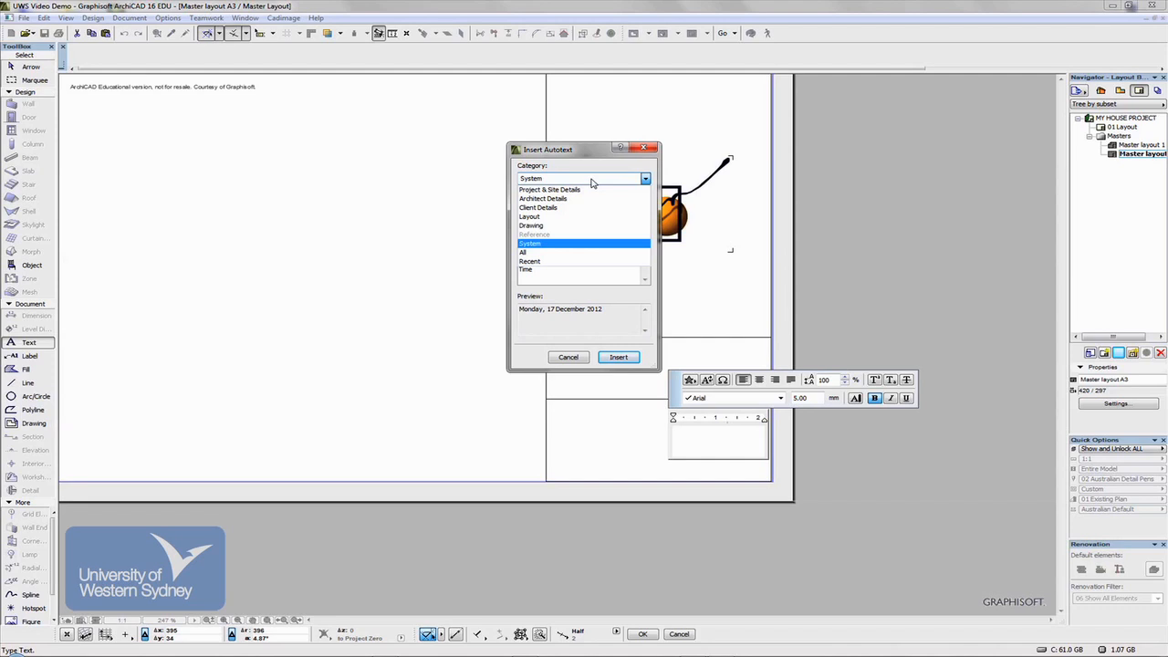
mouse_move(585, 185)
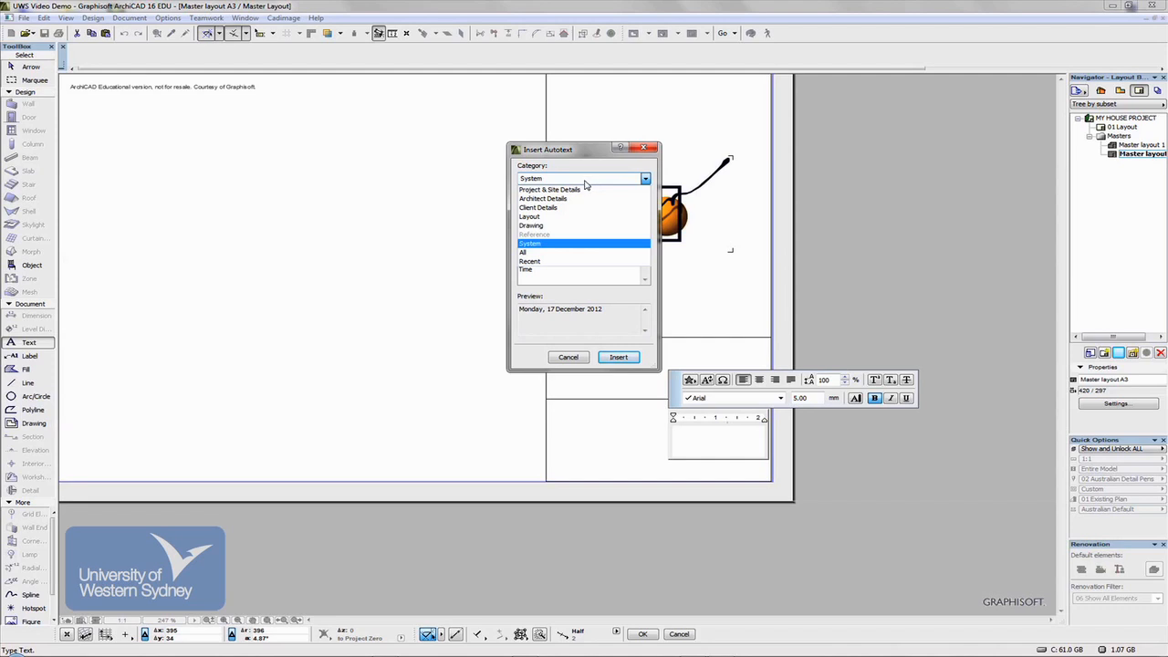
left_click(549, 189)
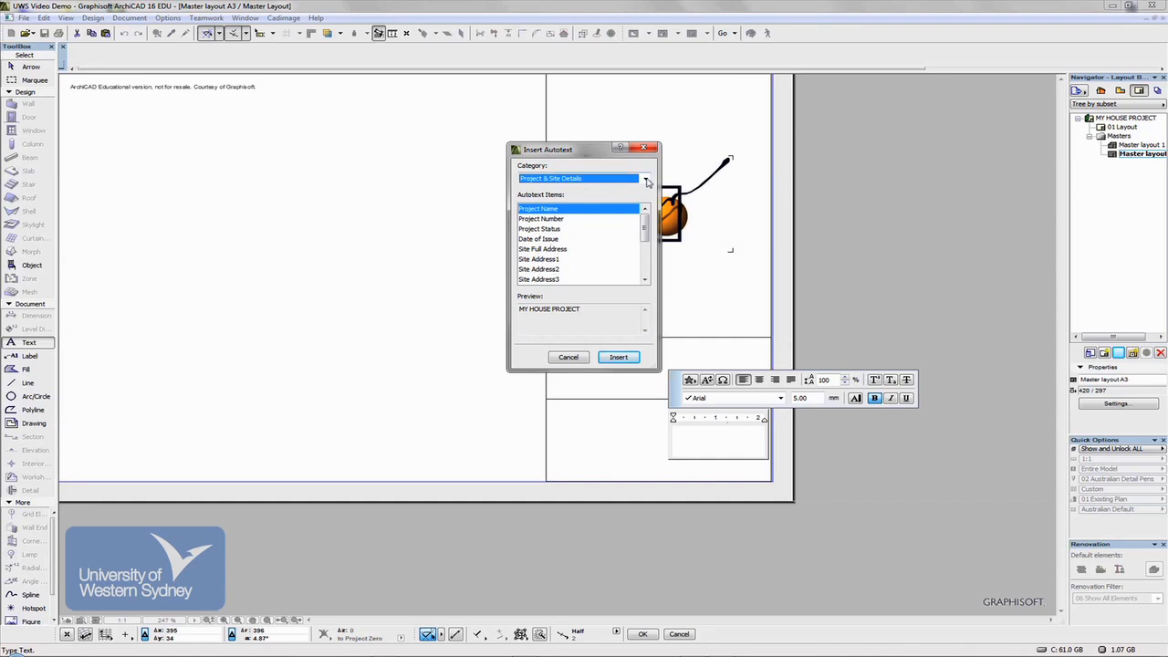
left_click(646, 178)
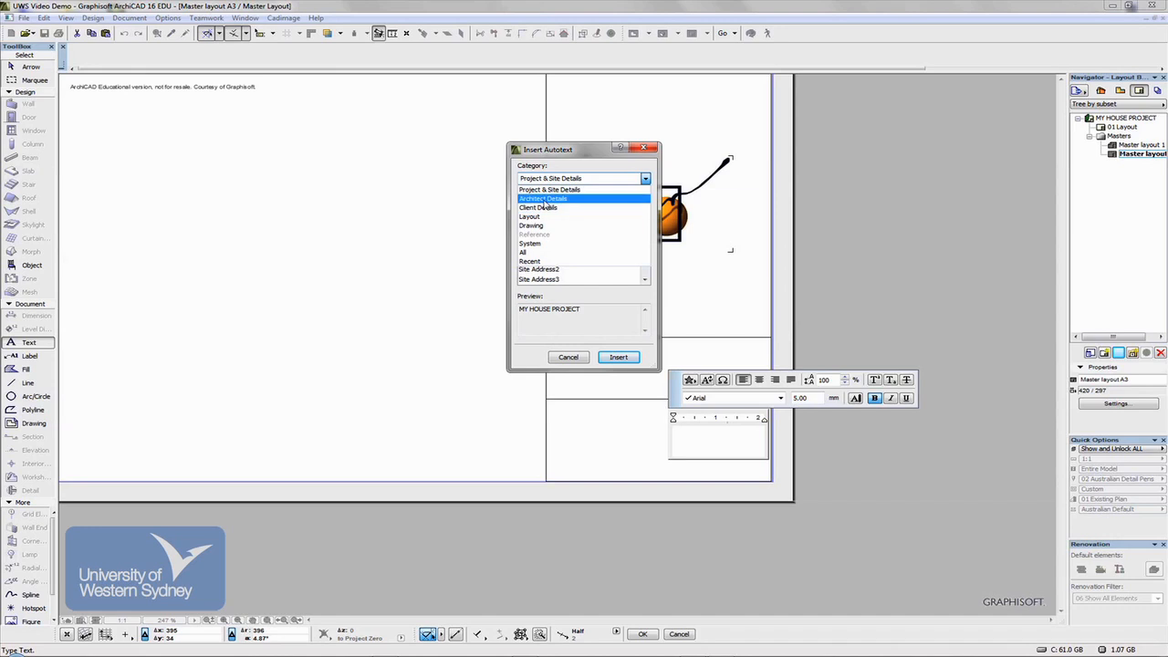
left_click(542, 198)
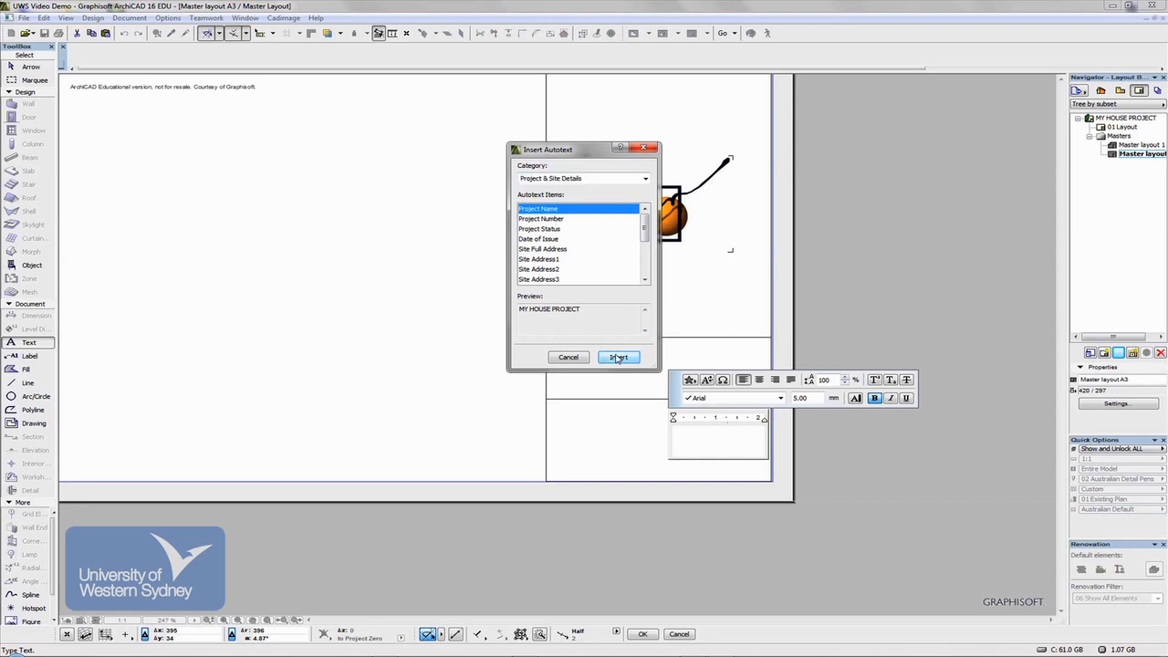
left_click(619, 357)
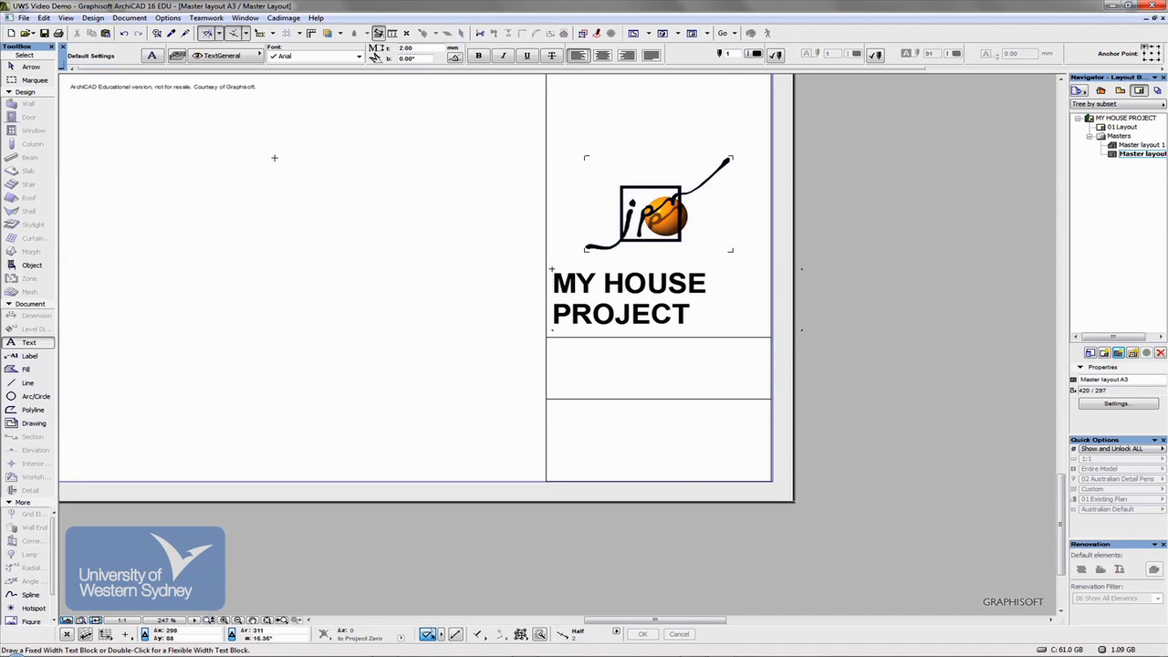
mouse_move(666, 407)
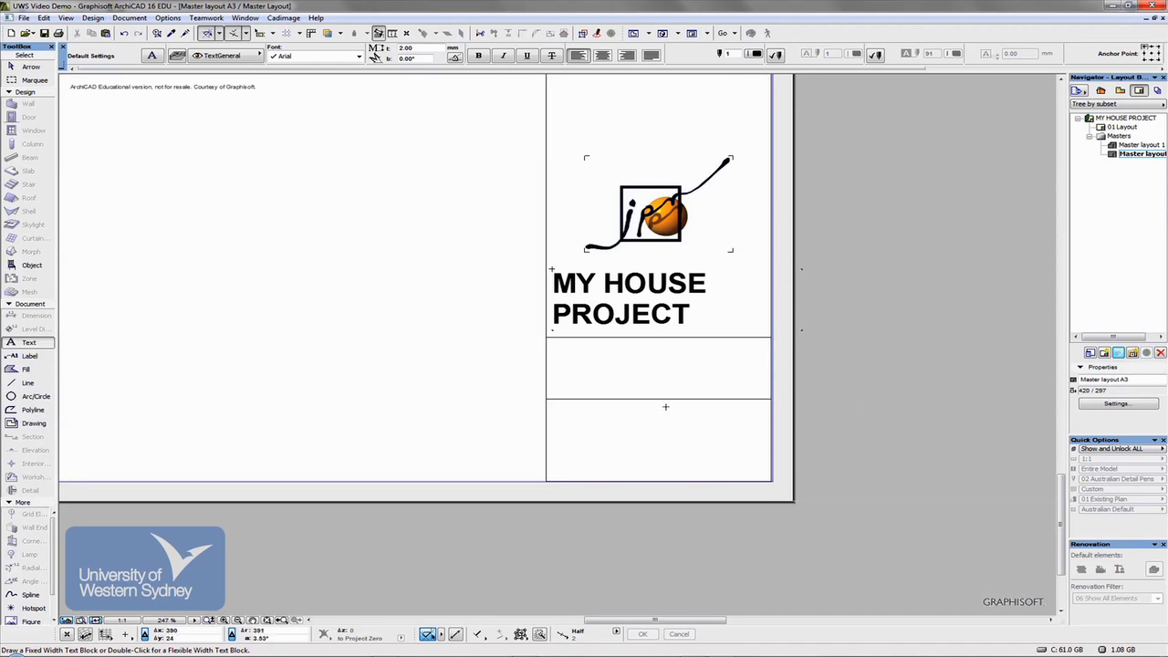
- Start an 8 mm bold Arial text block in the title block's bottom box
left_click(665, 408)
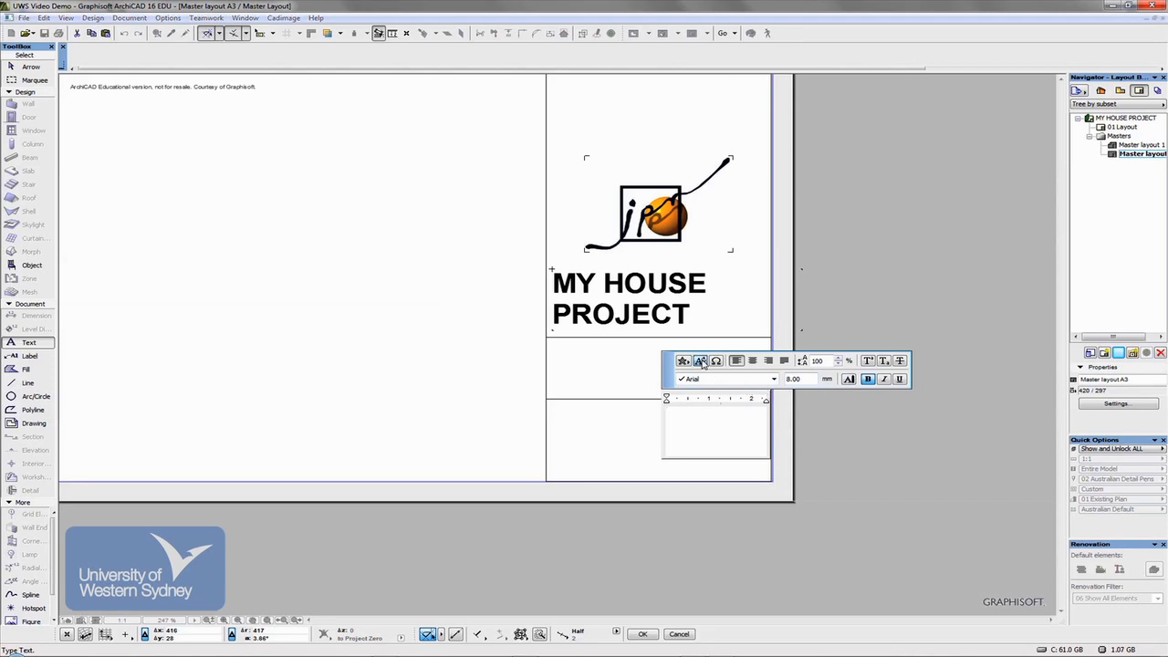
- Insert the Layout Number autotext (#LayNo) from the Layout category into the text block
left_click(700, 360)
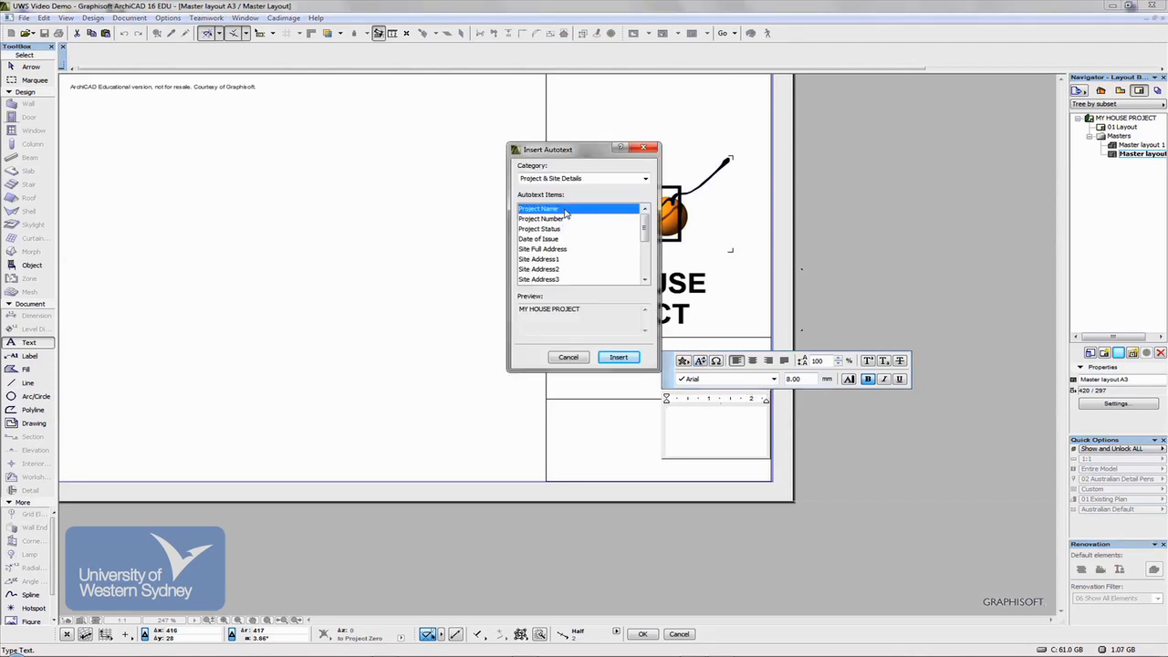
left_click(645, 178)
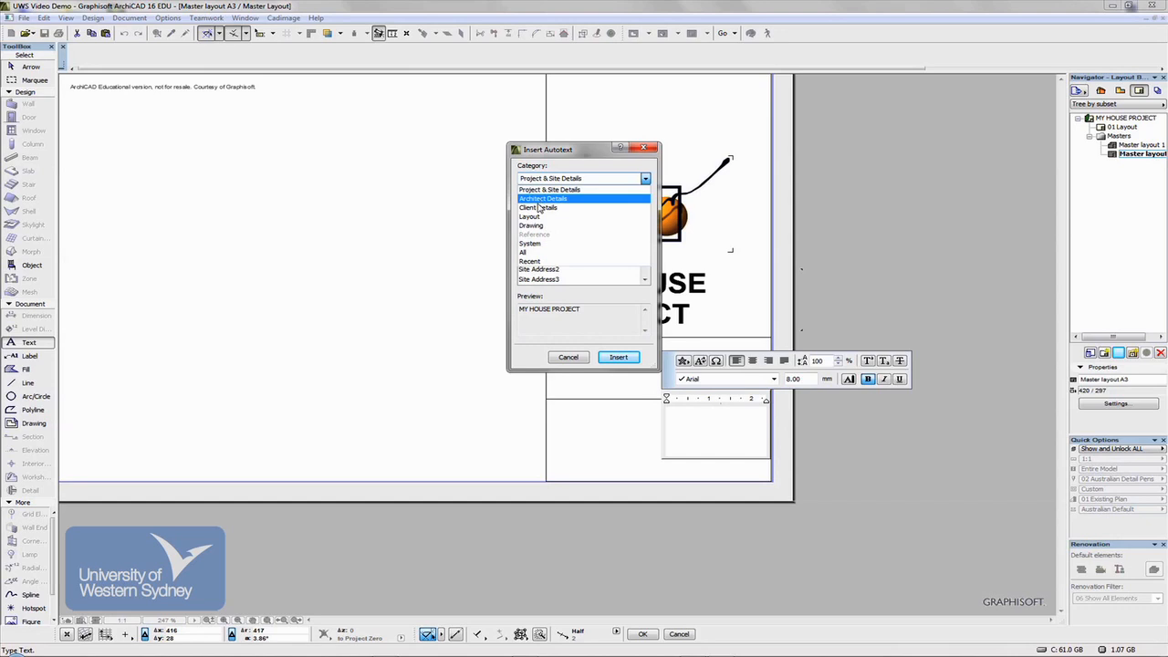
left_click(550, 216)
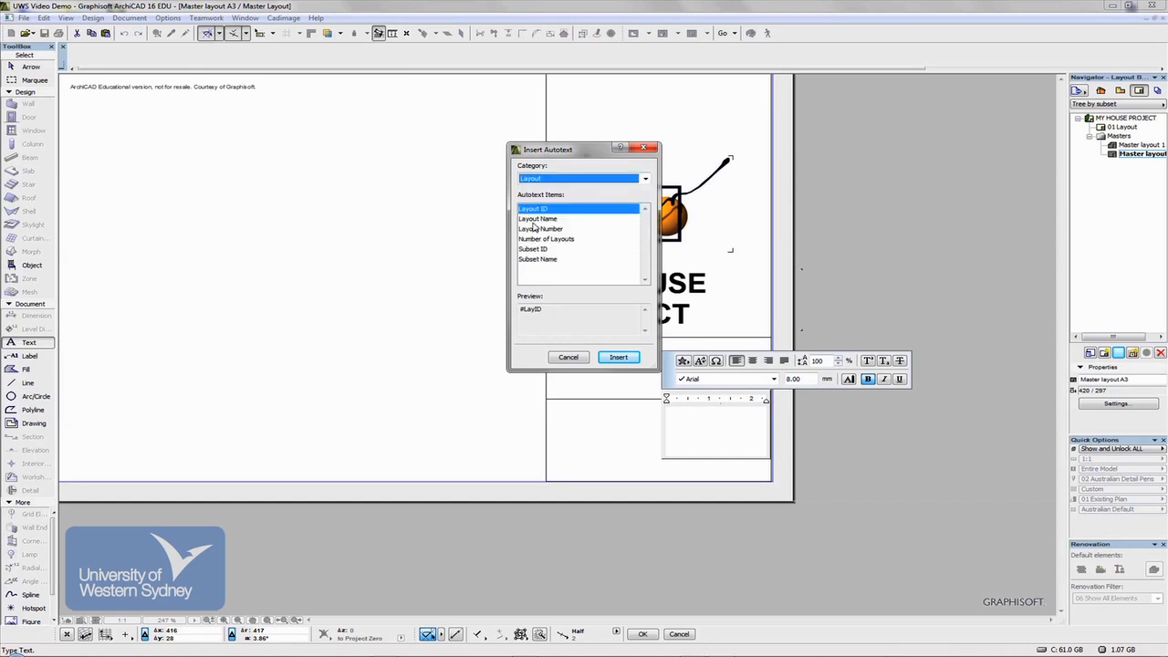
left_click(542, 228)
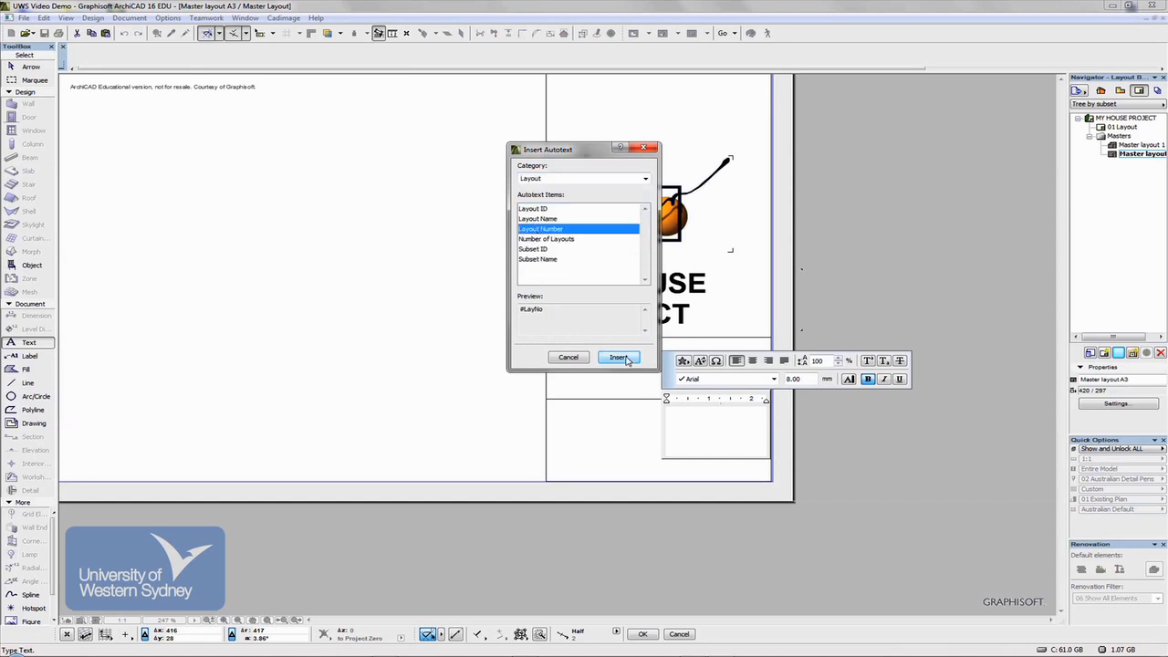
left_click(619, 357)
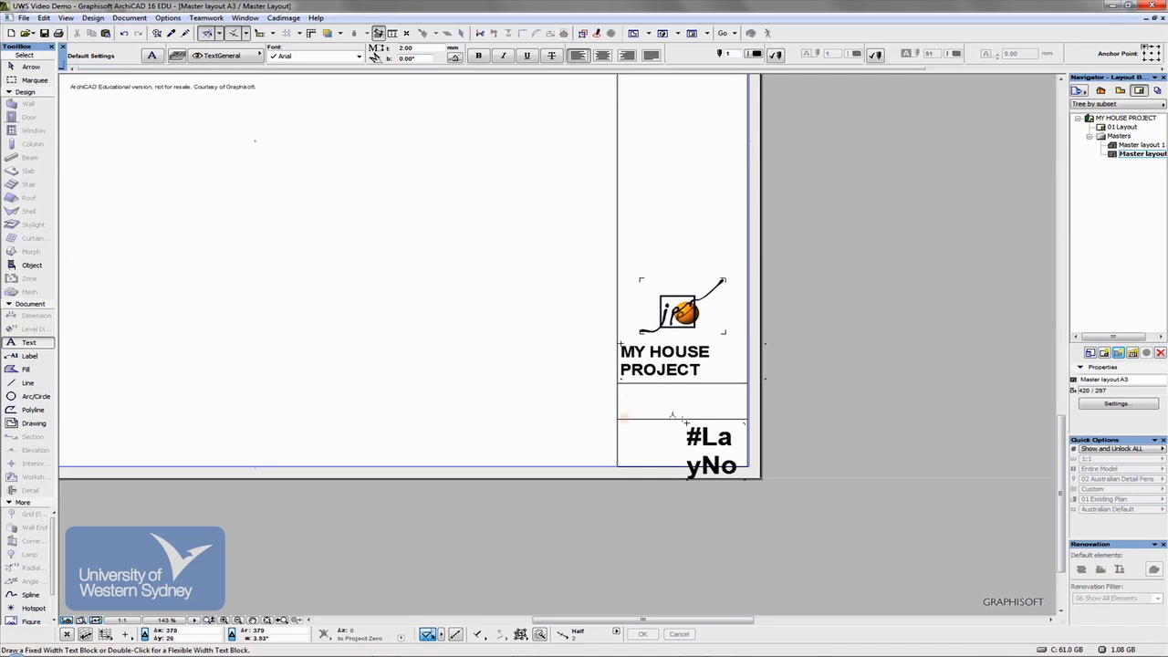
mouse_move(1029, 181)
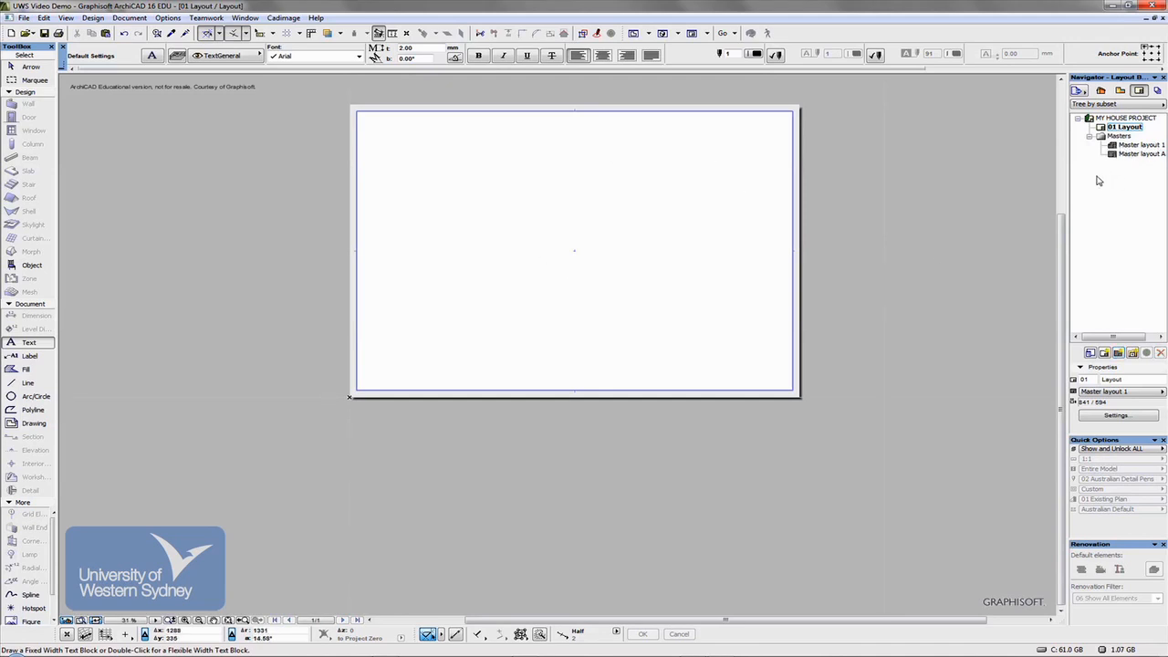
mouse_move(1094, 184)
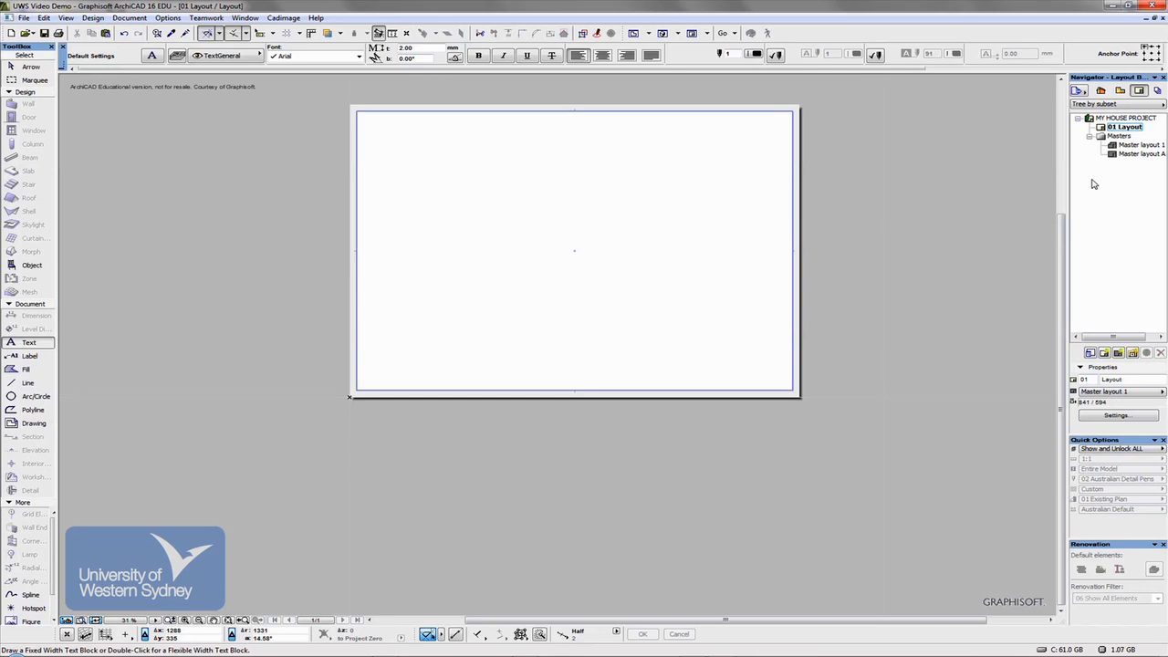
- Assign Master layout A3 to 01 Layout through its layout settings
left_click(1126, 126)
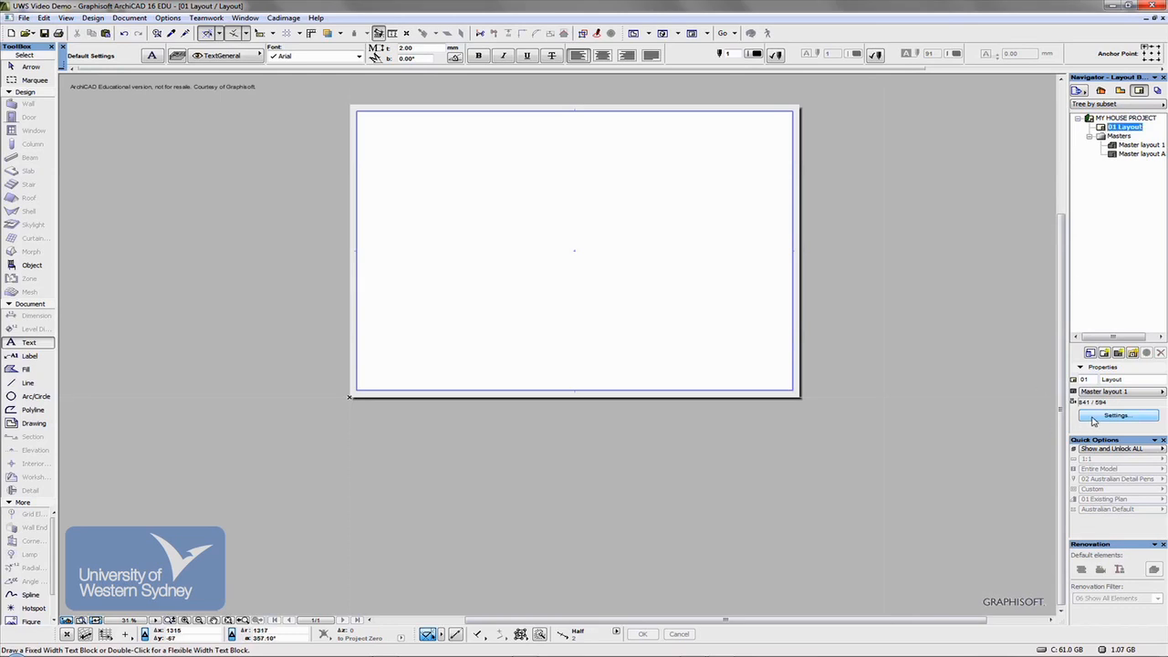
left_click(1117, 415)
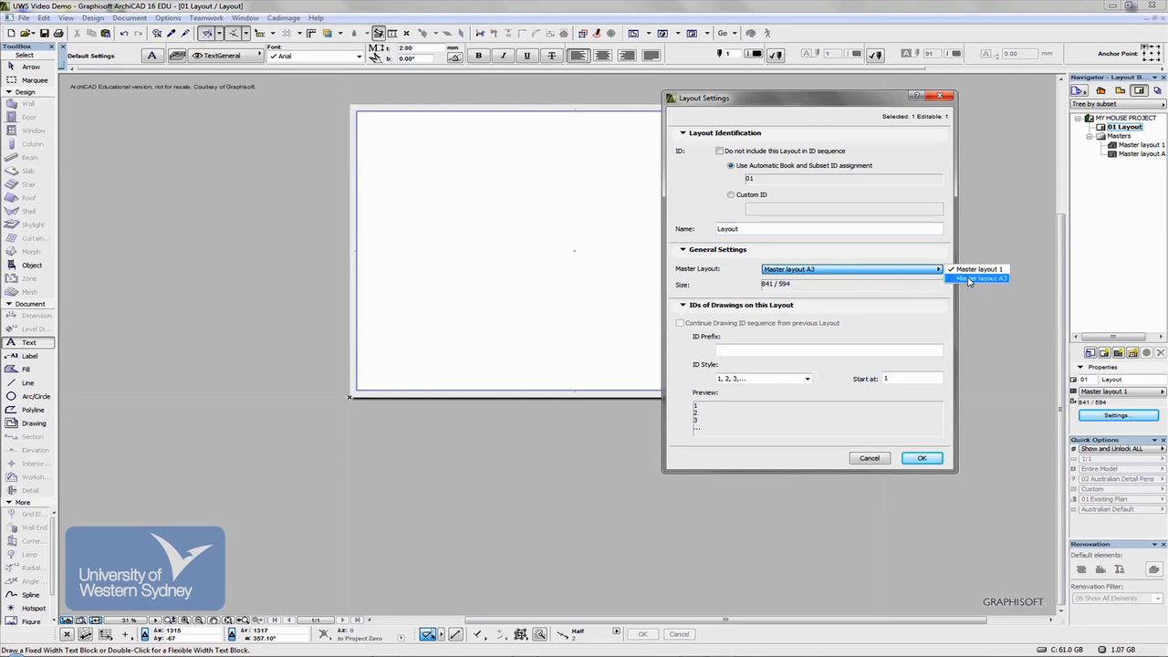
left_click(977, 279)
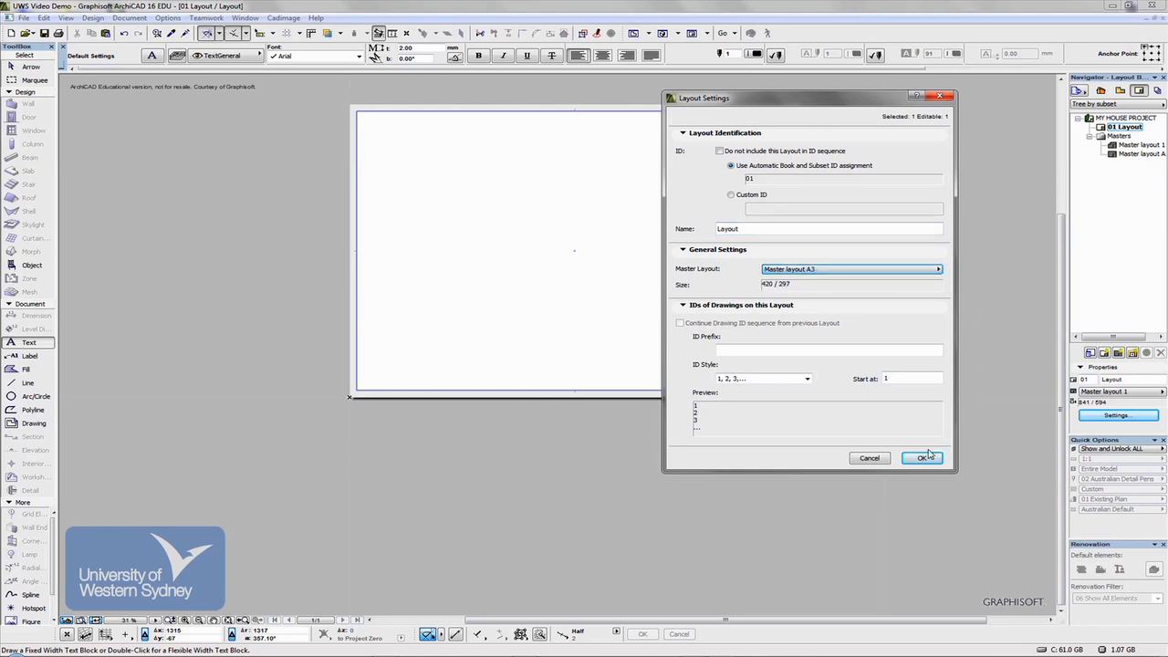
left_click(922, 458)
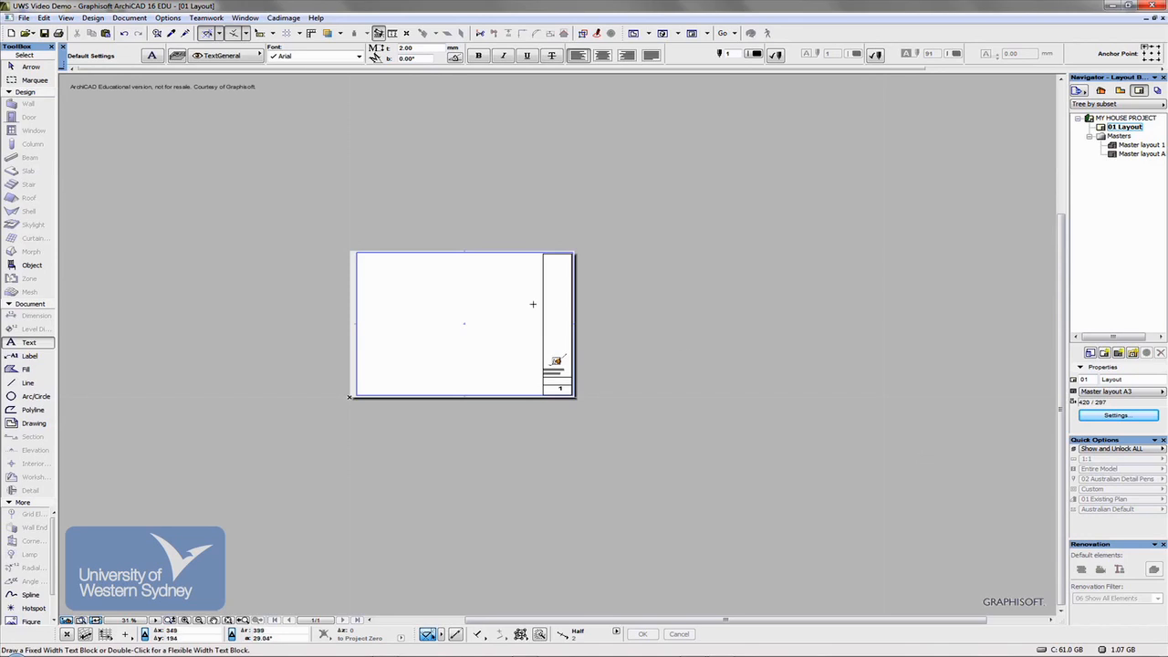
mouse_move(514, 351)
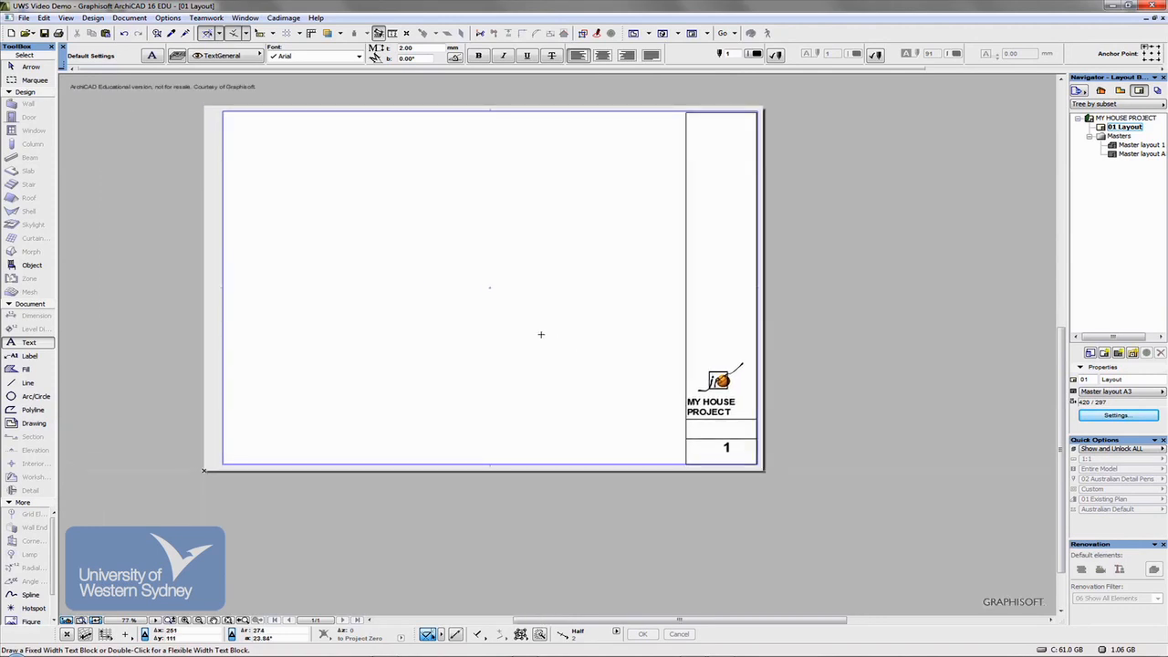
- Create 02 Layout on Master layout A3 and compare its number 2 with layout 01
left_click(1159, 392)
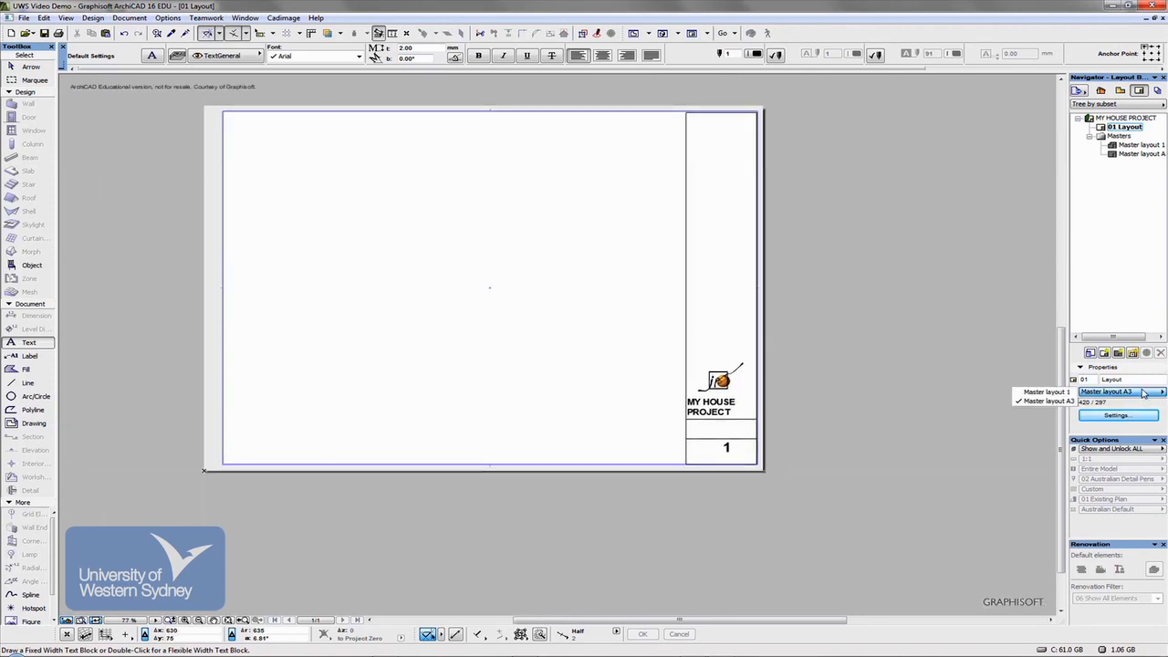
left_click(1137, 391)
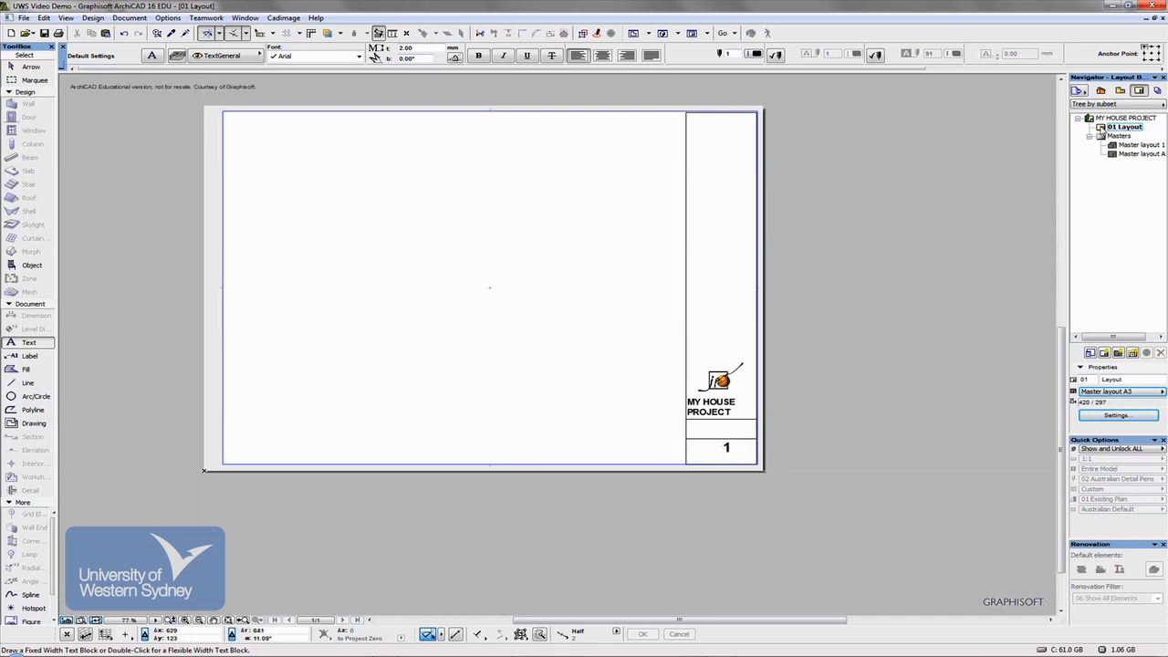
left_click(1122, 126)
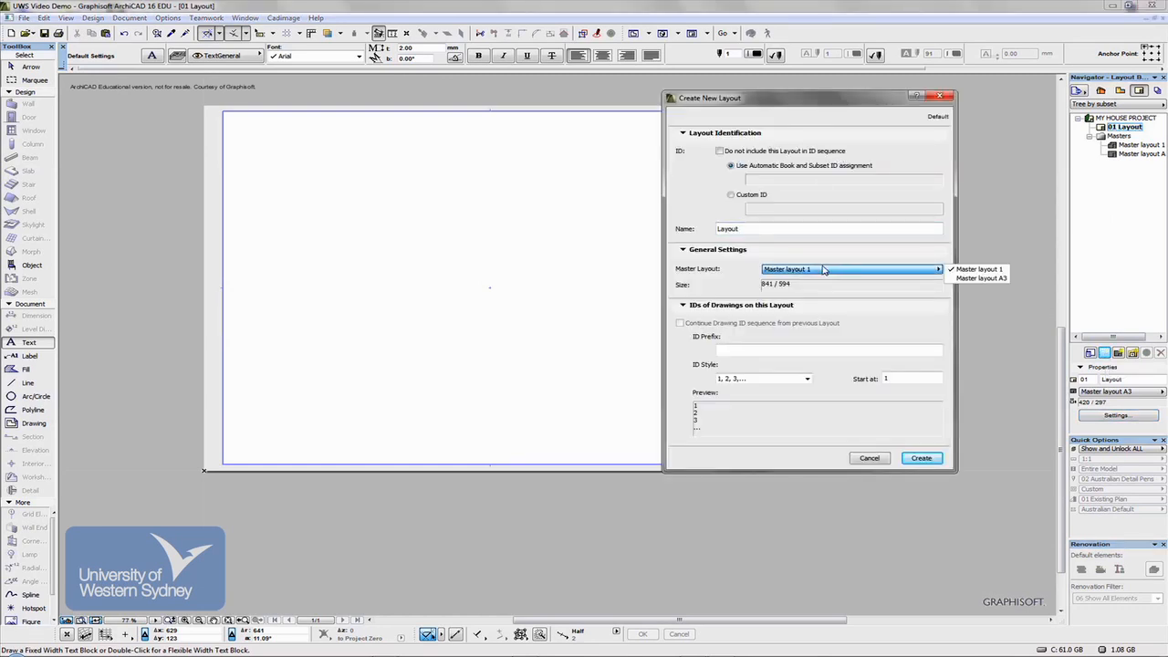
left_click(980, 278)
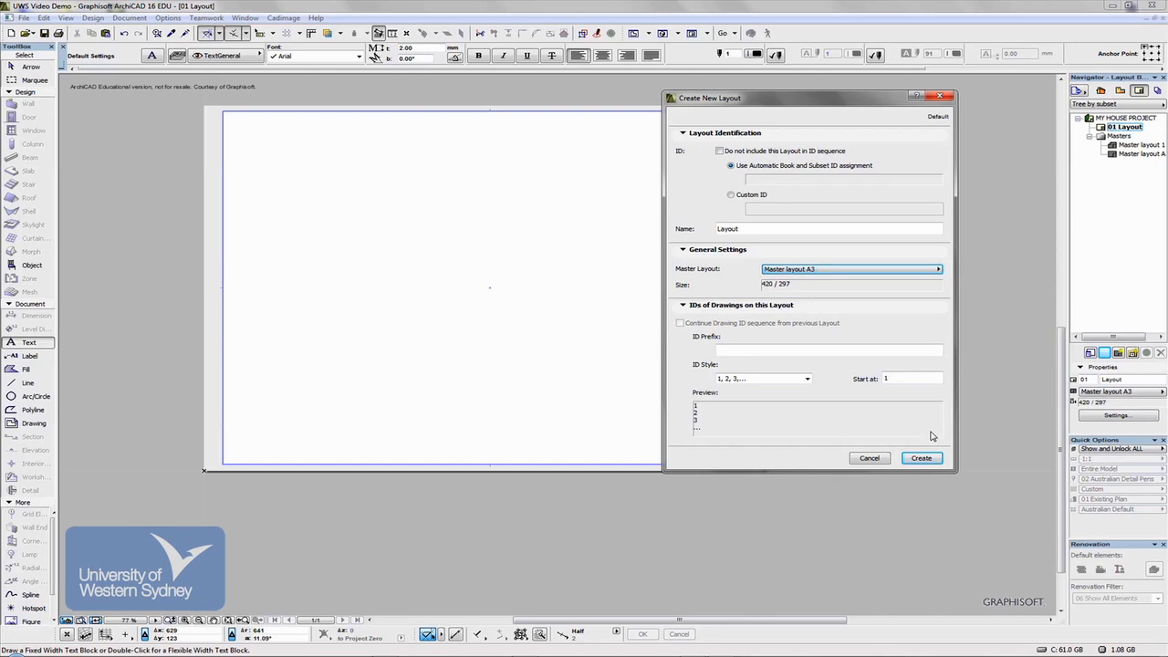
left_click(921, 457)
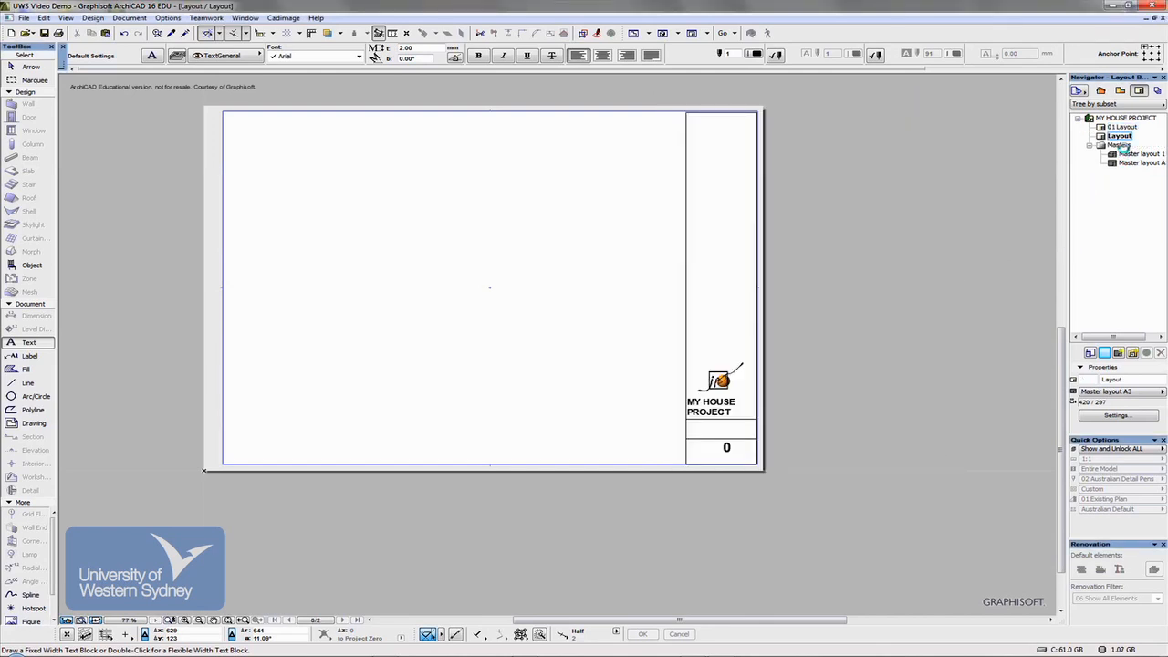
left_click(1122, 135)
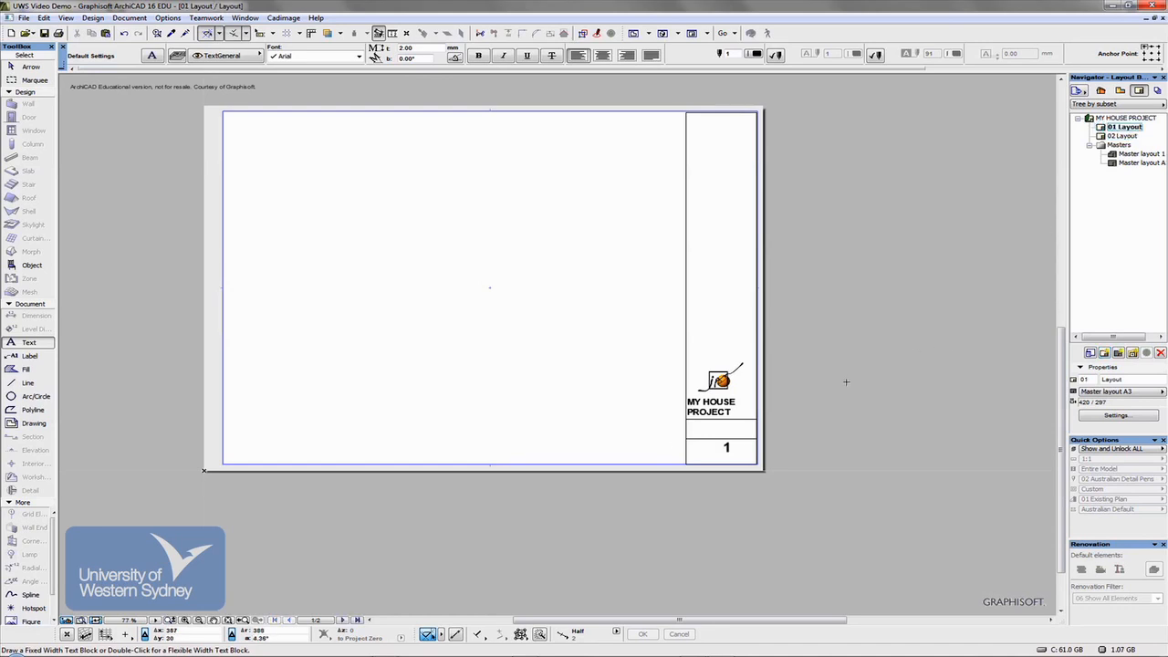
left_click(1125, 135)
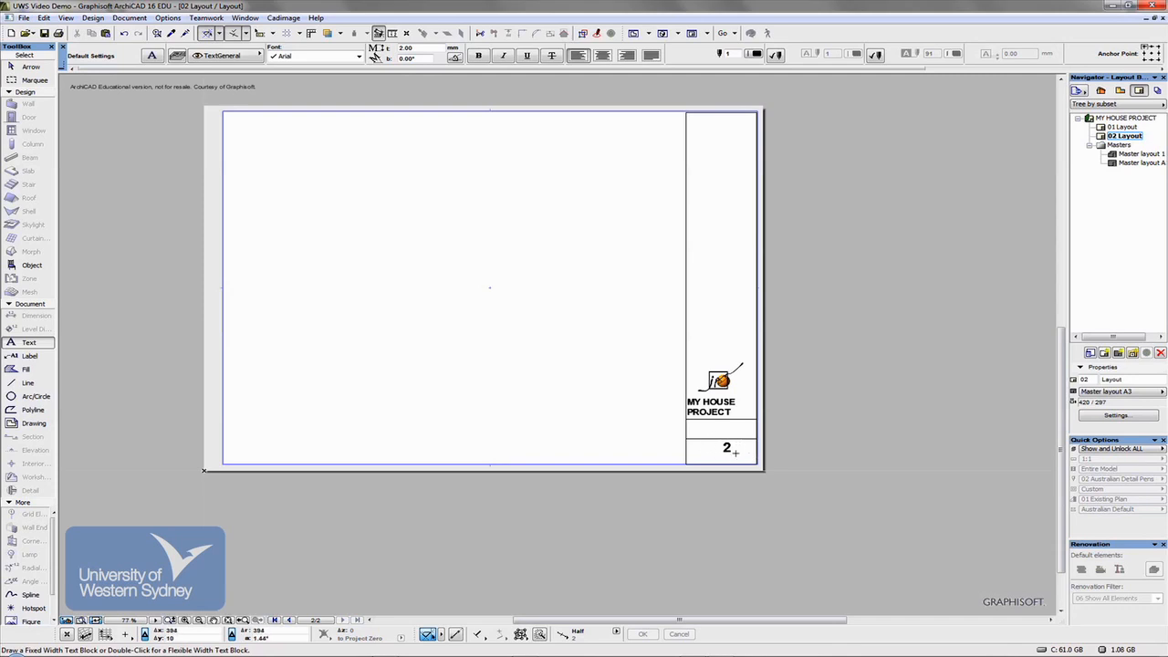
mouse_move(170, 174)
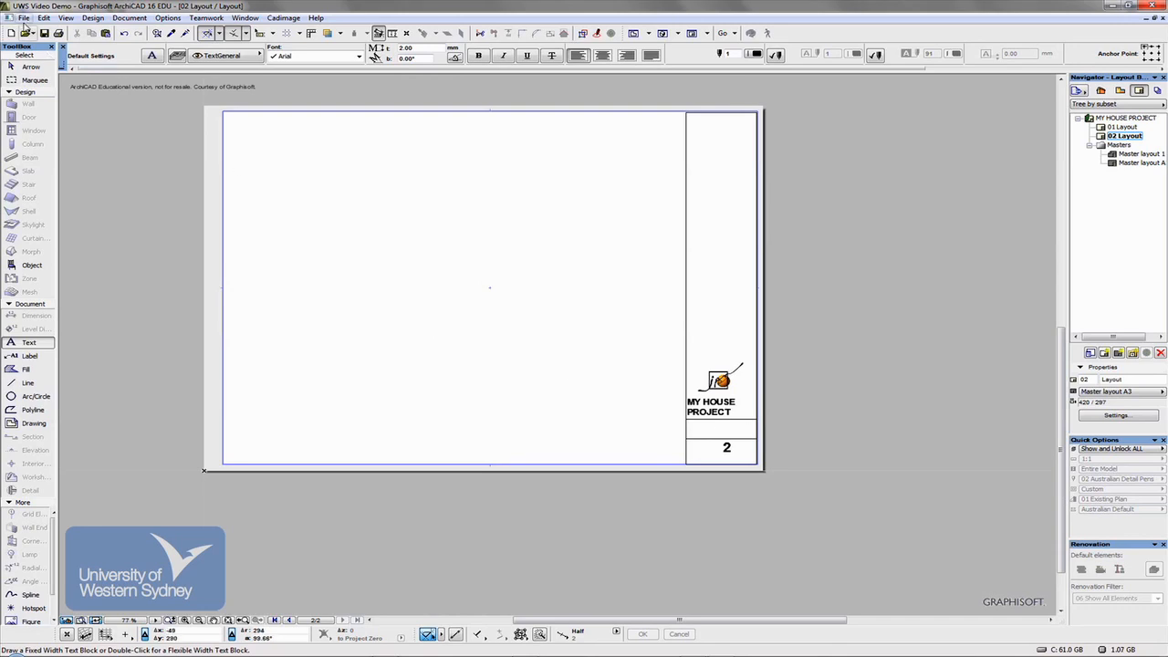
- Rename the project to AWRGWGWG in Project Info and check layout 01's title block
left_click(21, 17)
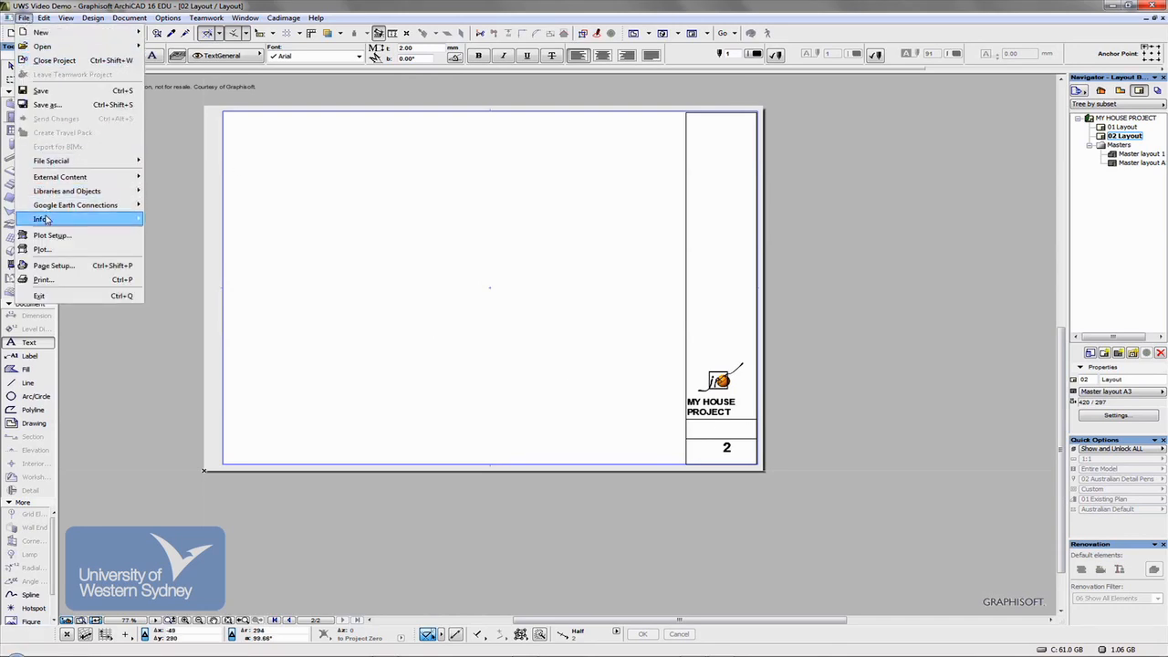
left_click(41, 219)
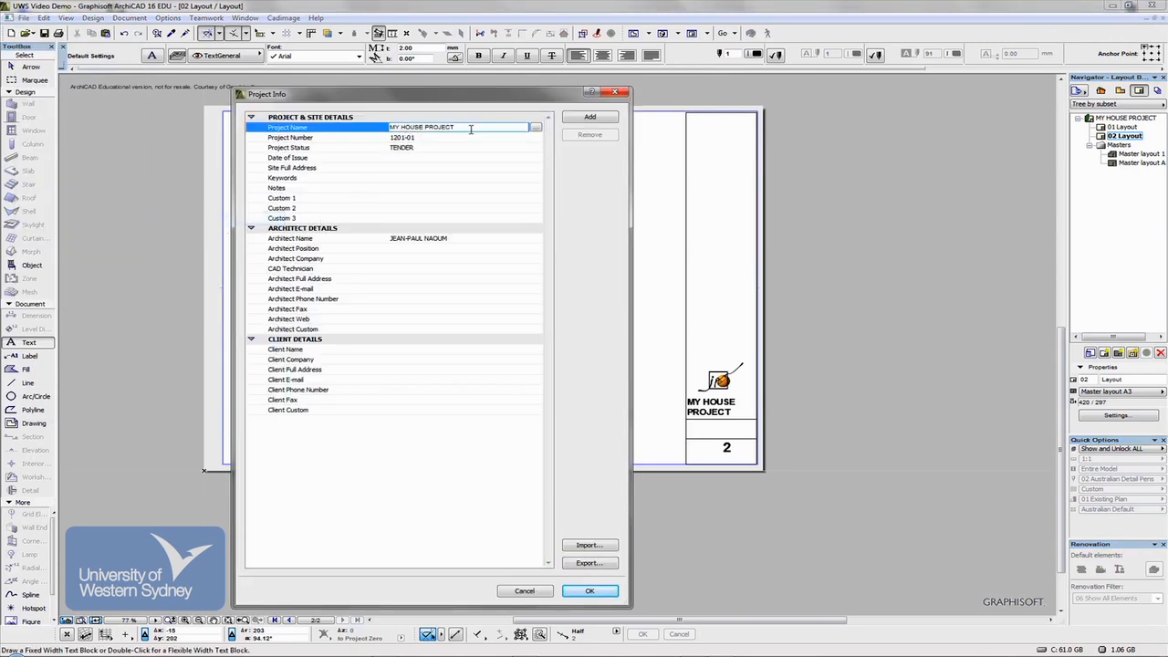
type("AWRGWO")
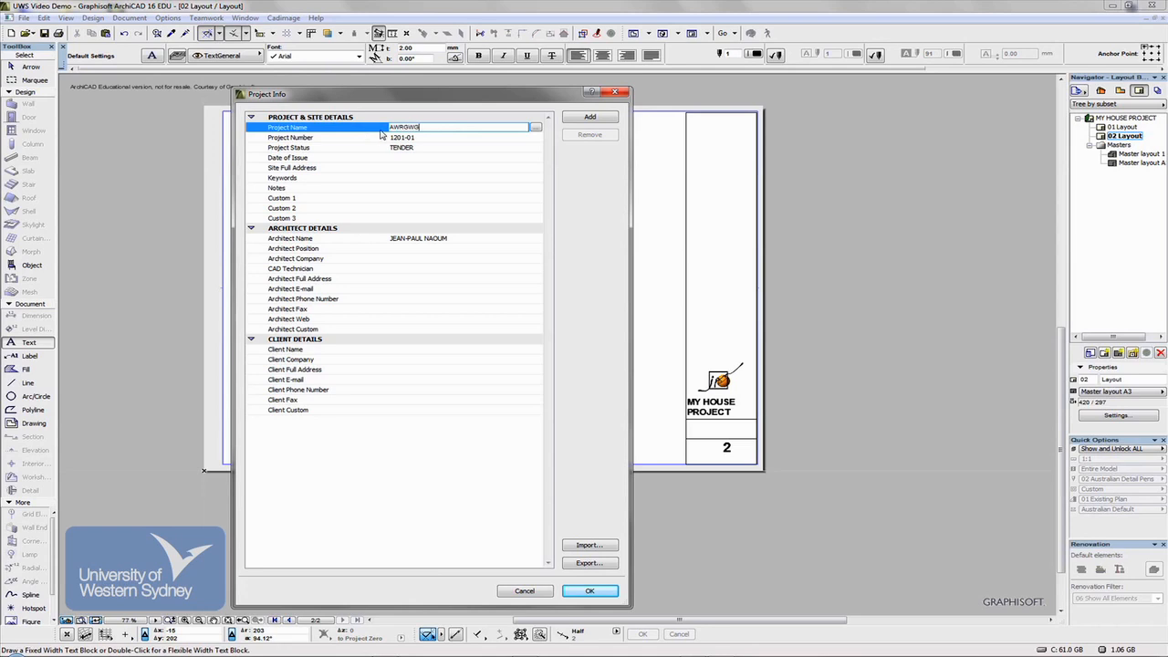
left_click(590, 591)
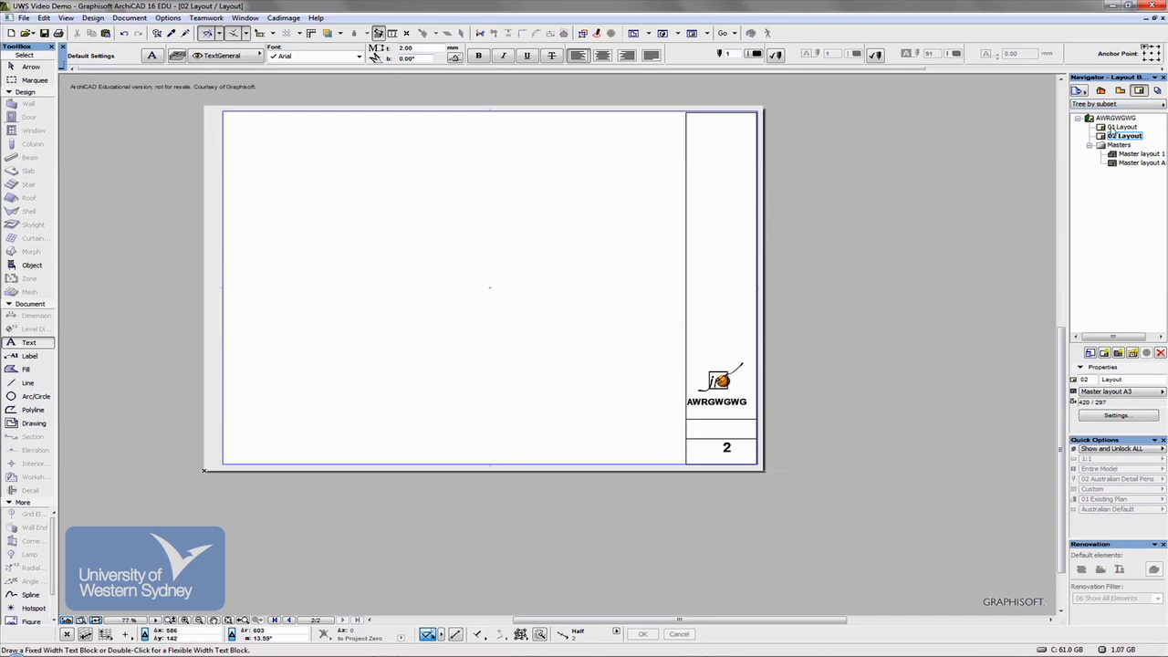
left_click(1124, 126)
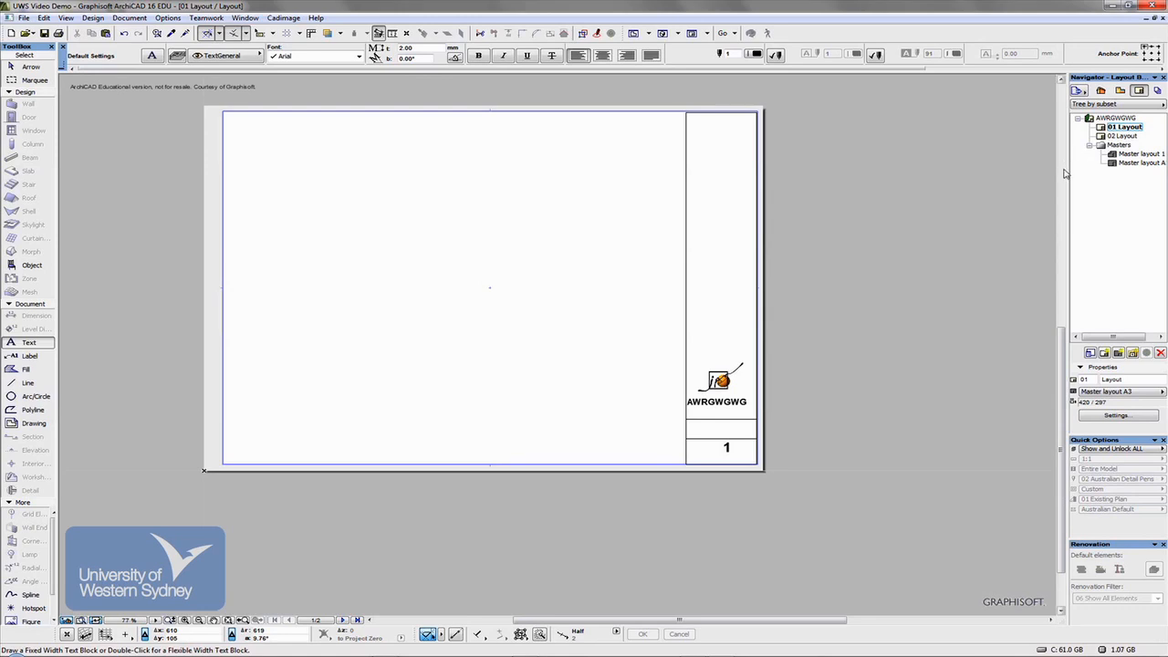
mouse_move(983, 208)
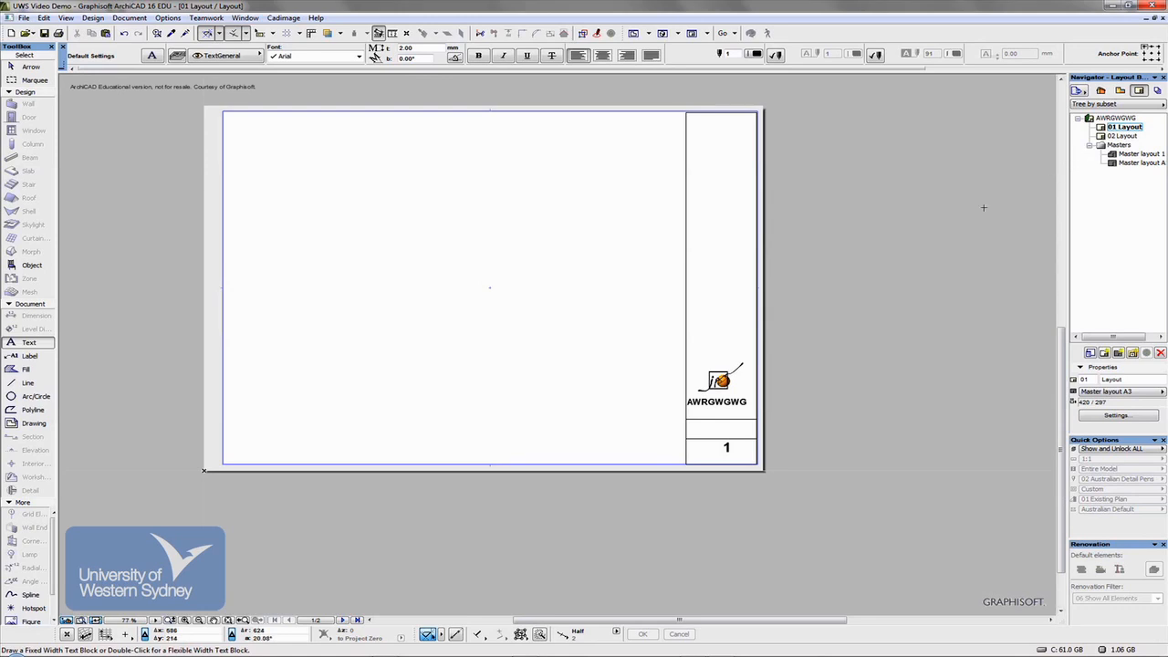